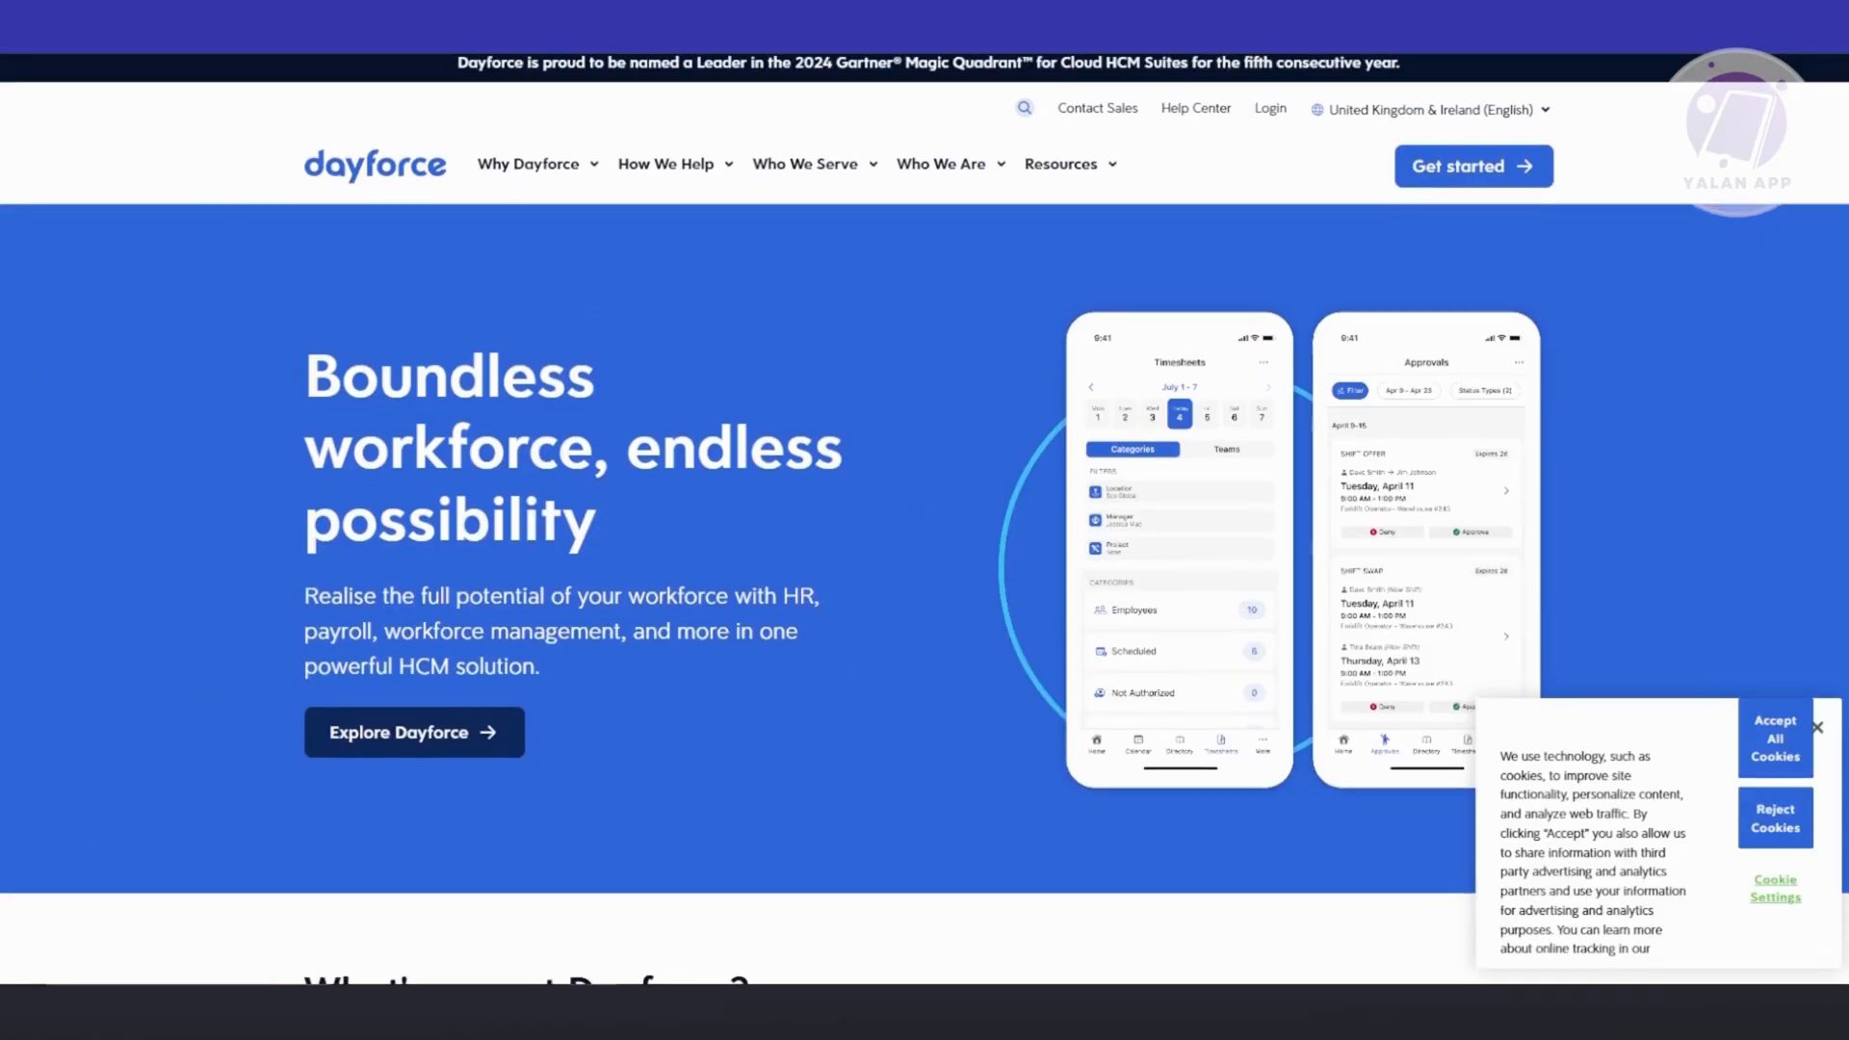
pyautogui.scroll(-3)
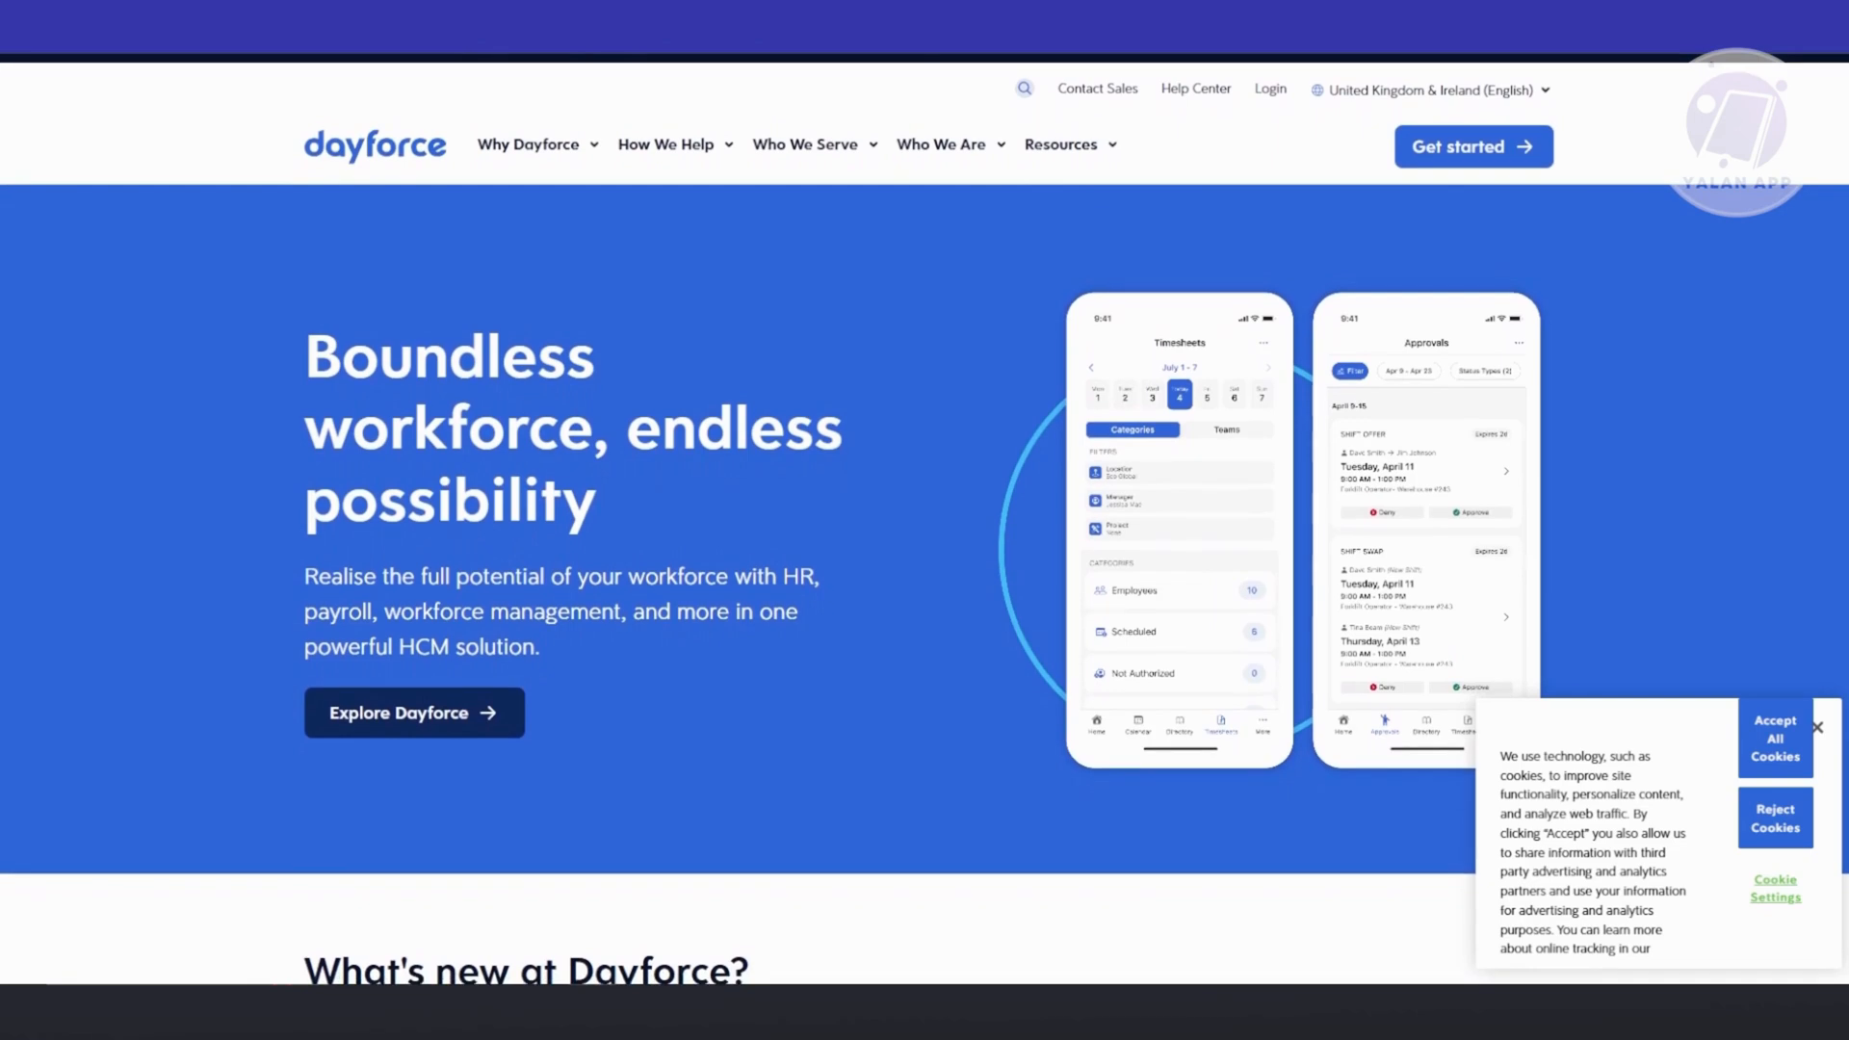
pyautogui.scroll(-3)
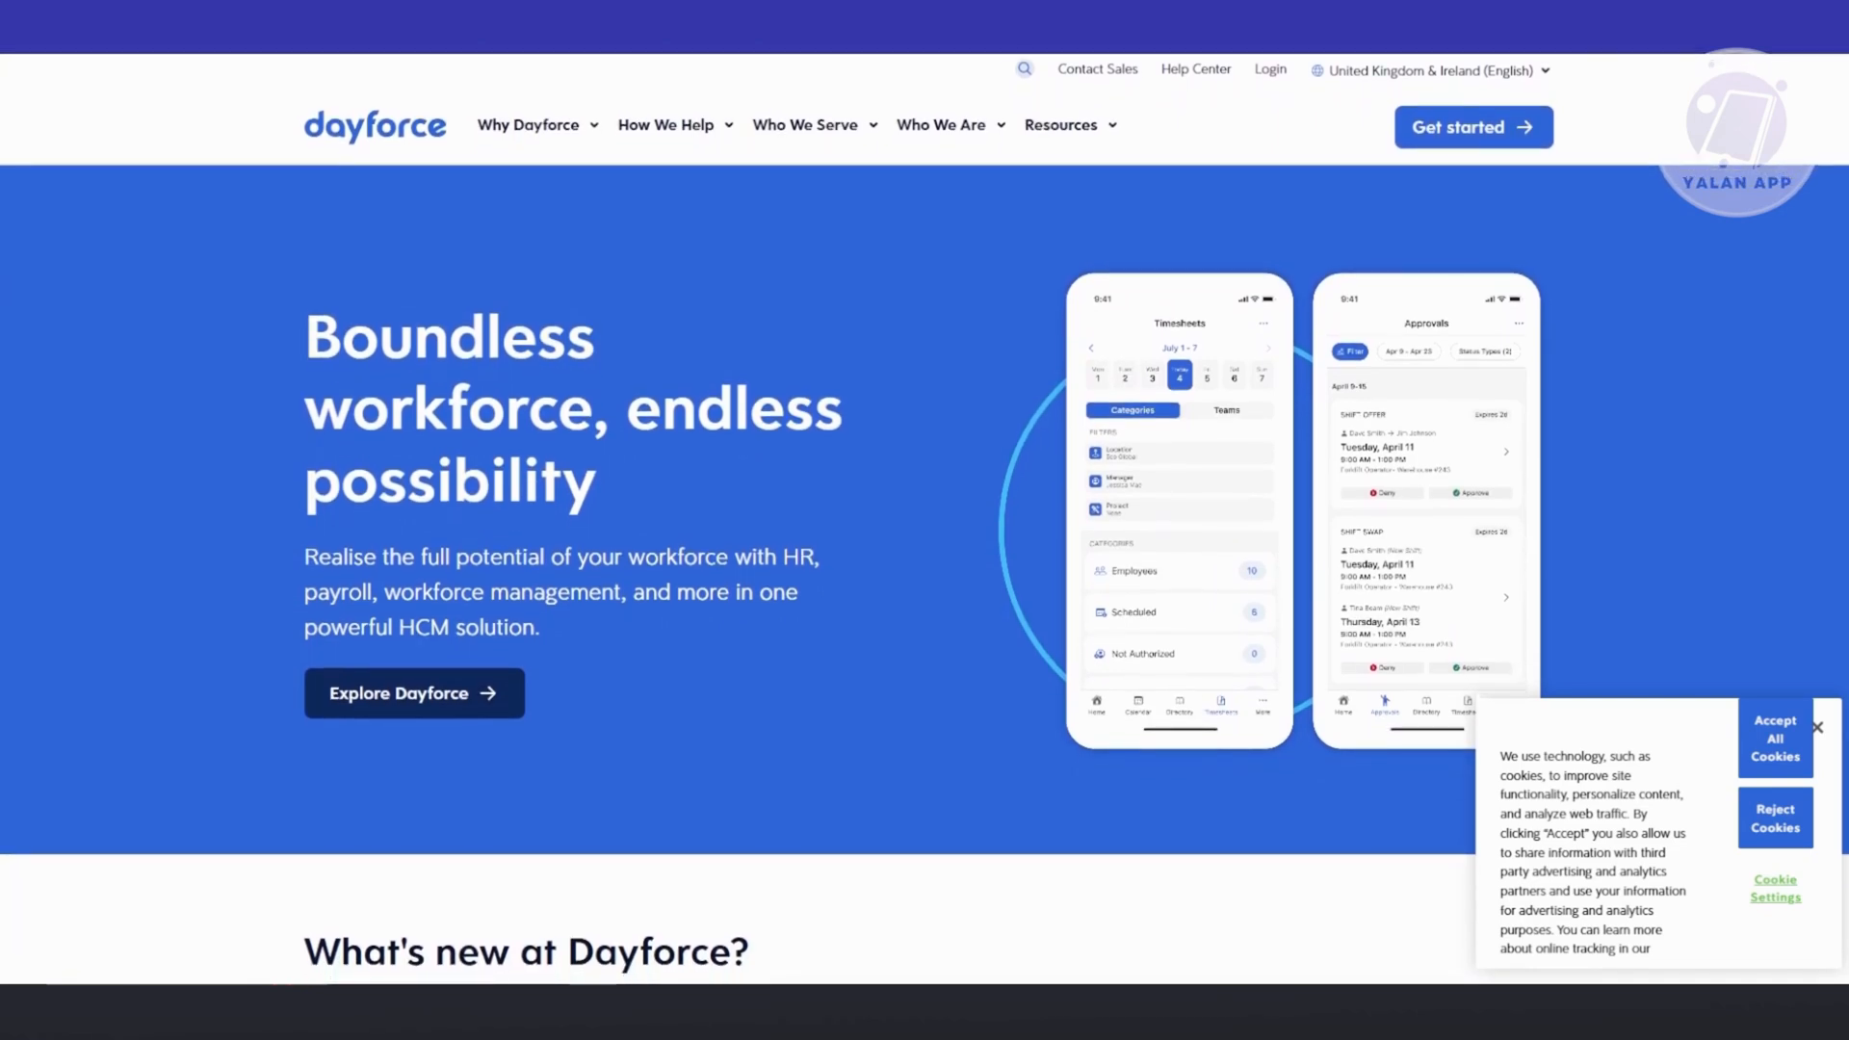
pyautogui.scroll(-3)
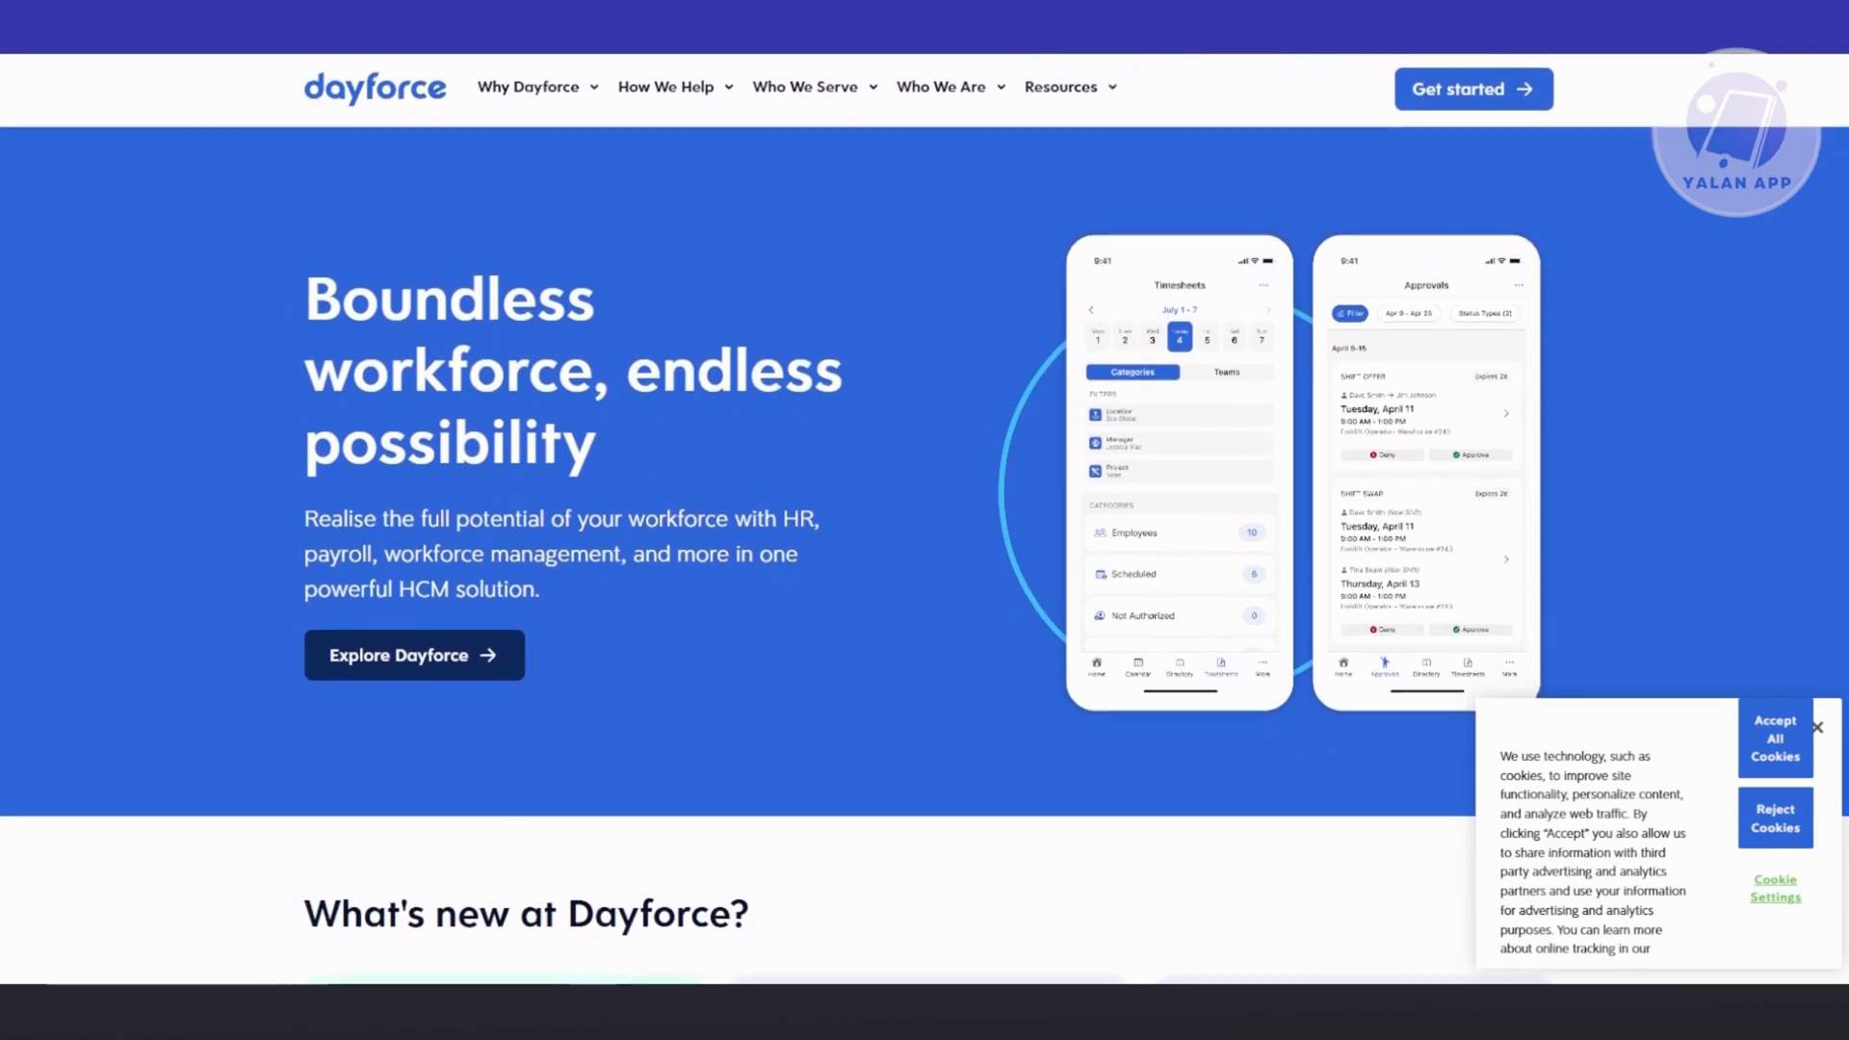
pyautogui.scroll(-3)
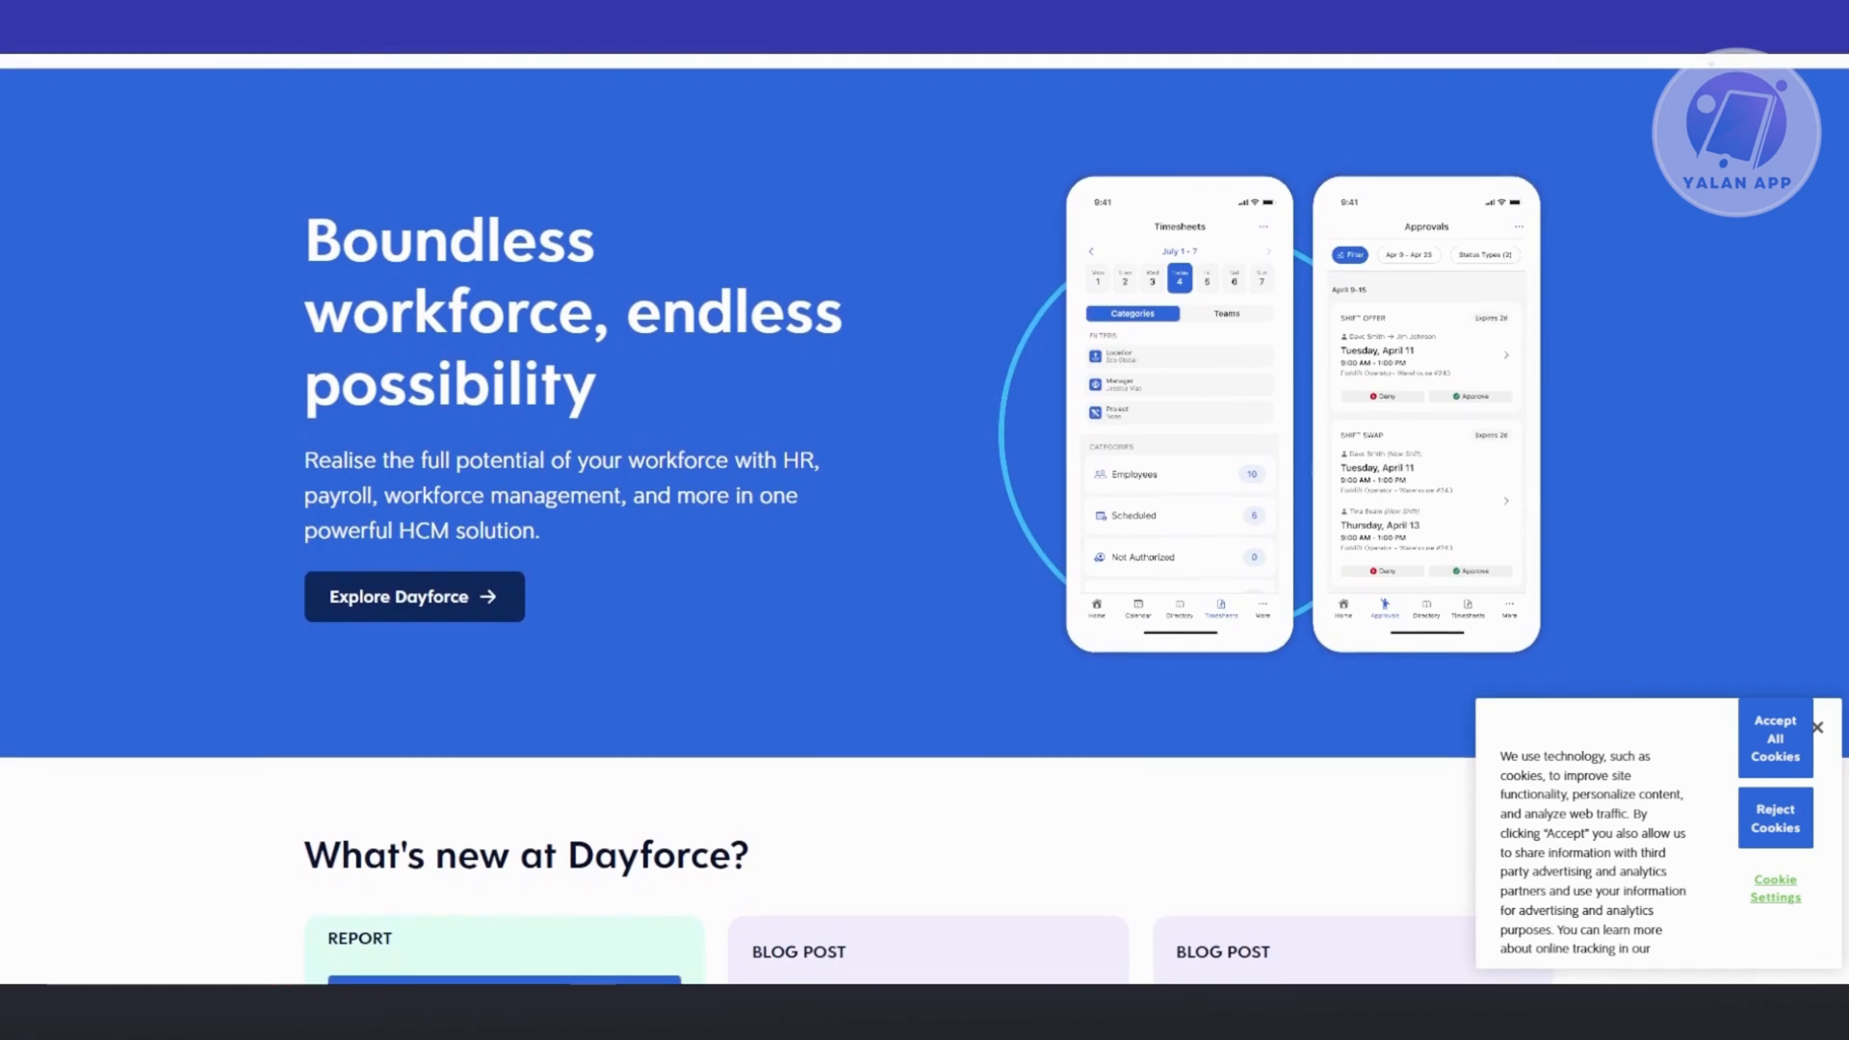
pyautogui.scroll(-3)
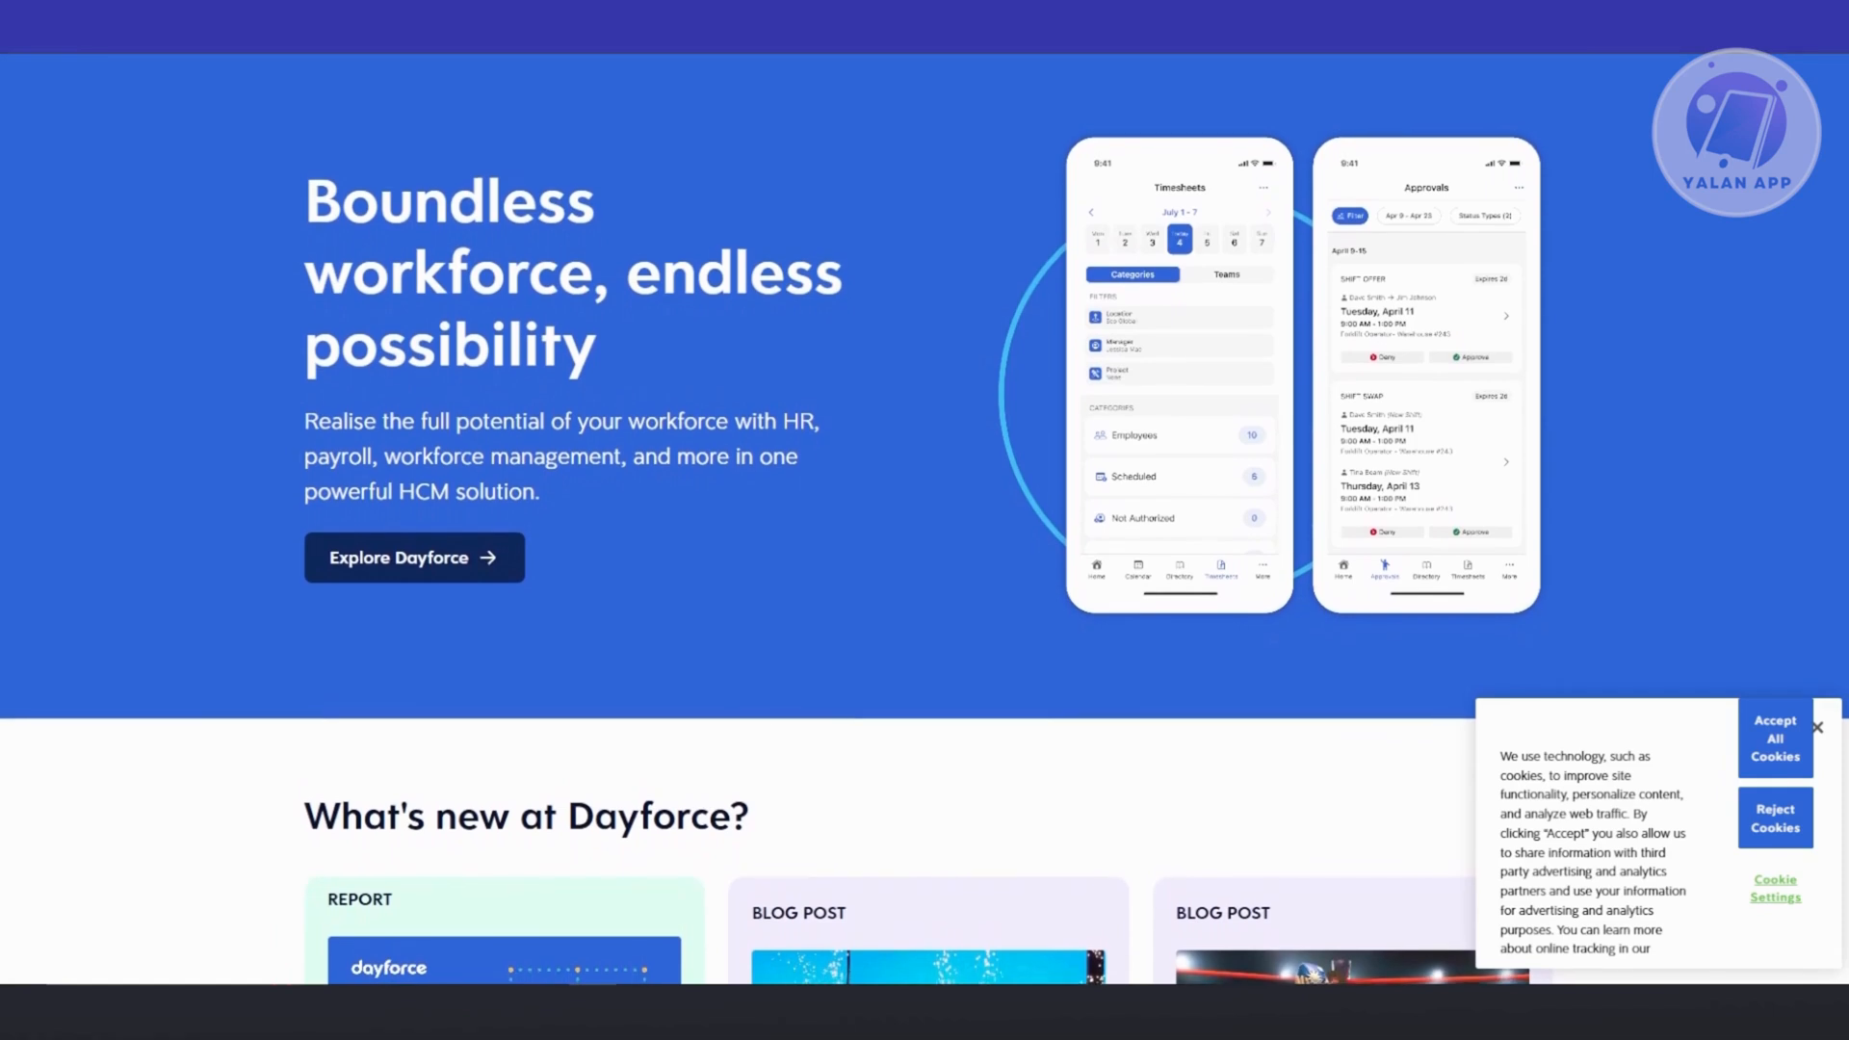
pyautogui.scroll(-3)
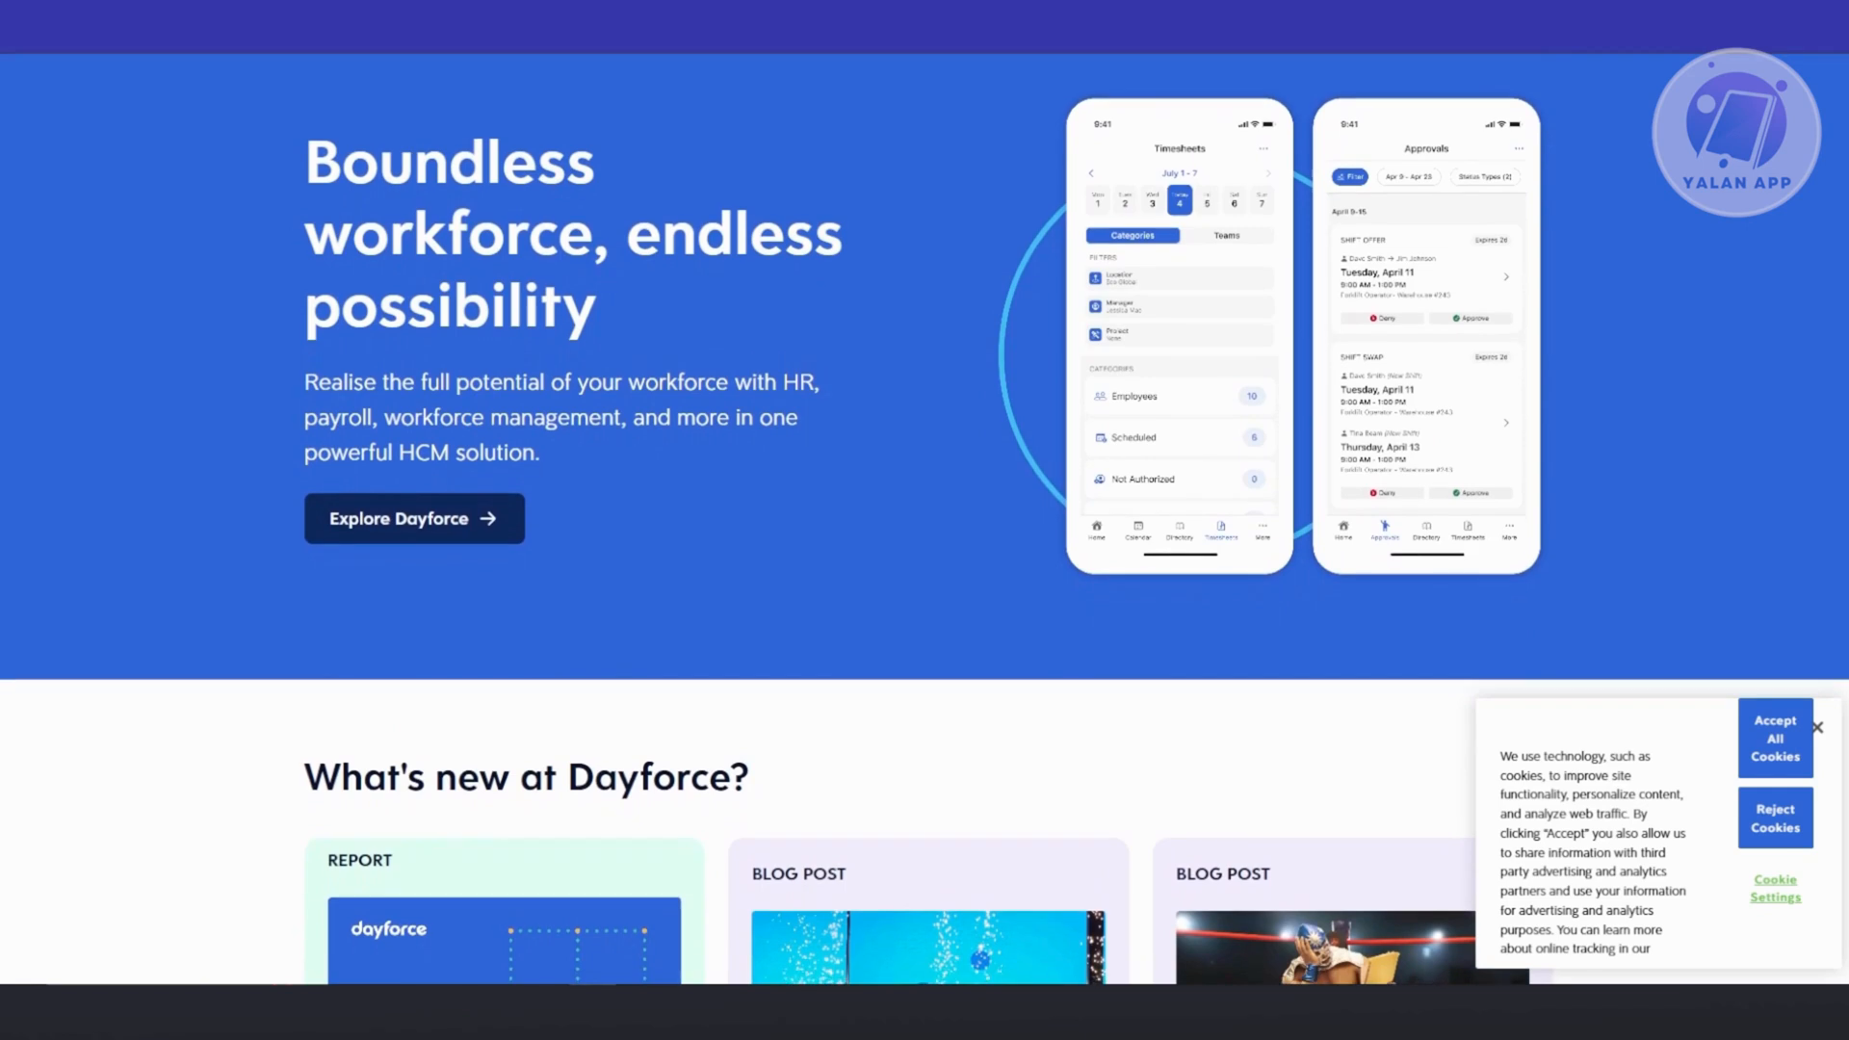
pyautogui.scroll(-3)
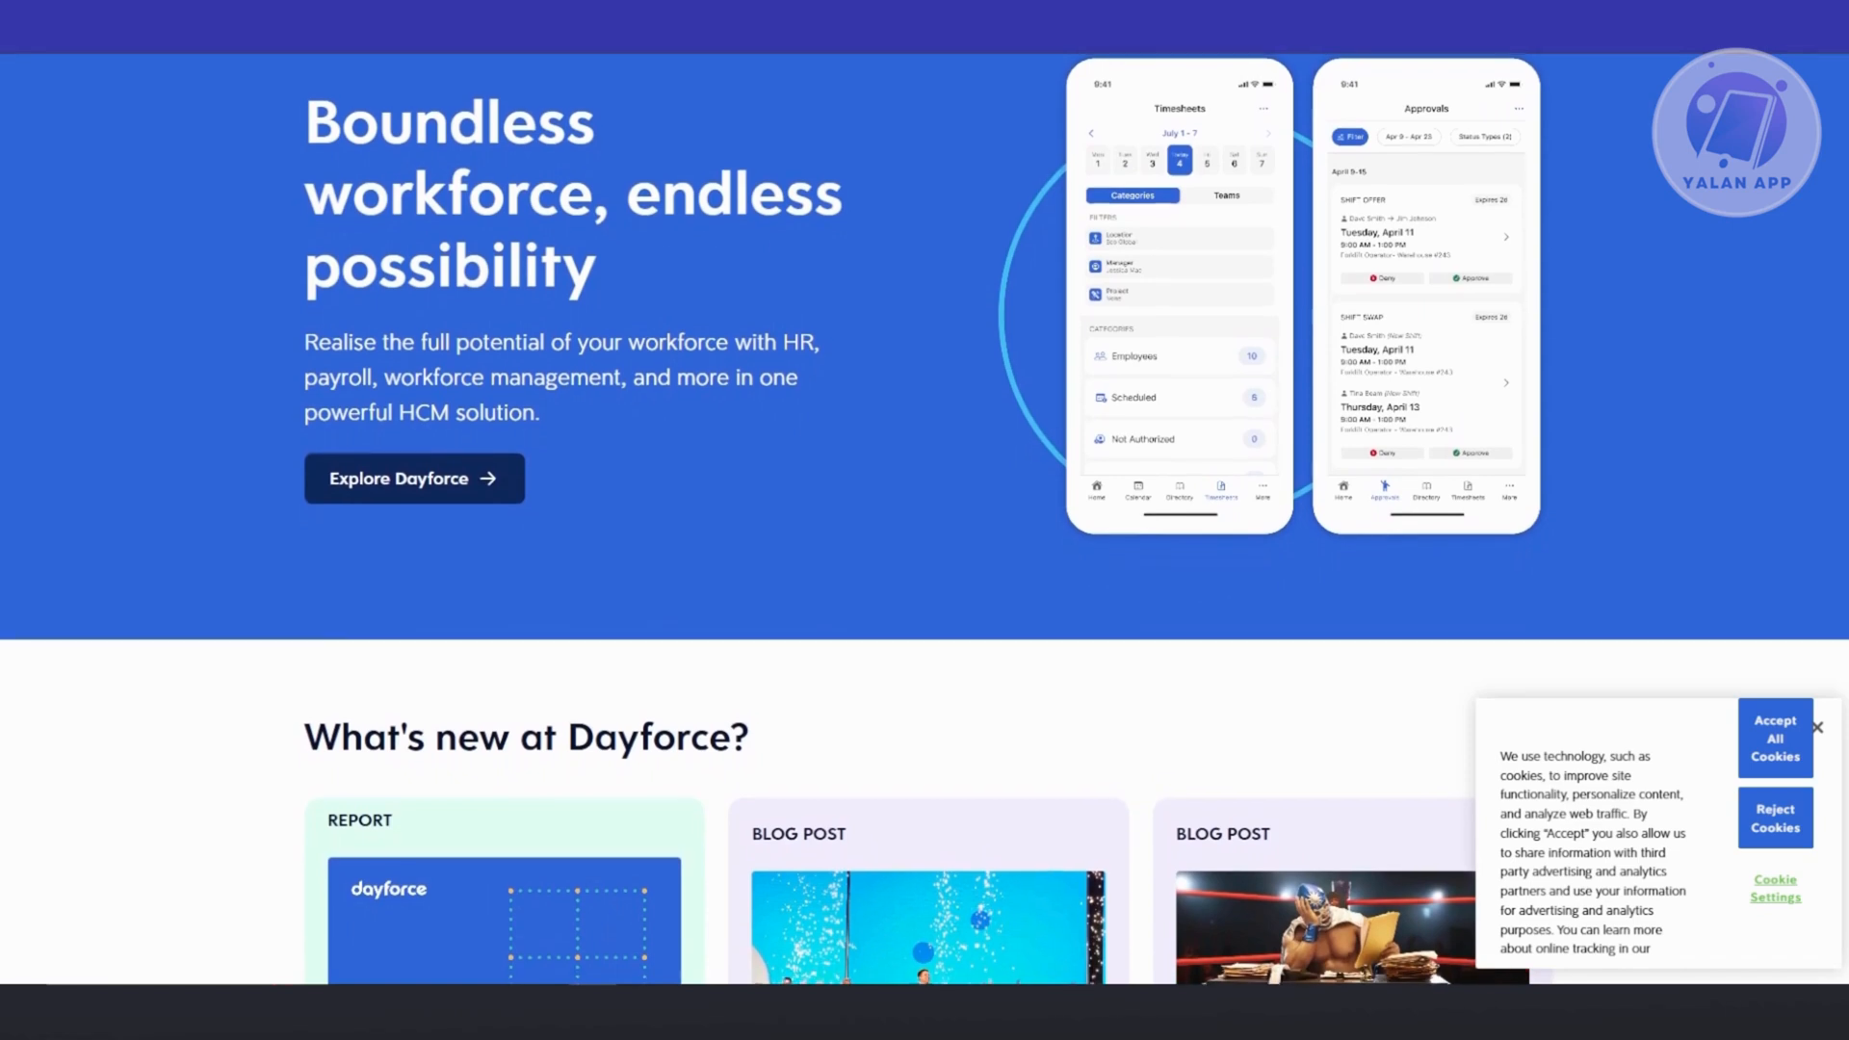
pyautogui.scroll(-3)
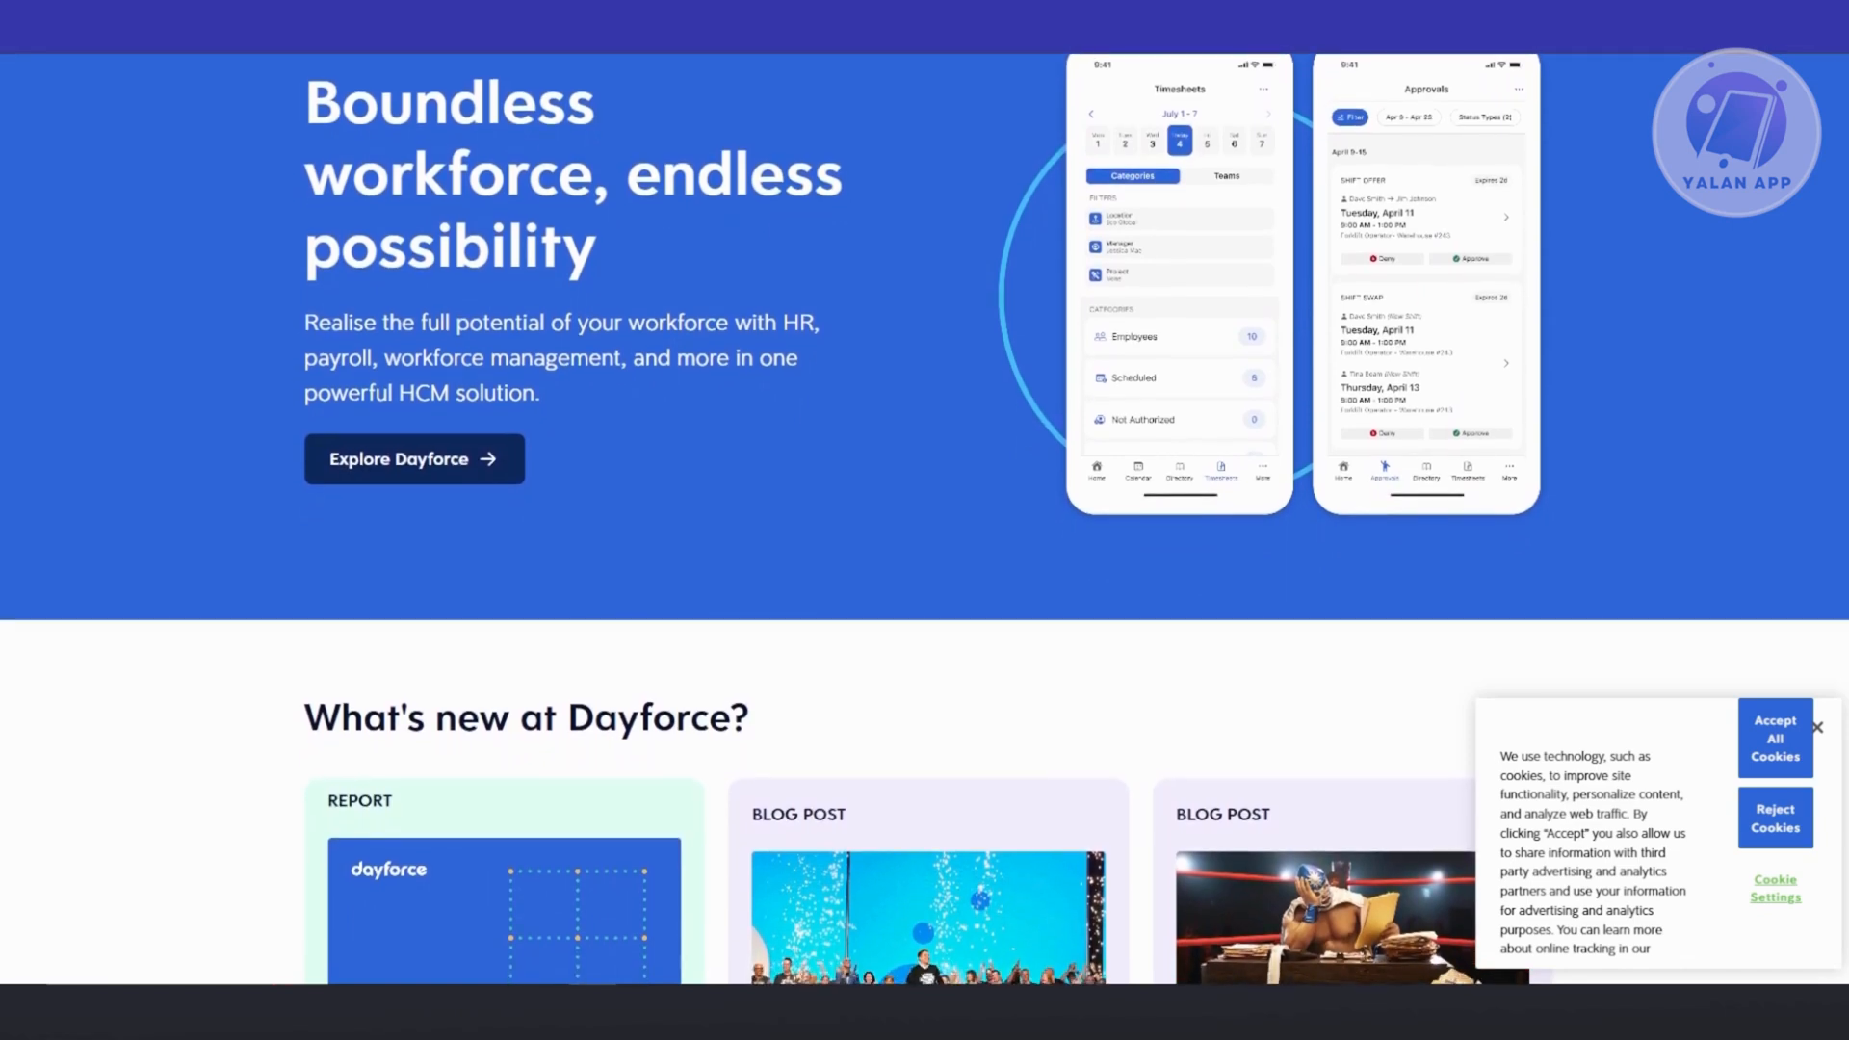
pyautogui.scroll(-3)
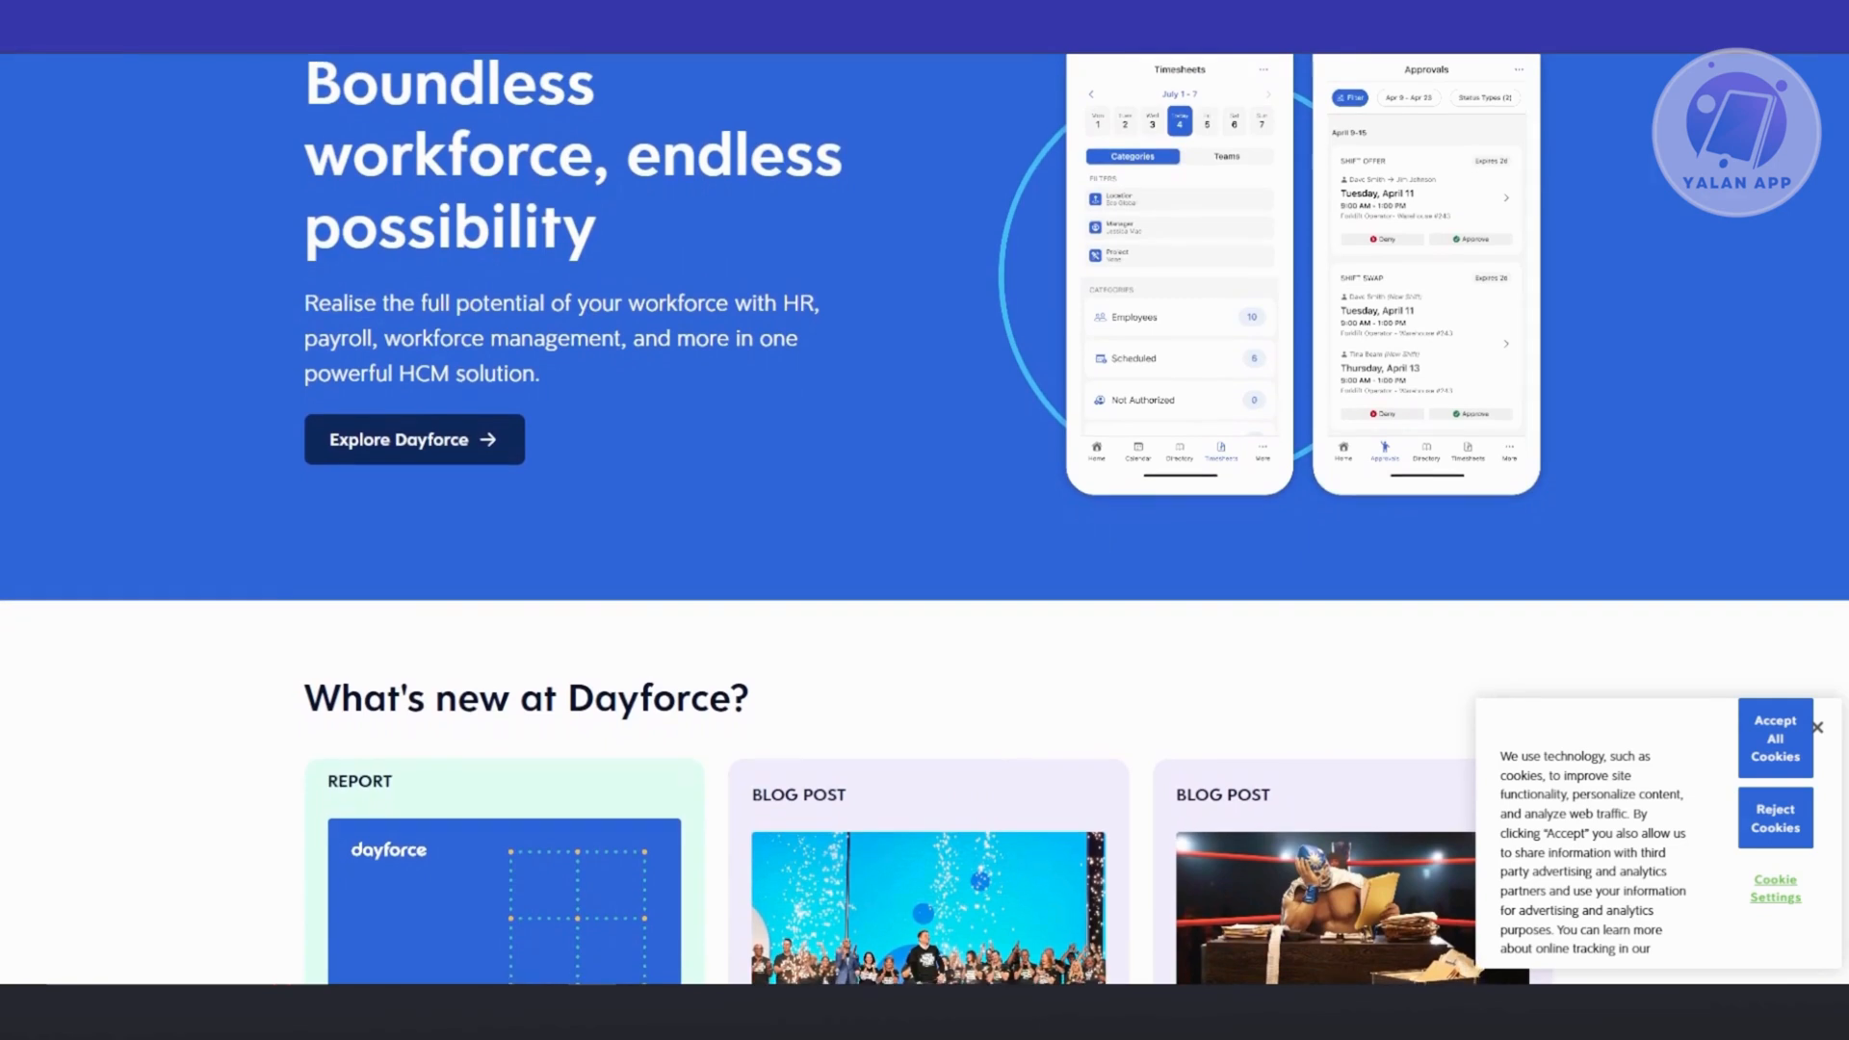
pyautogui.scroll(-3)
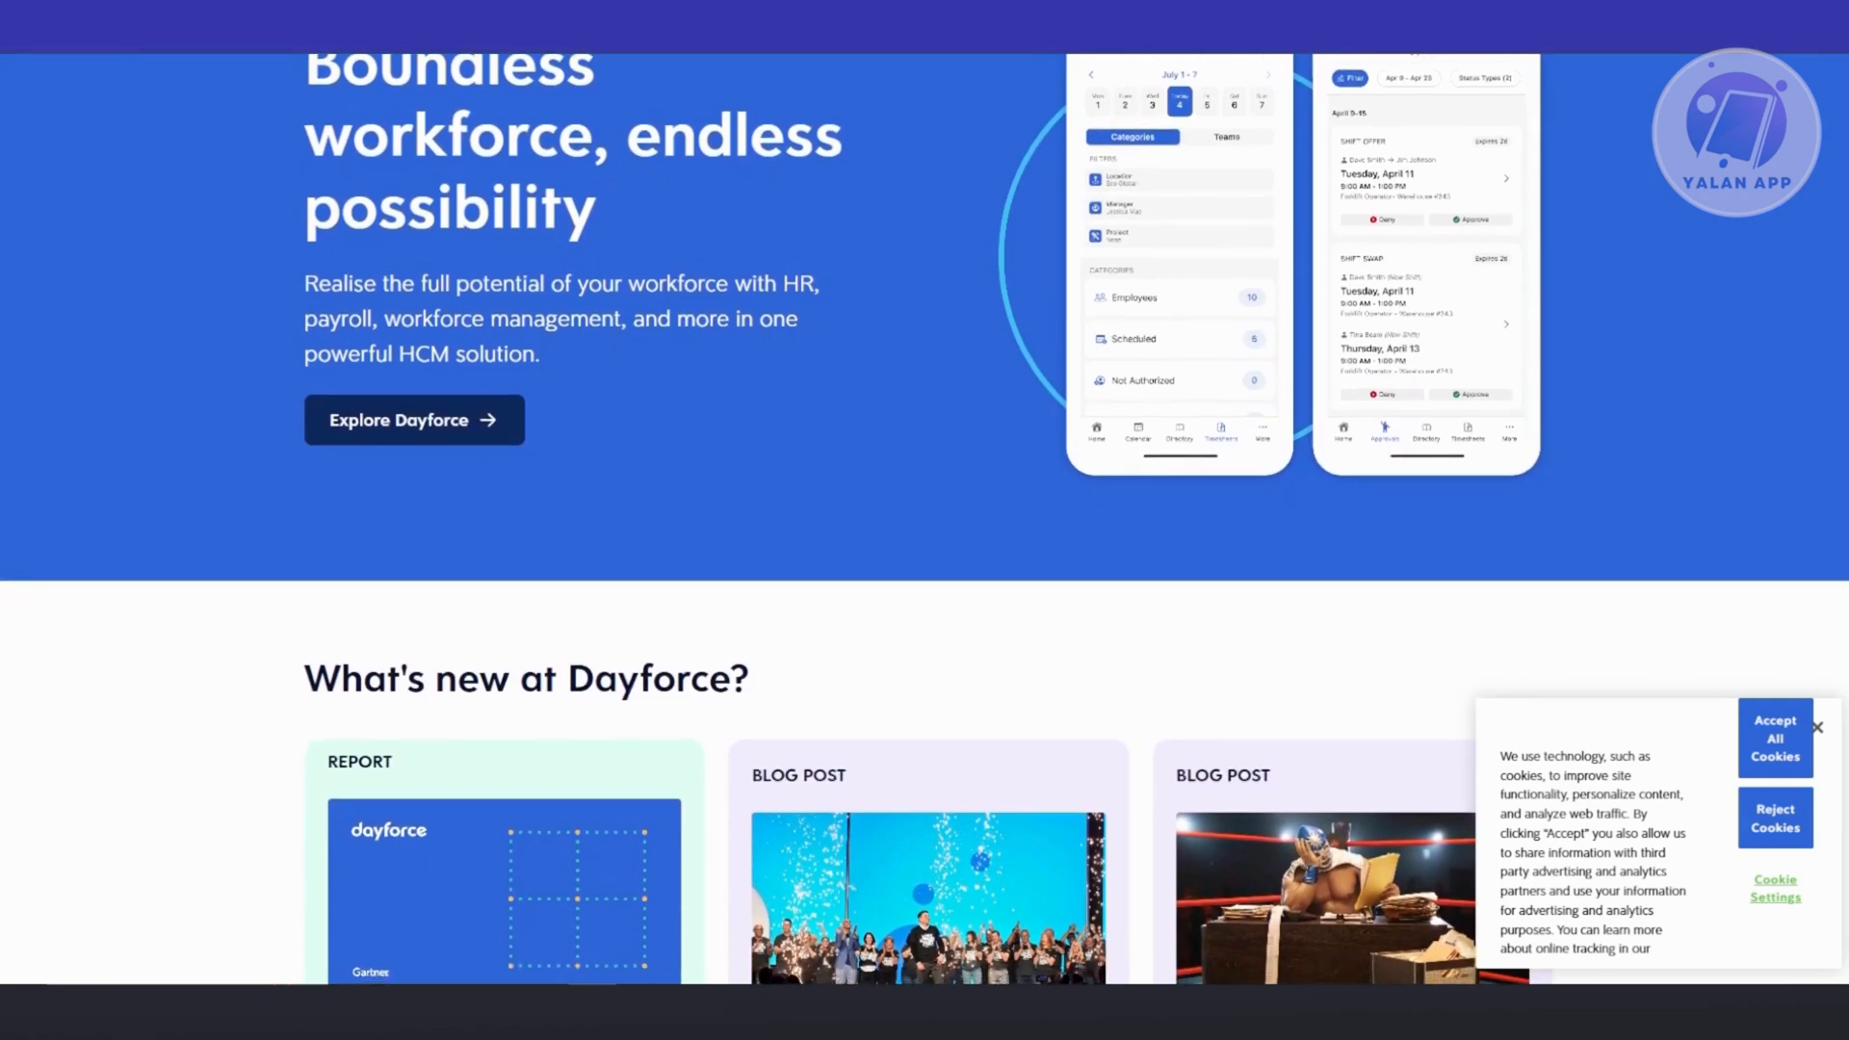
pyautogui.scroll(-3)
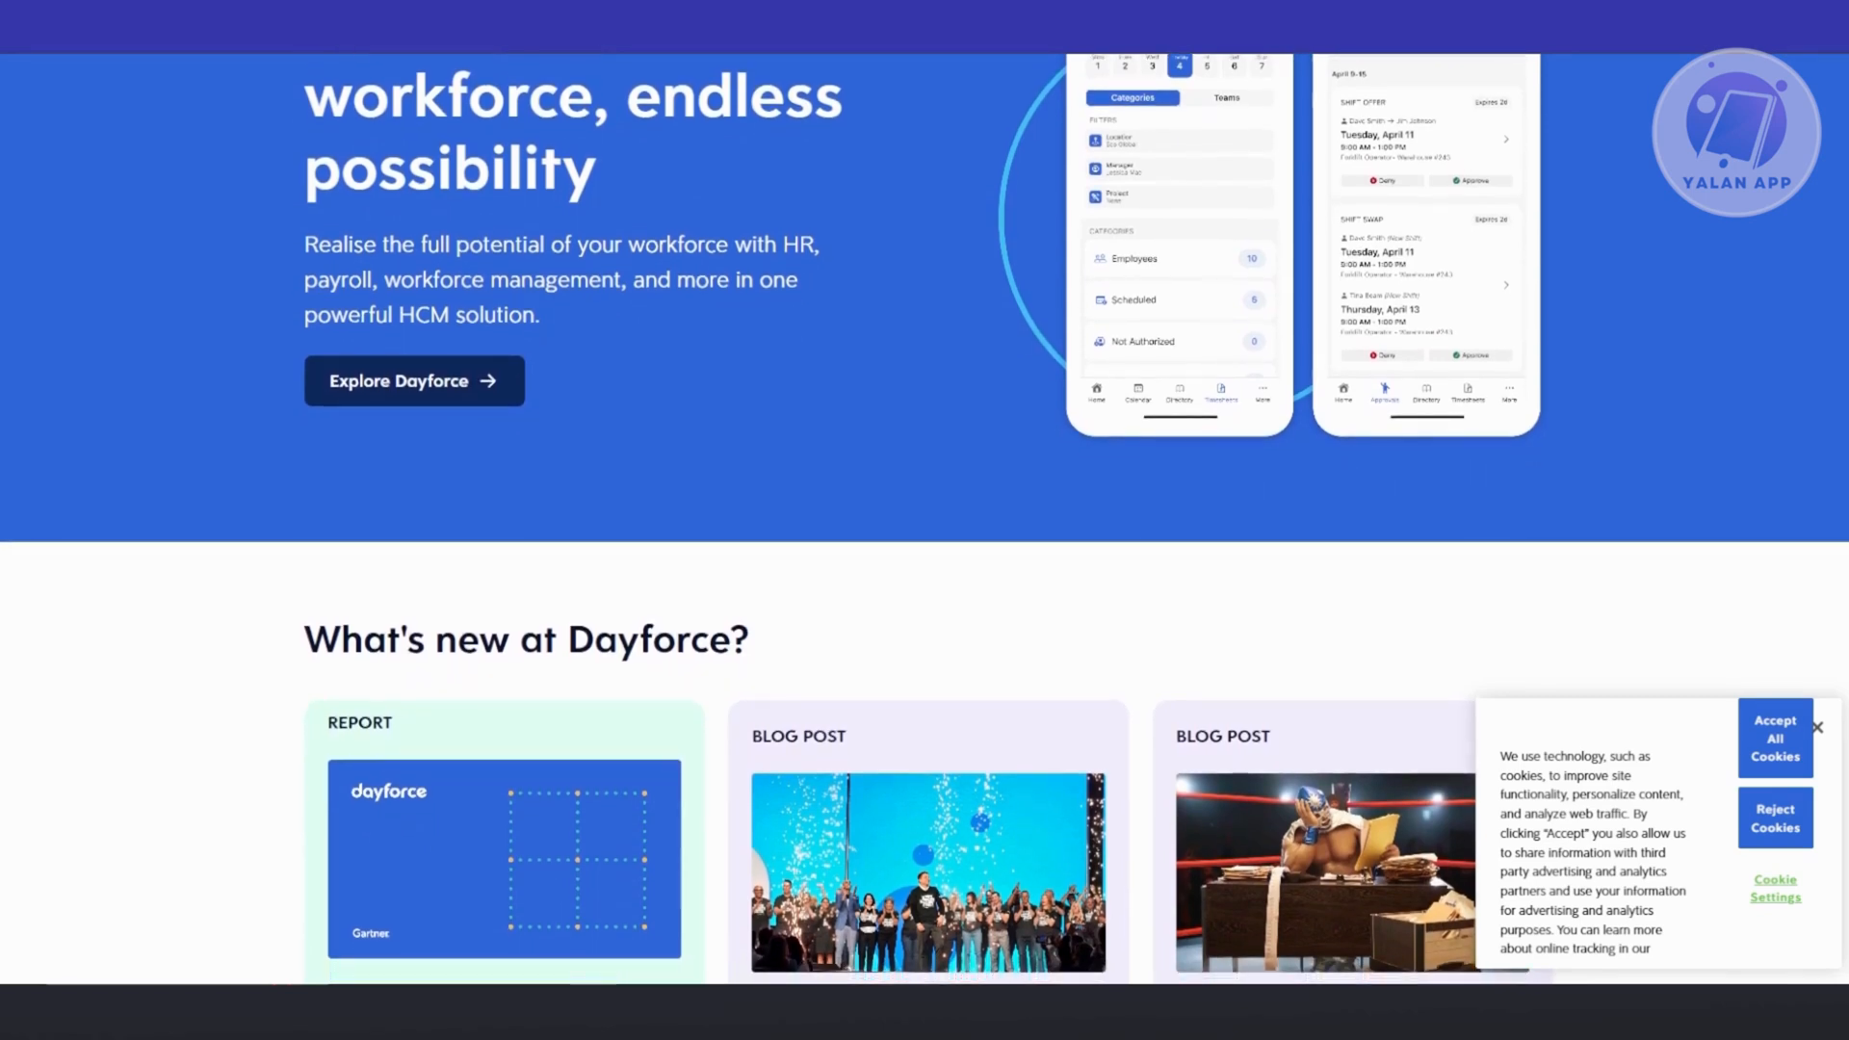
pyautogui.scroll(-3)
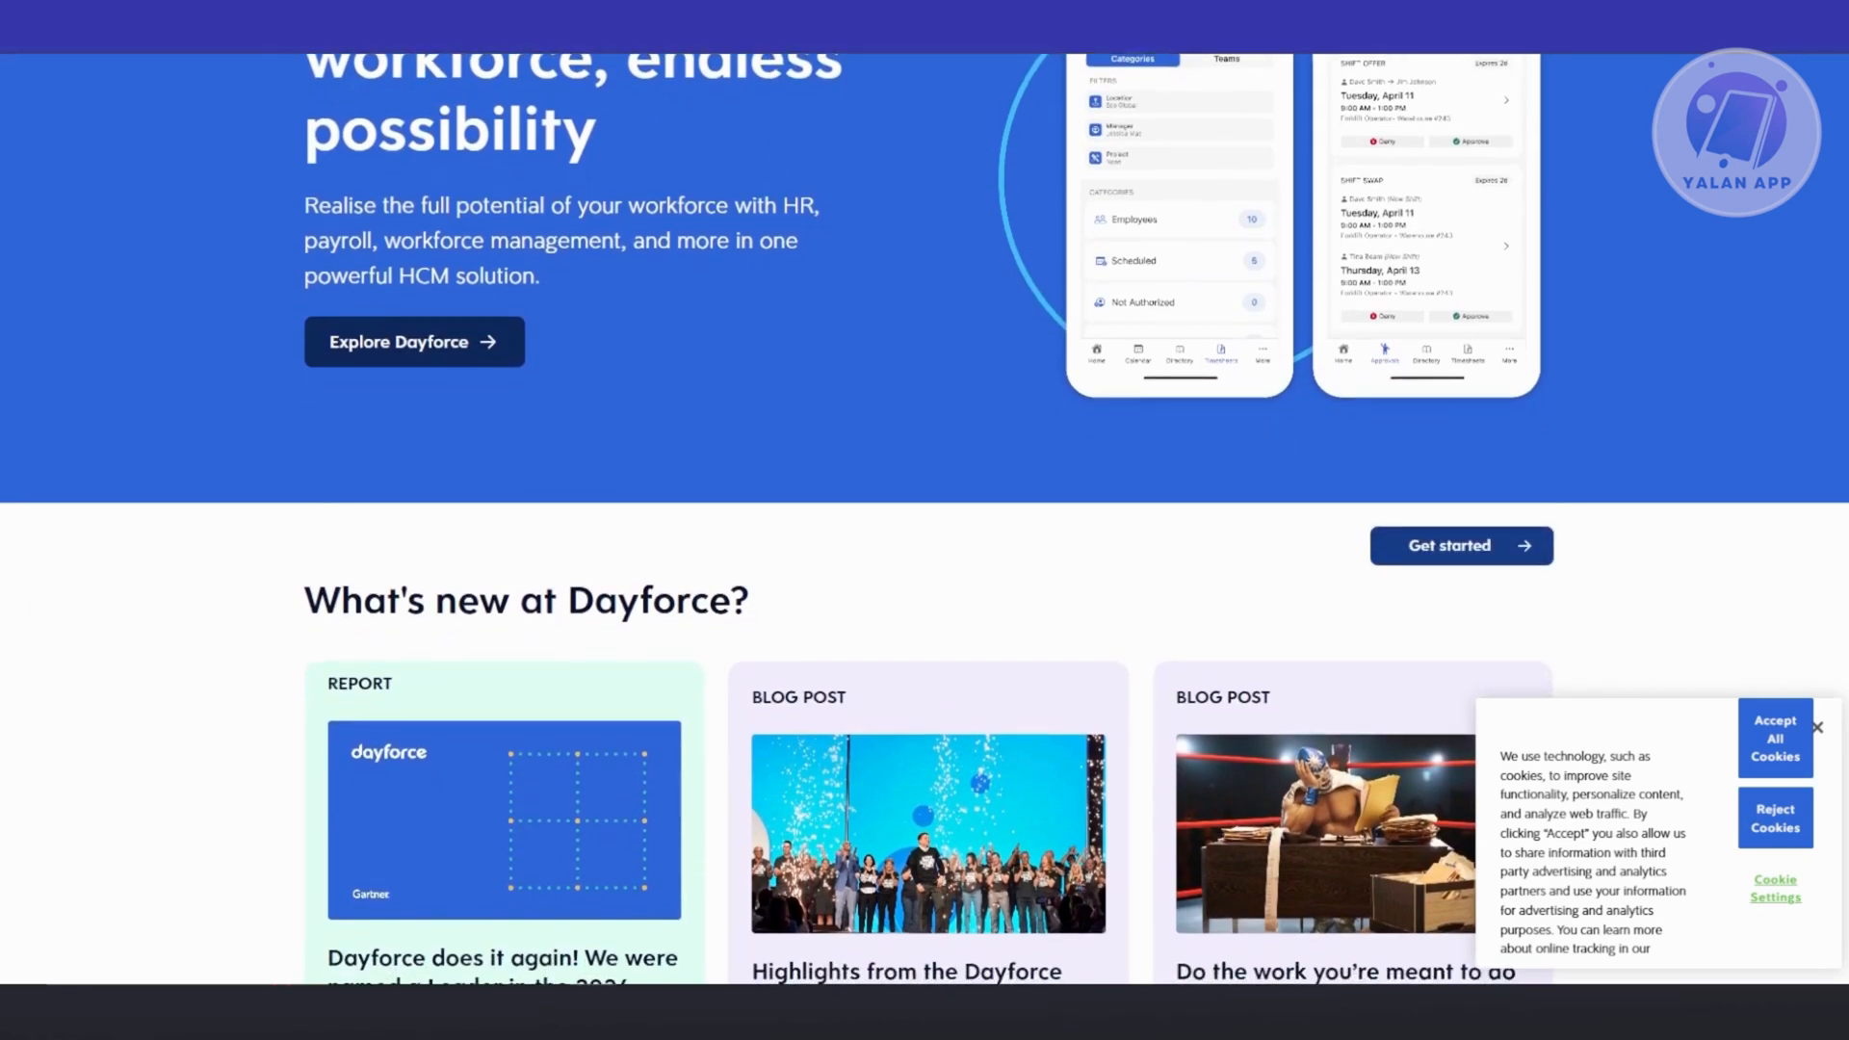
pyautogui.scroll(-3)
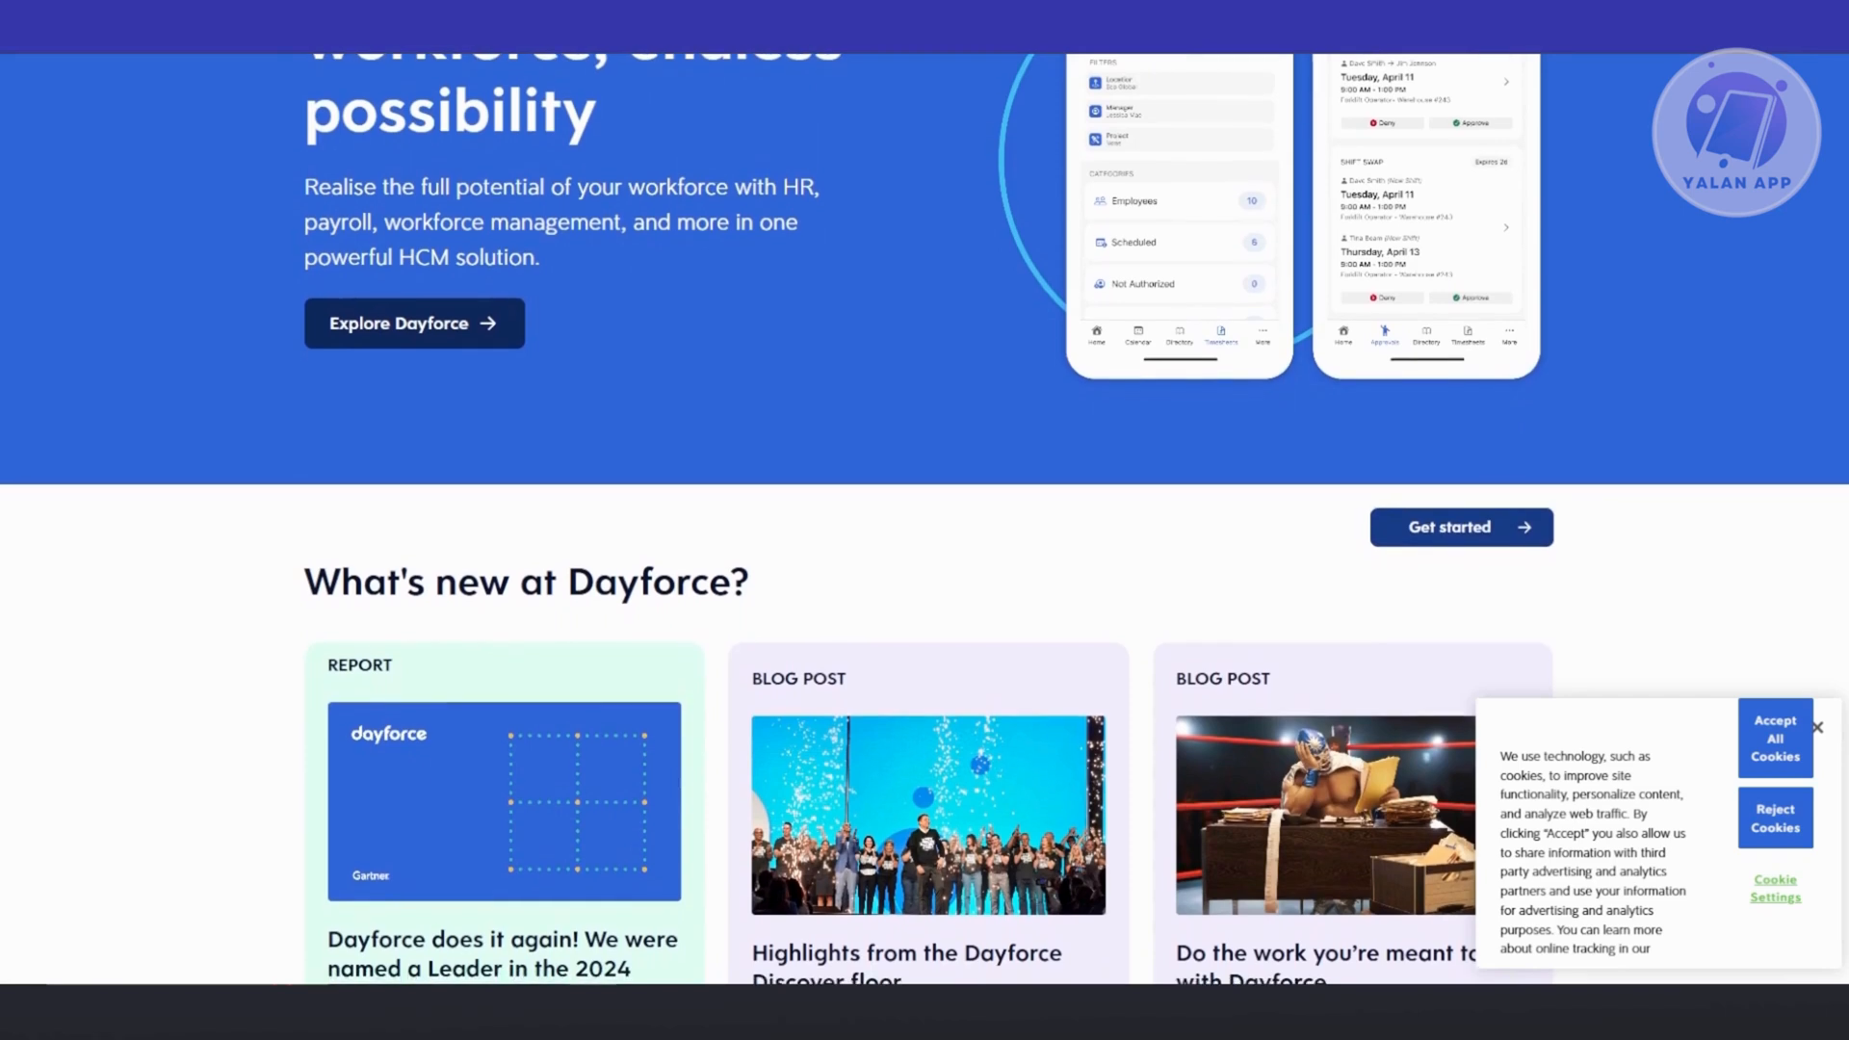
pyautogui.scroll(-3)
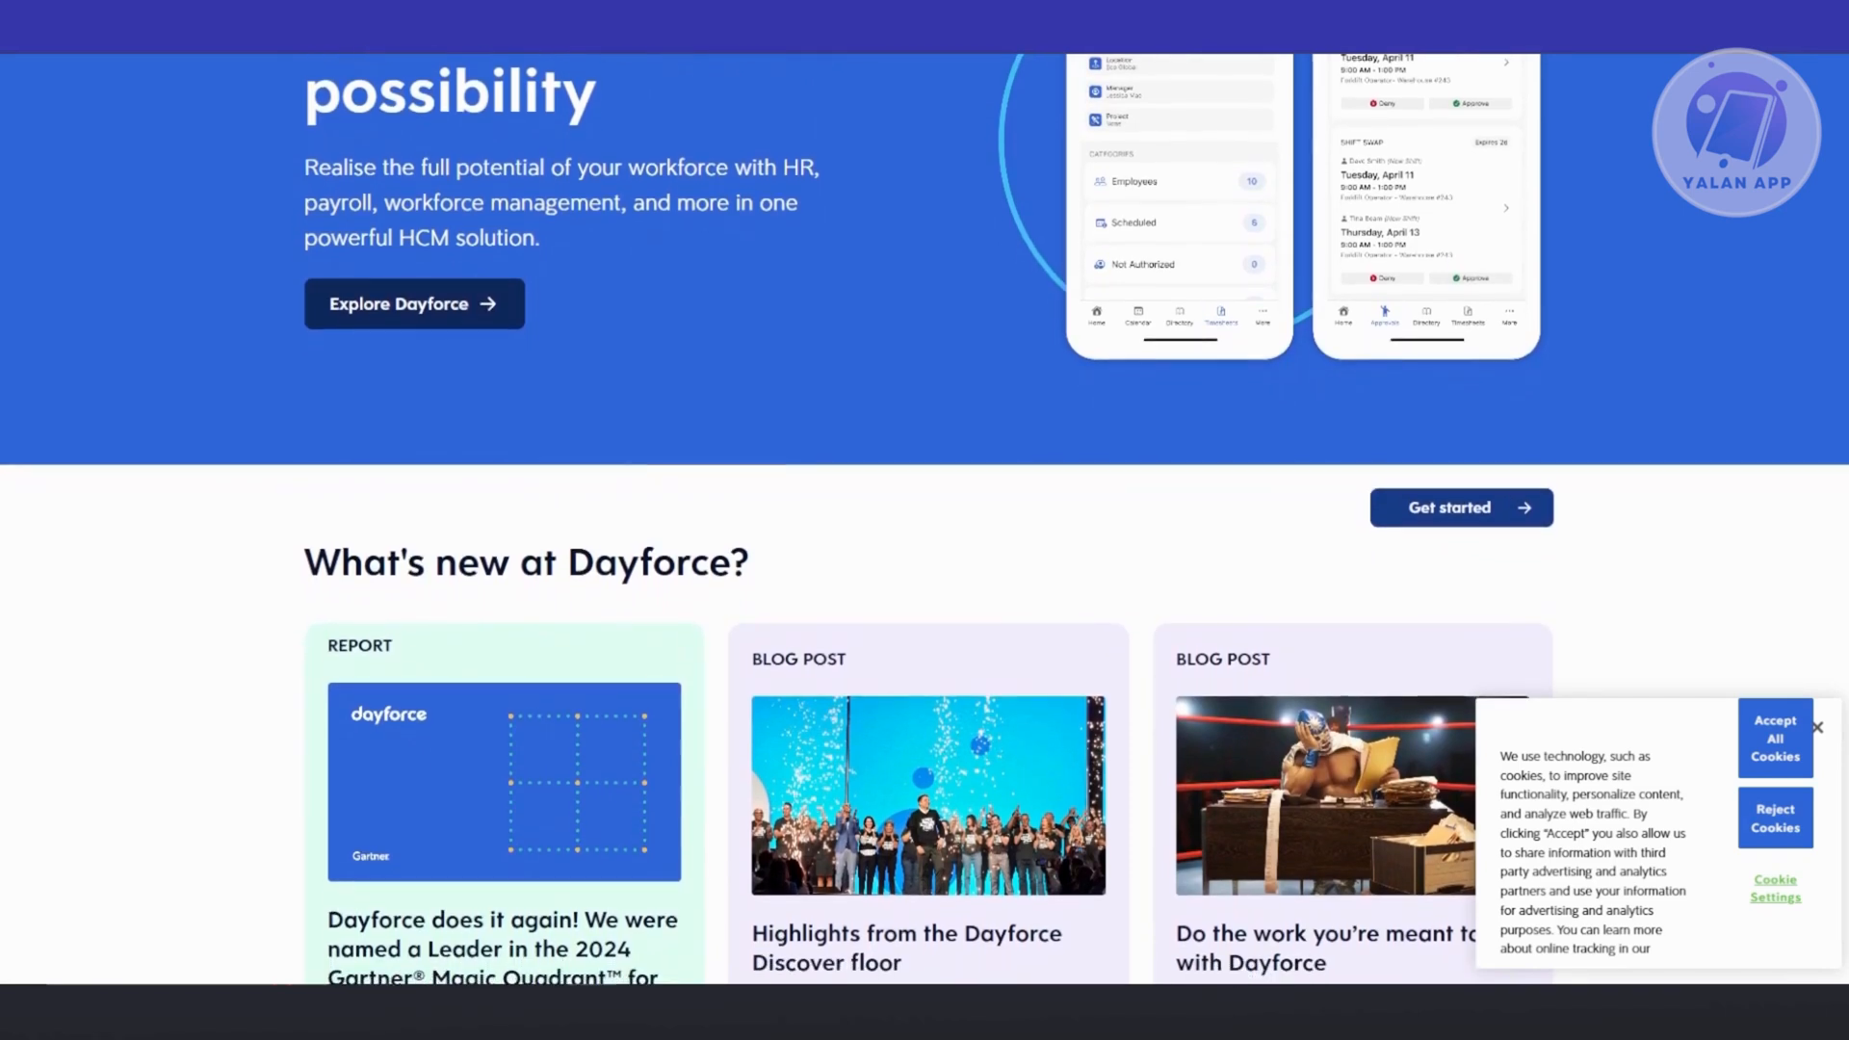
pyautogui.scroll(-3)
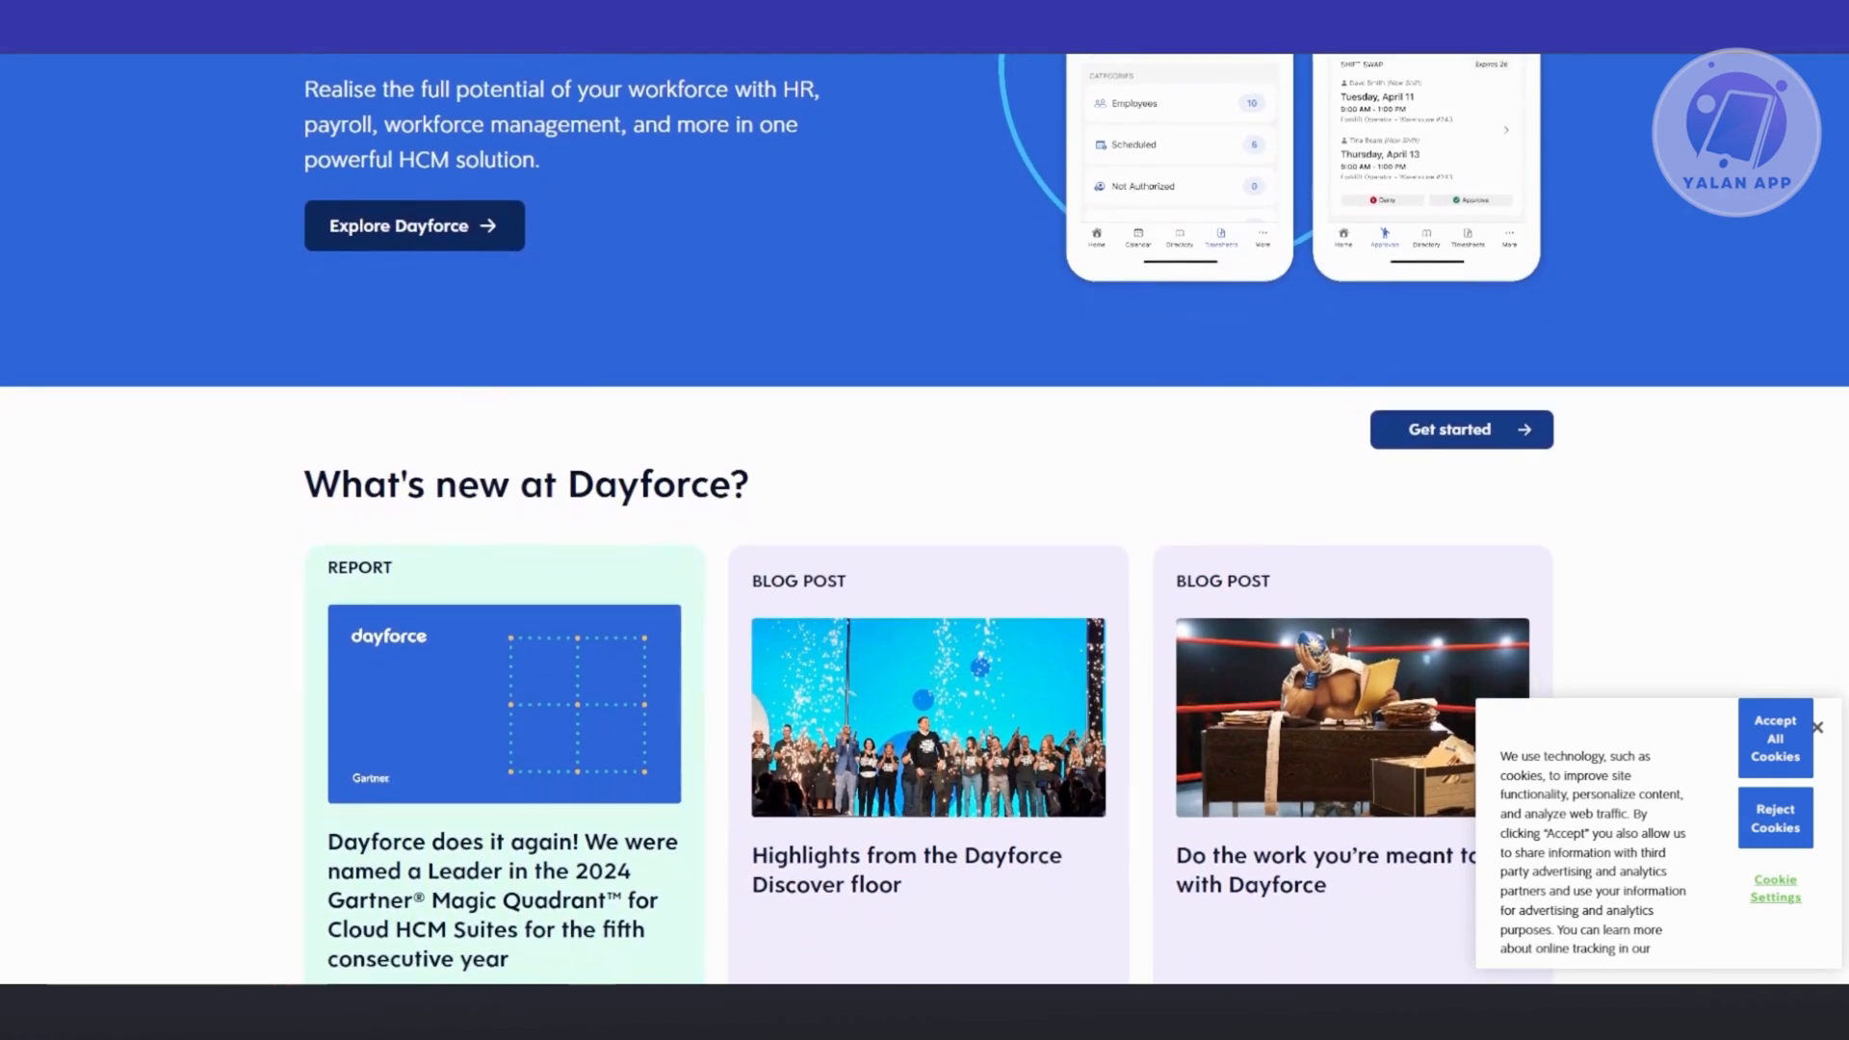
pyautogui.scroll(-3)
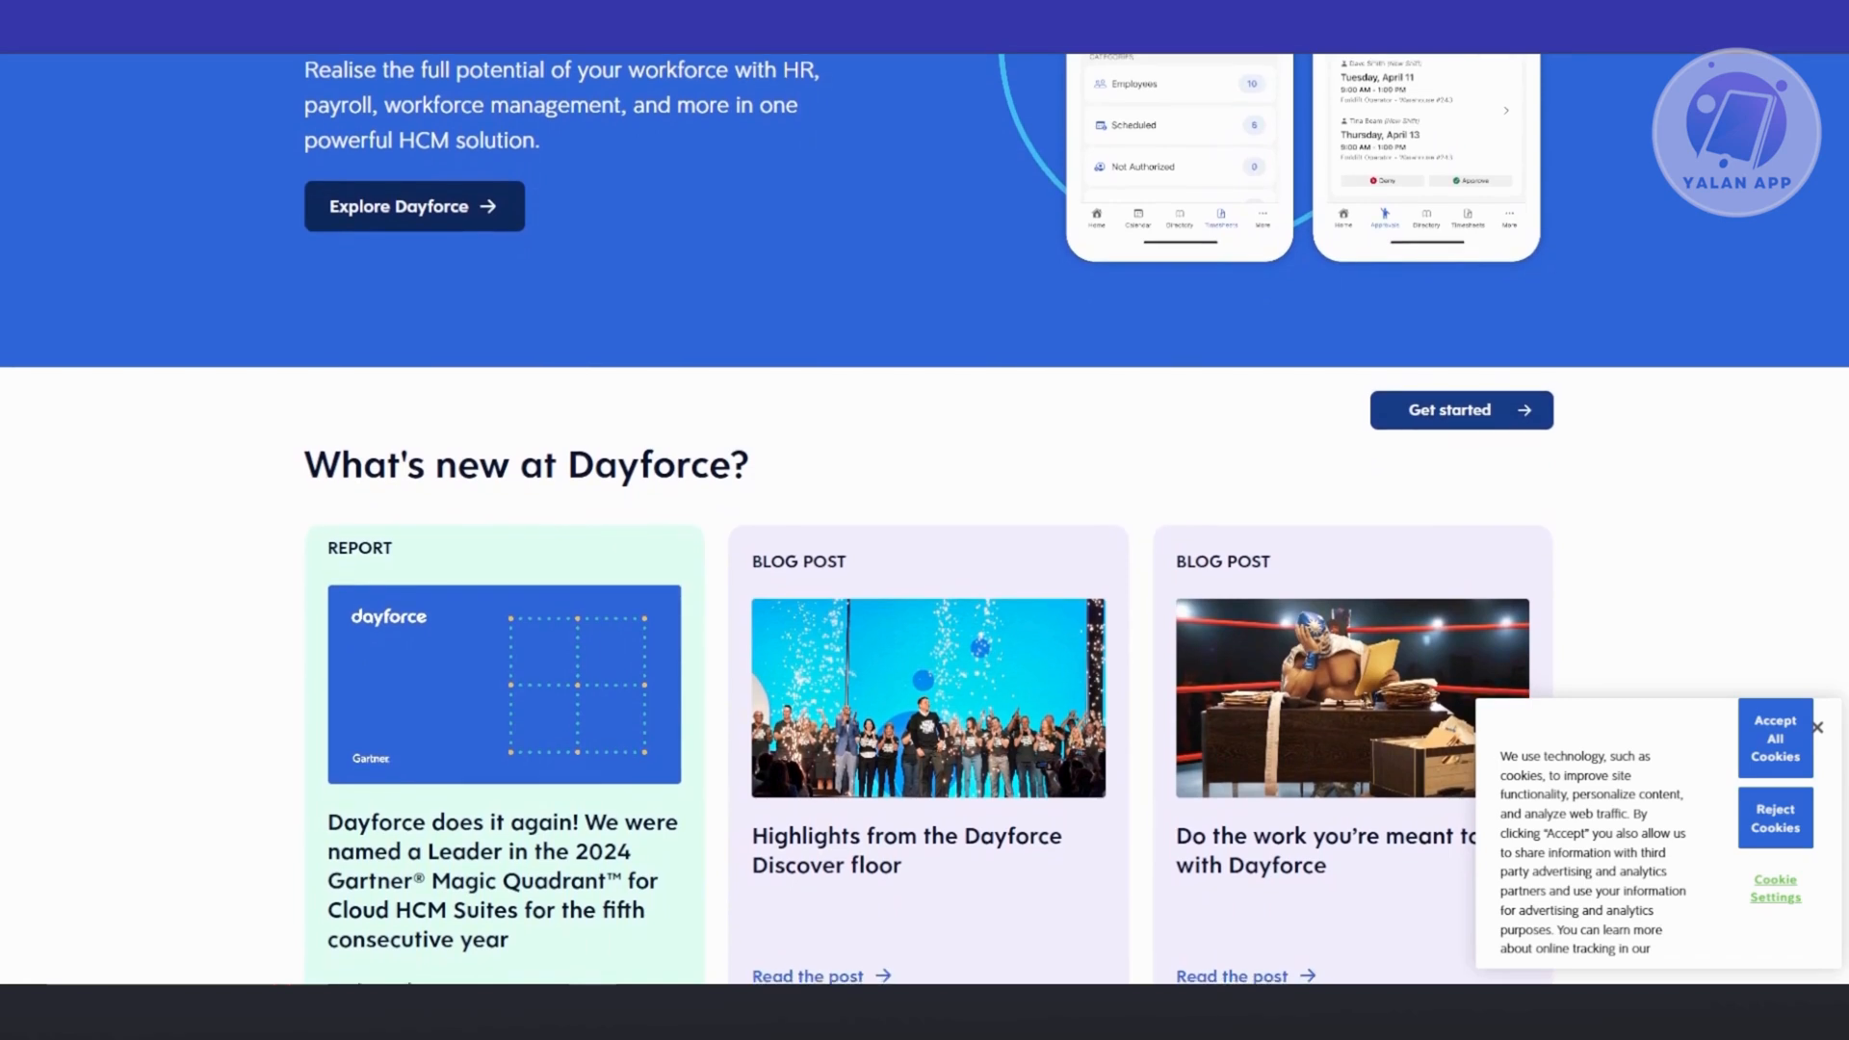
pyautogui.scroll(-3)
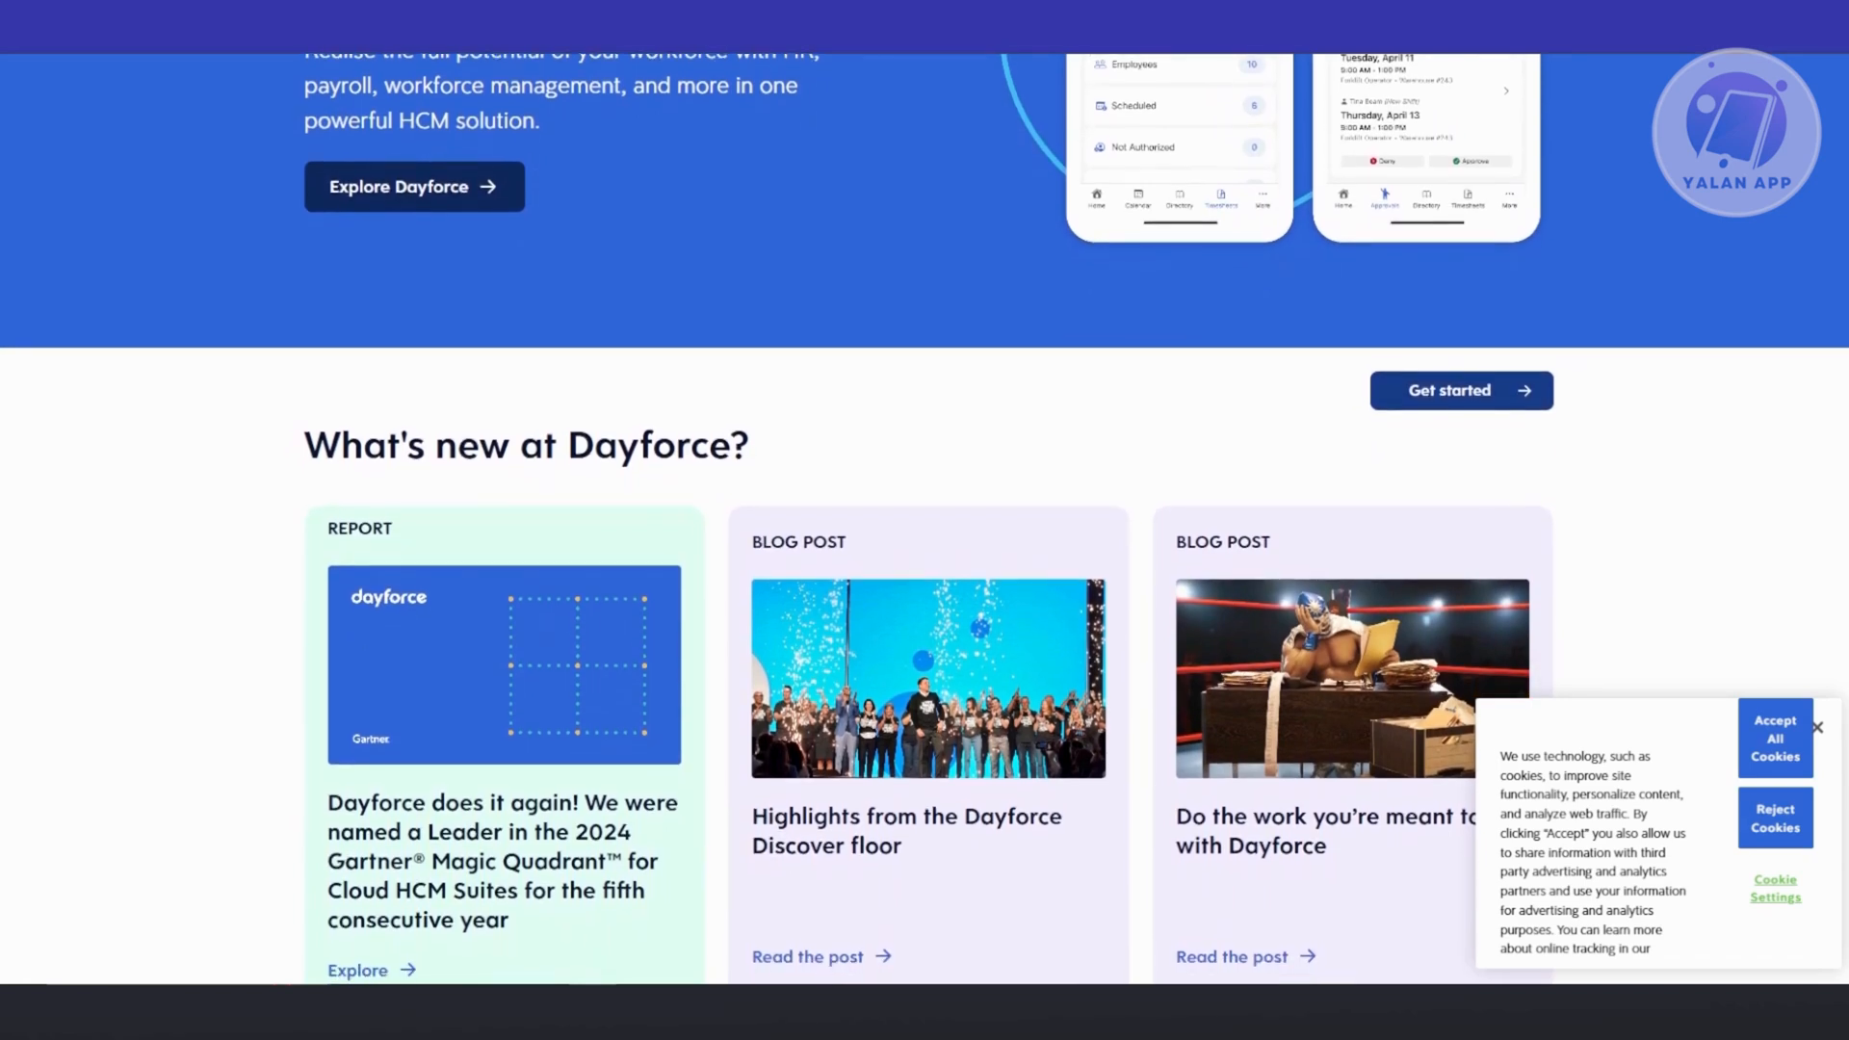
pyautogui.scroll(-3)
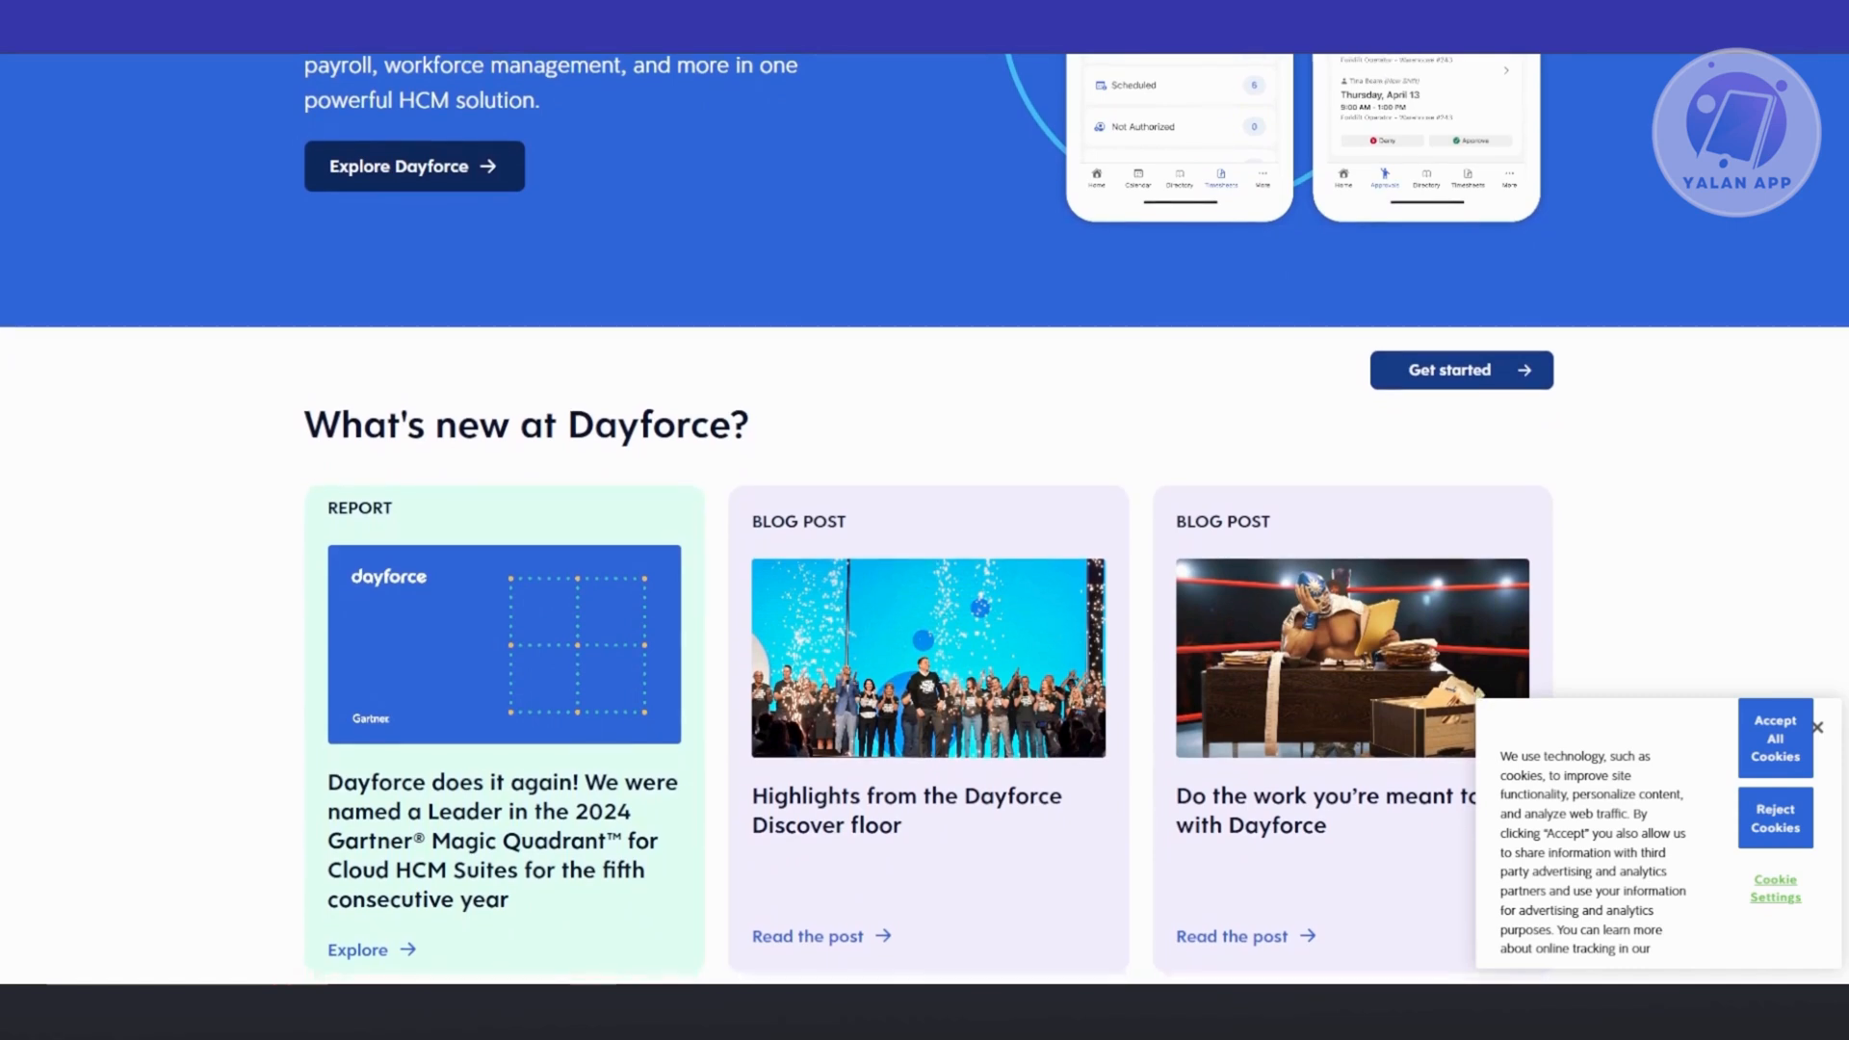
pyautogui.scroll(-3)
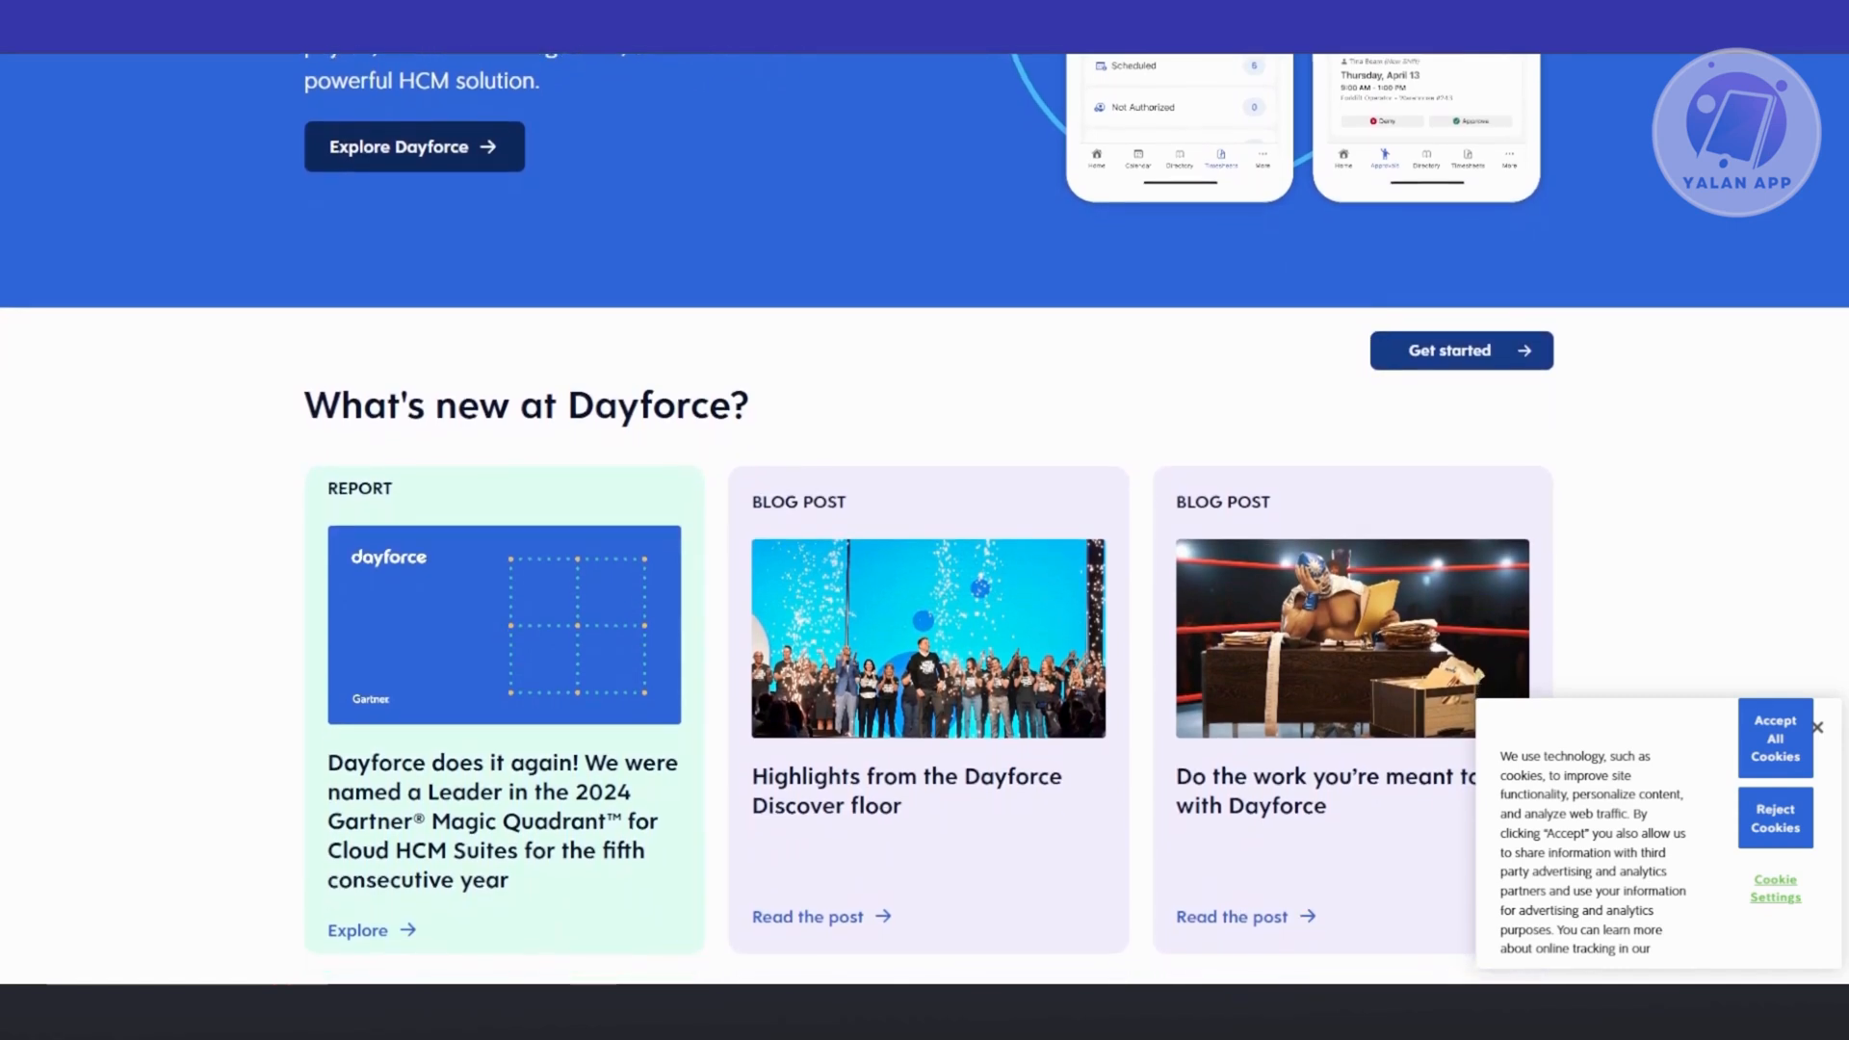
pyautogui.scroll(-3)
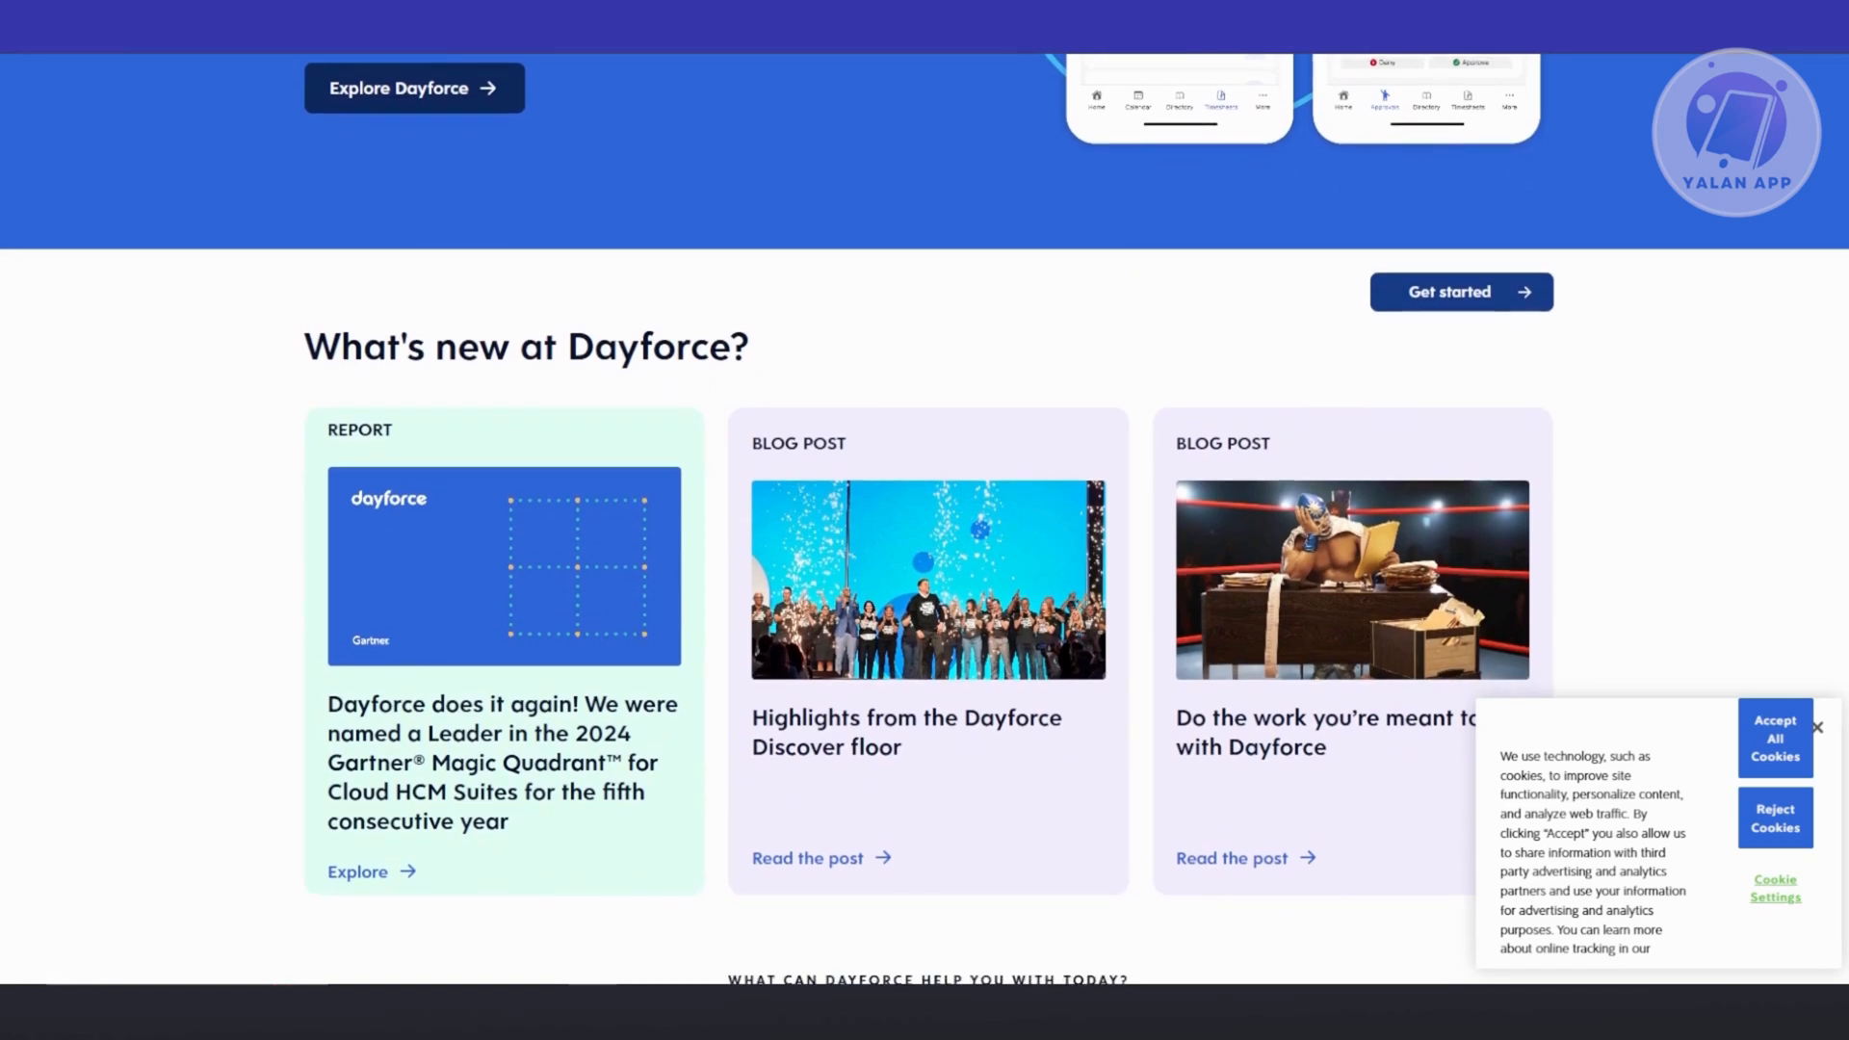
pyautogui.scroll(-3)
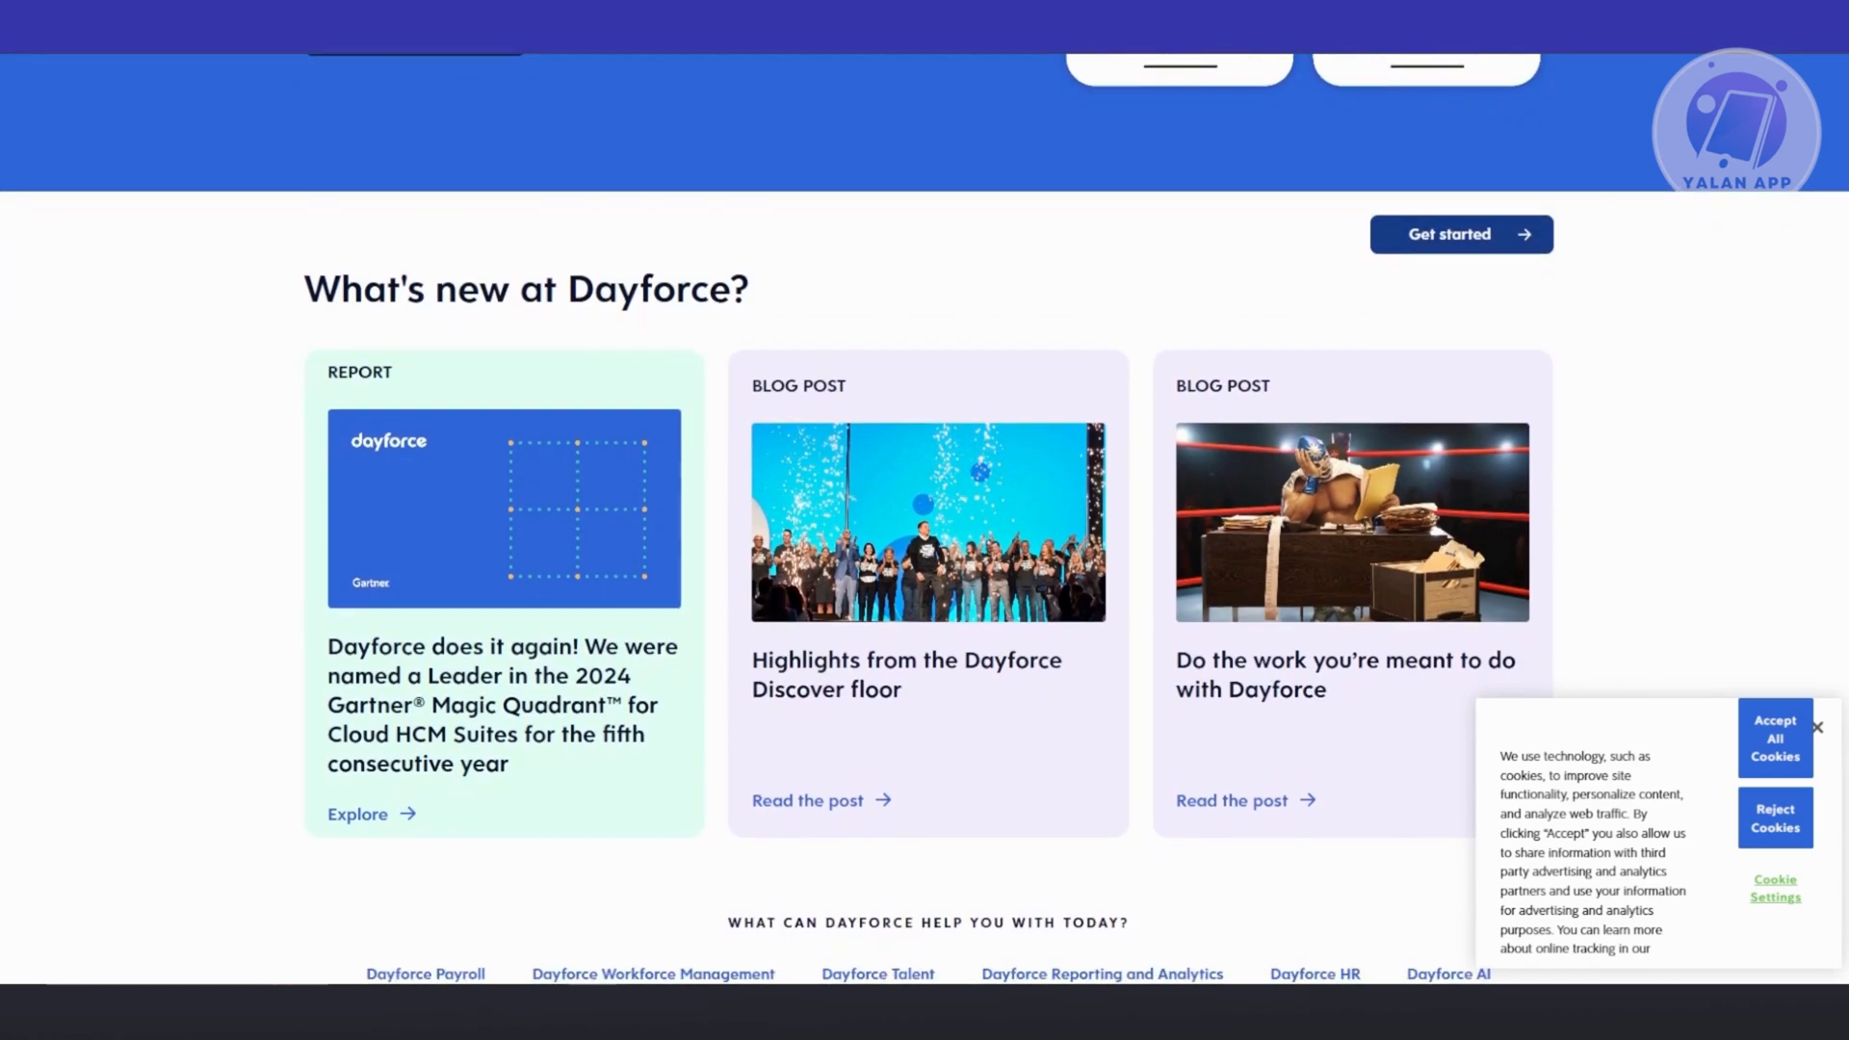
pyautogui.scroll(-3)
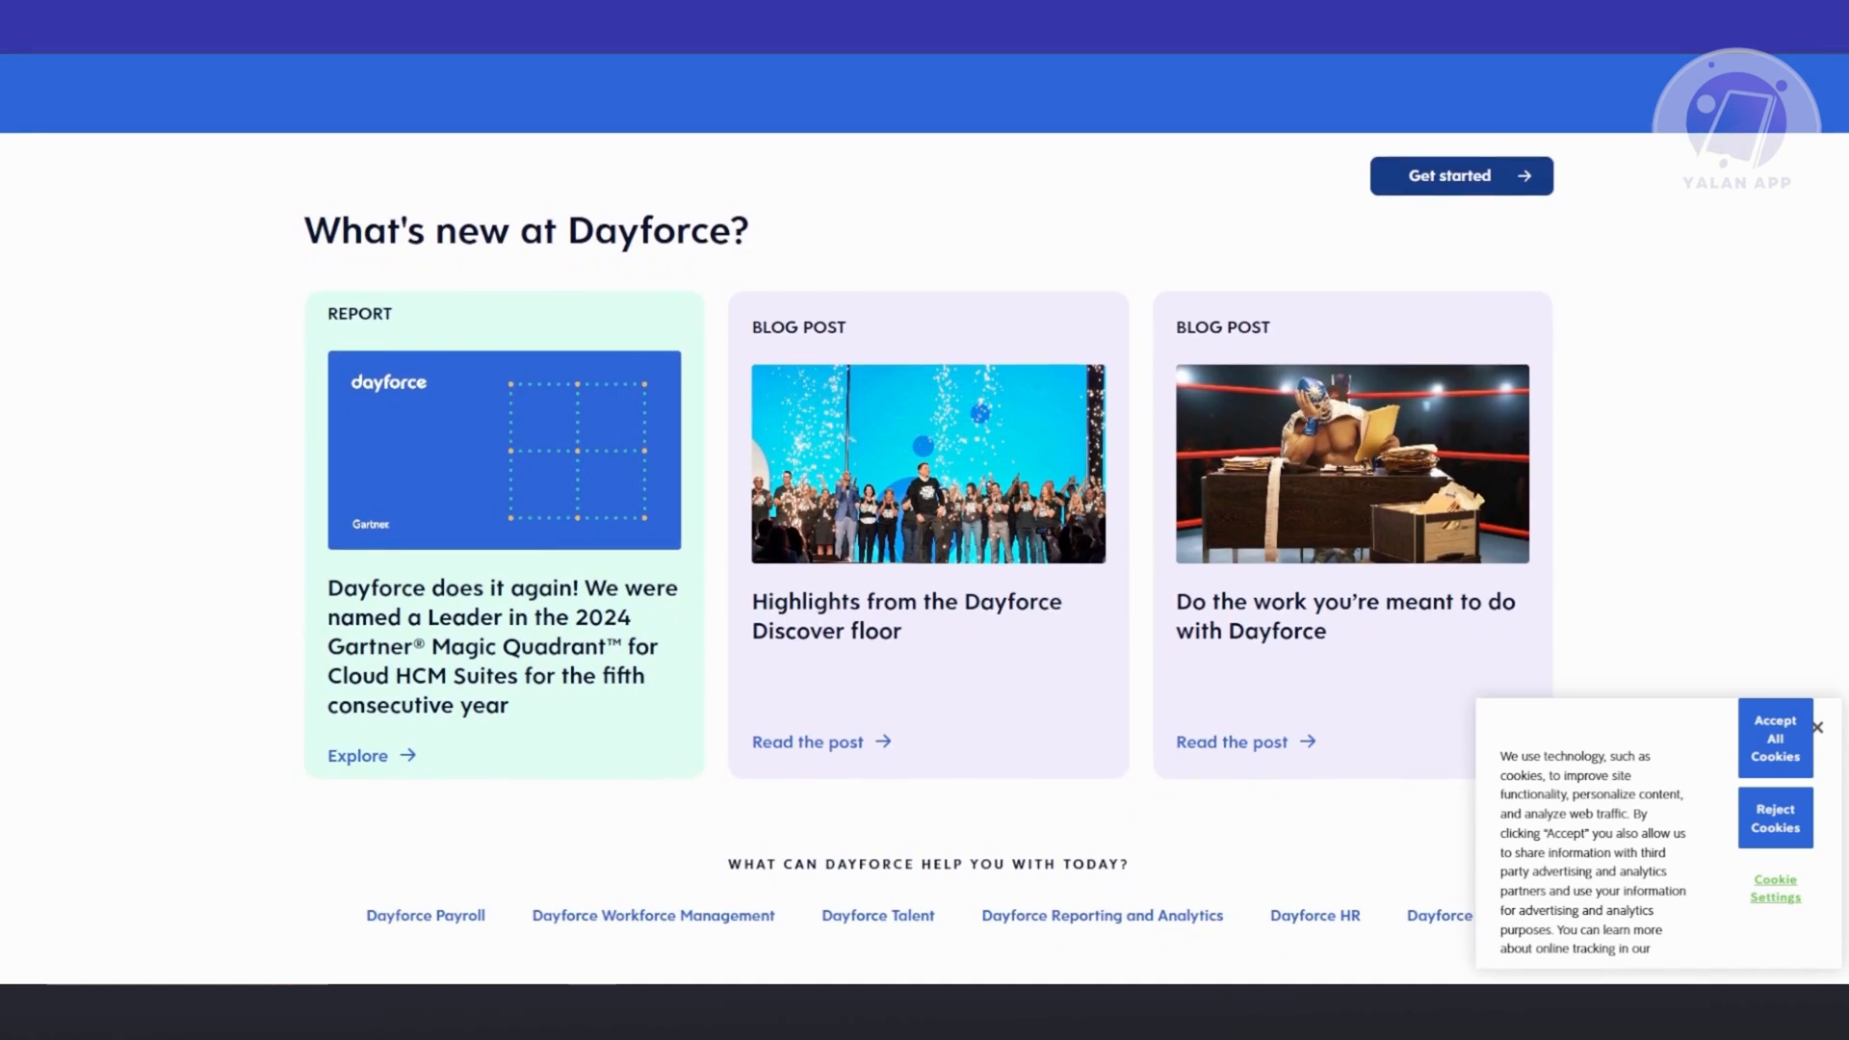
pyautogui.scroll(-3)
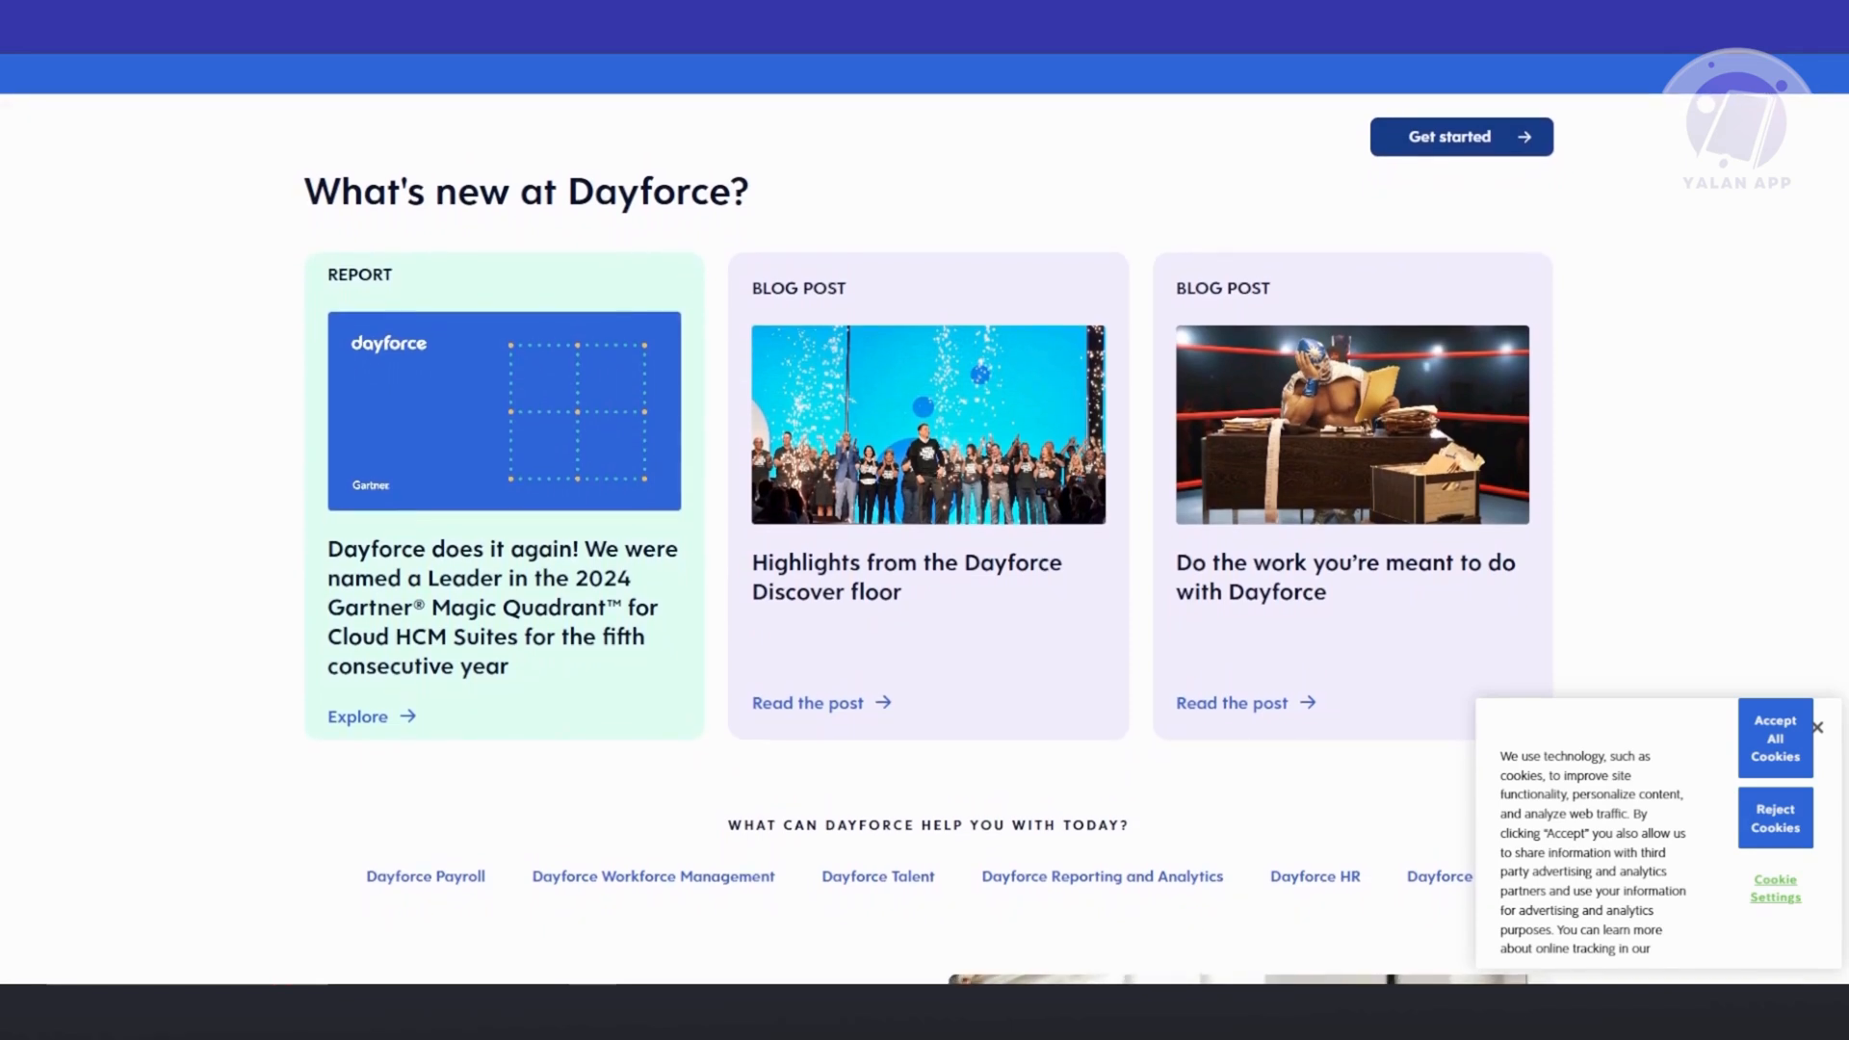
pyautogui.scroll(-3)
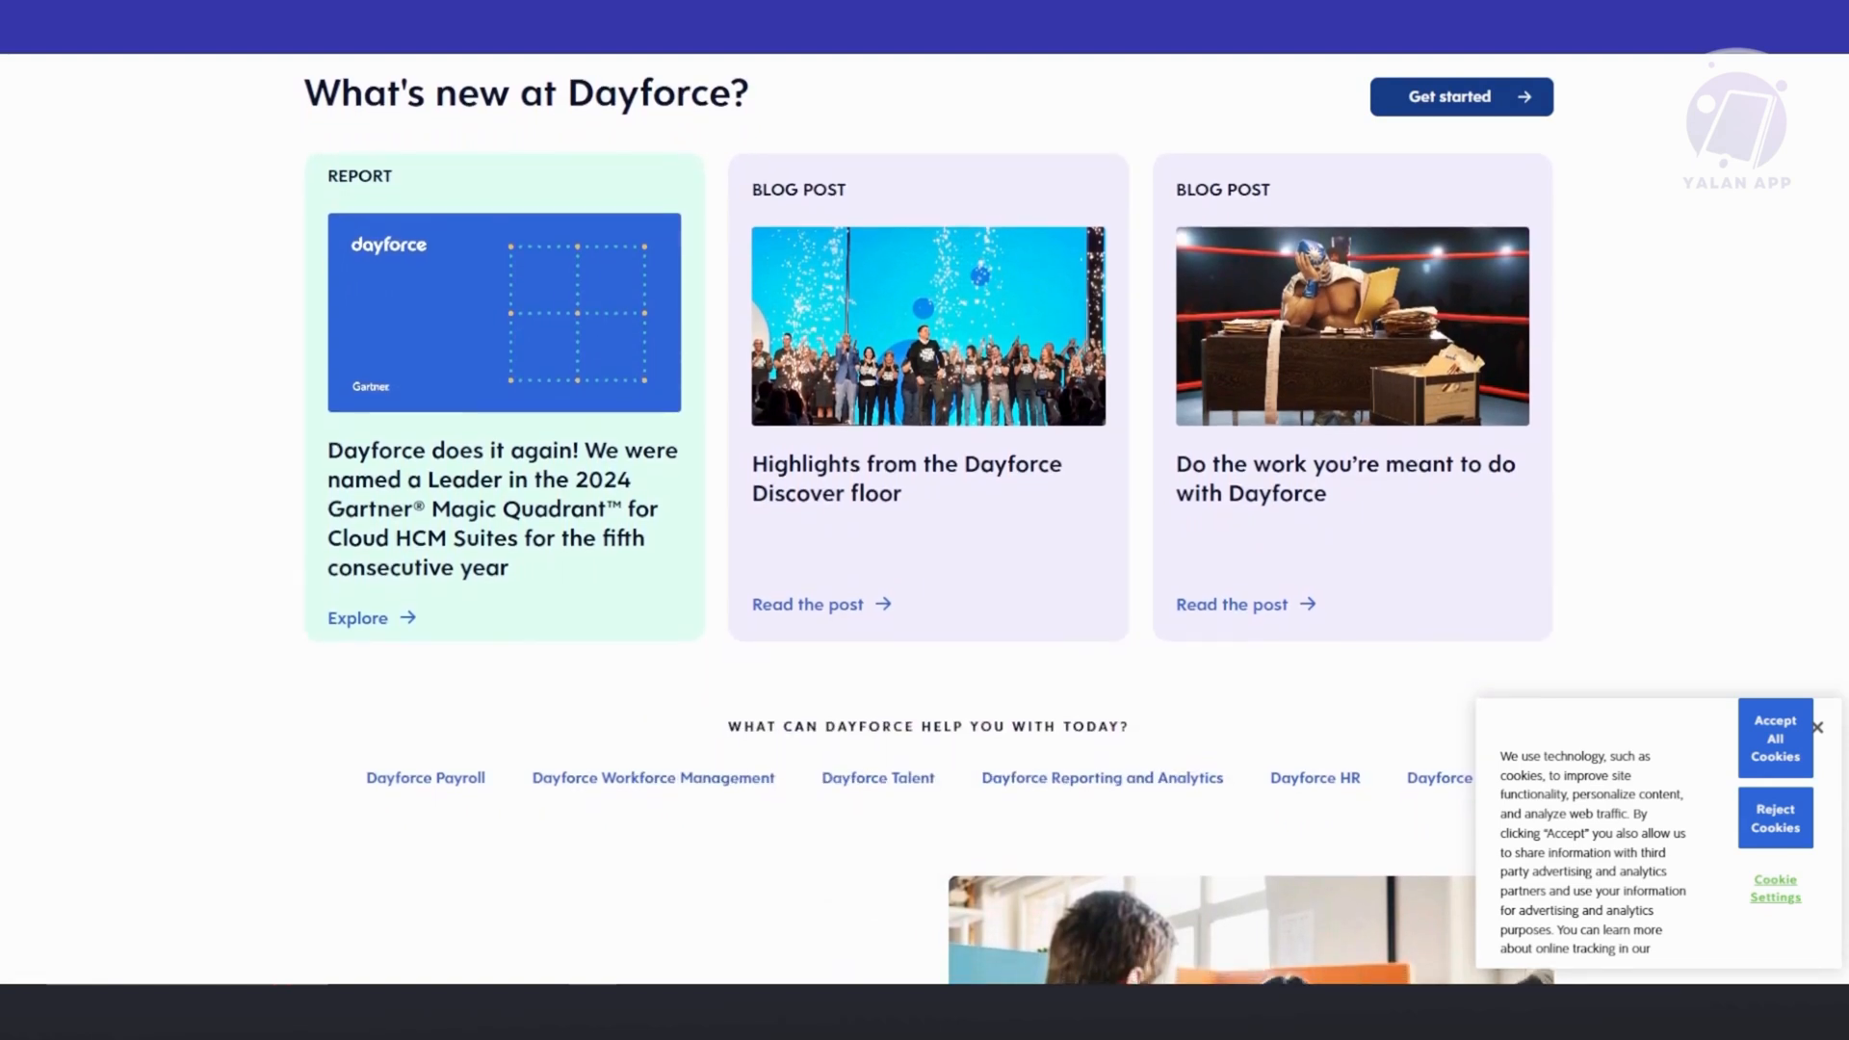
pyautogui.scroll(-3)
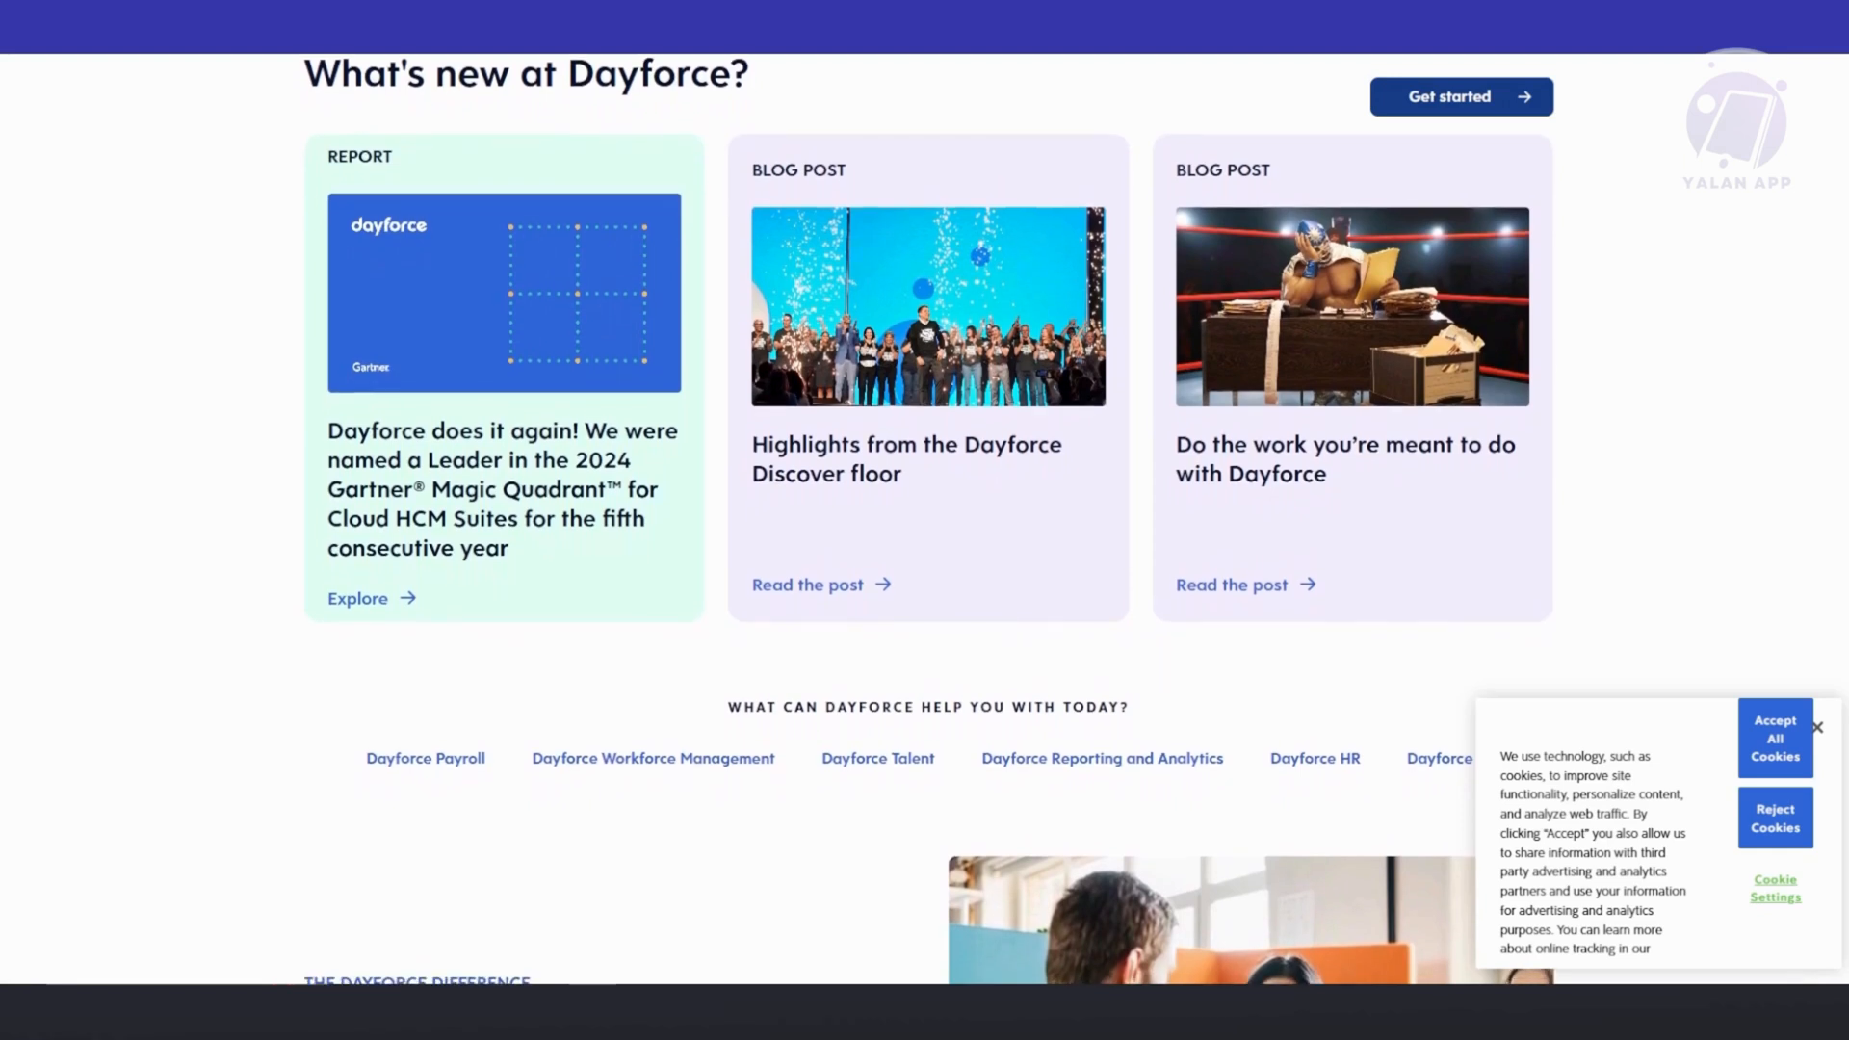
pyautogui.scroll(-3)
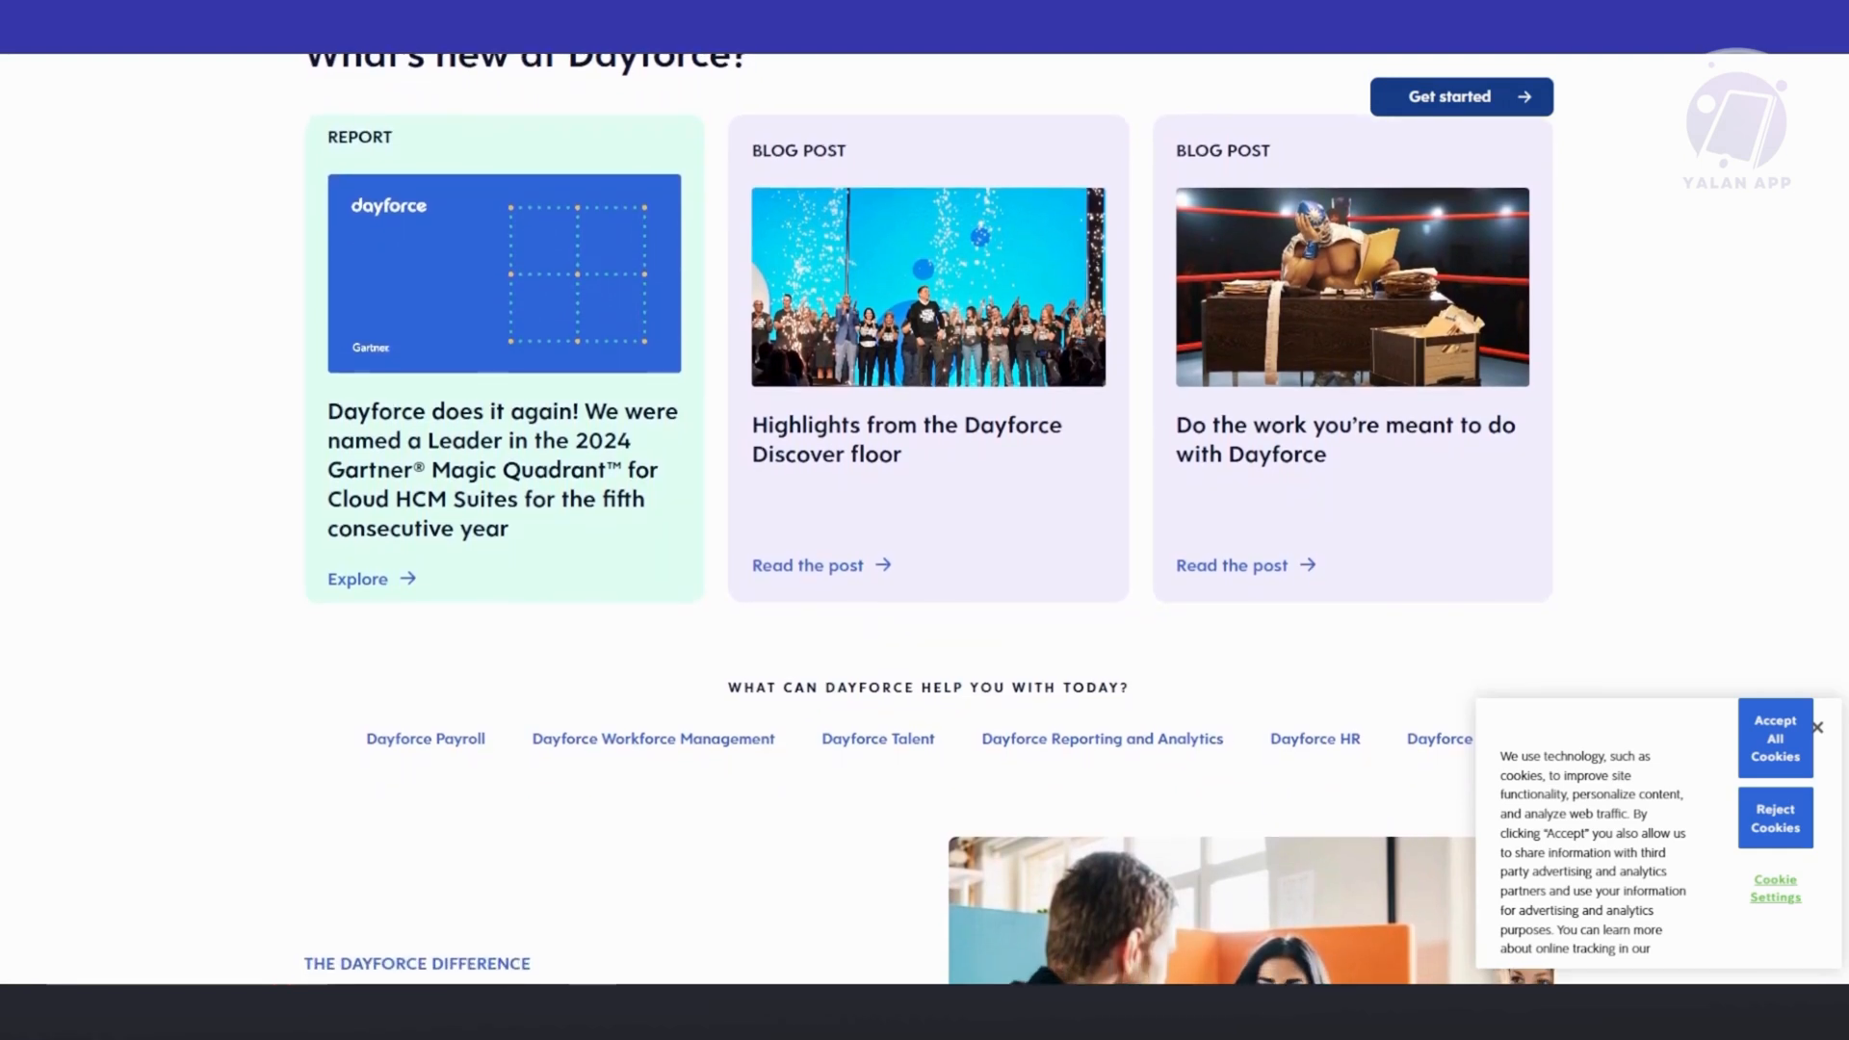
pyautogui.scroll(-3)
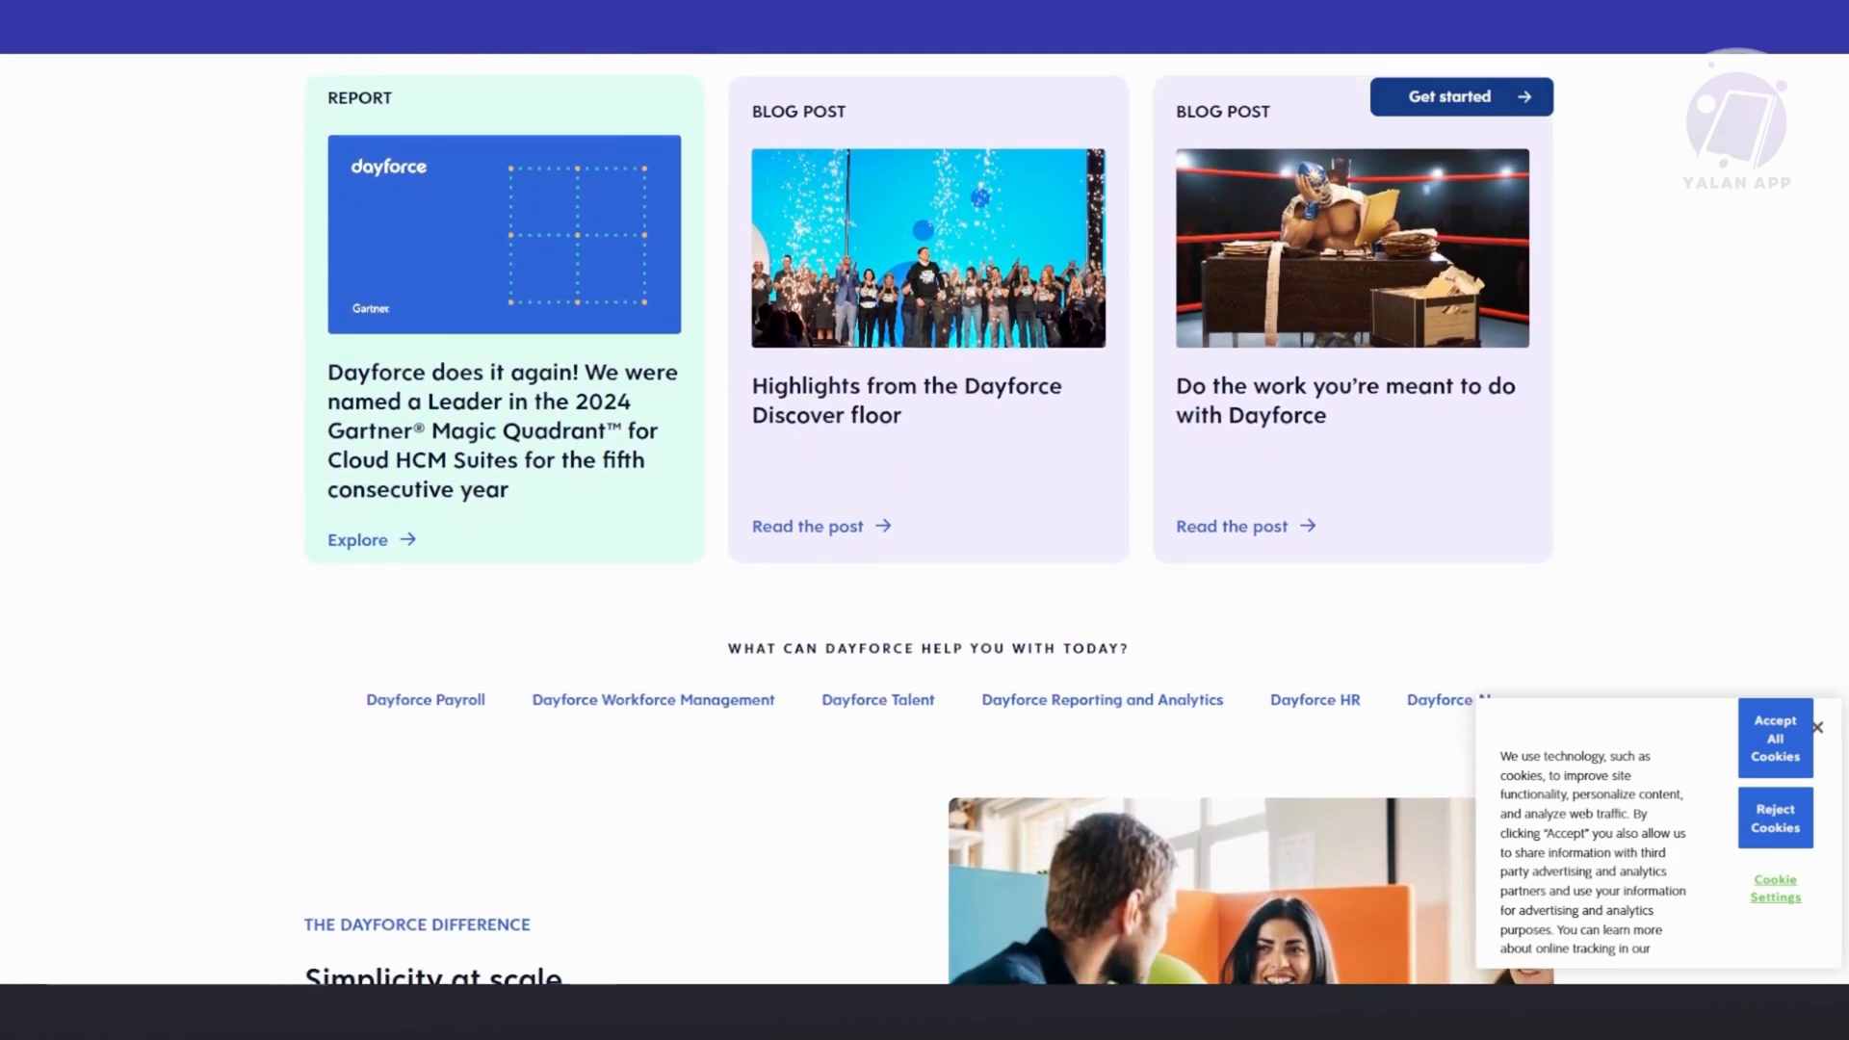
pyautogui.scroll(-3)
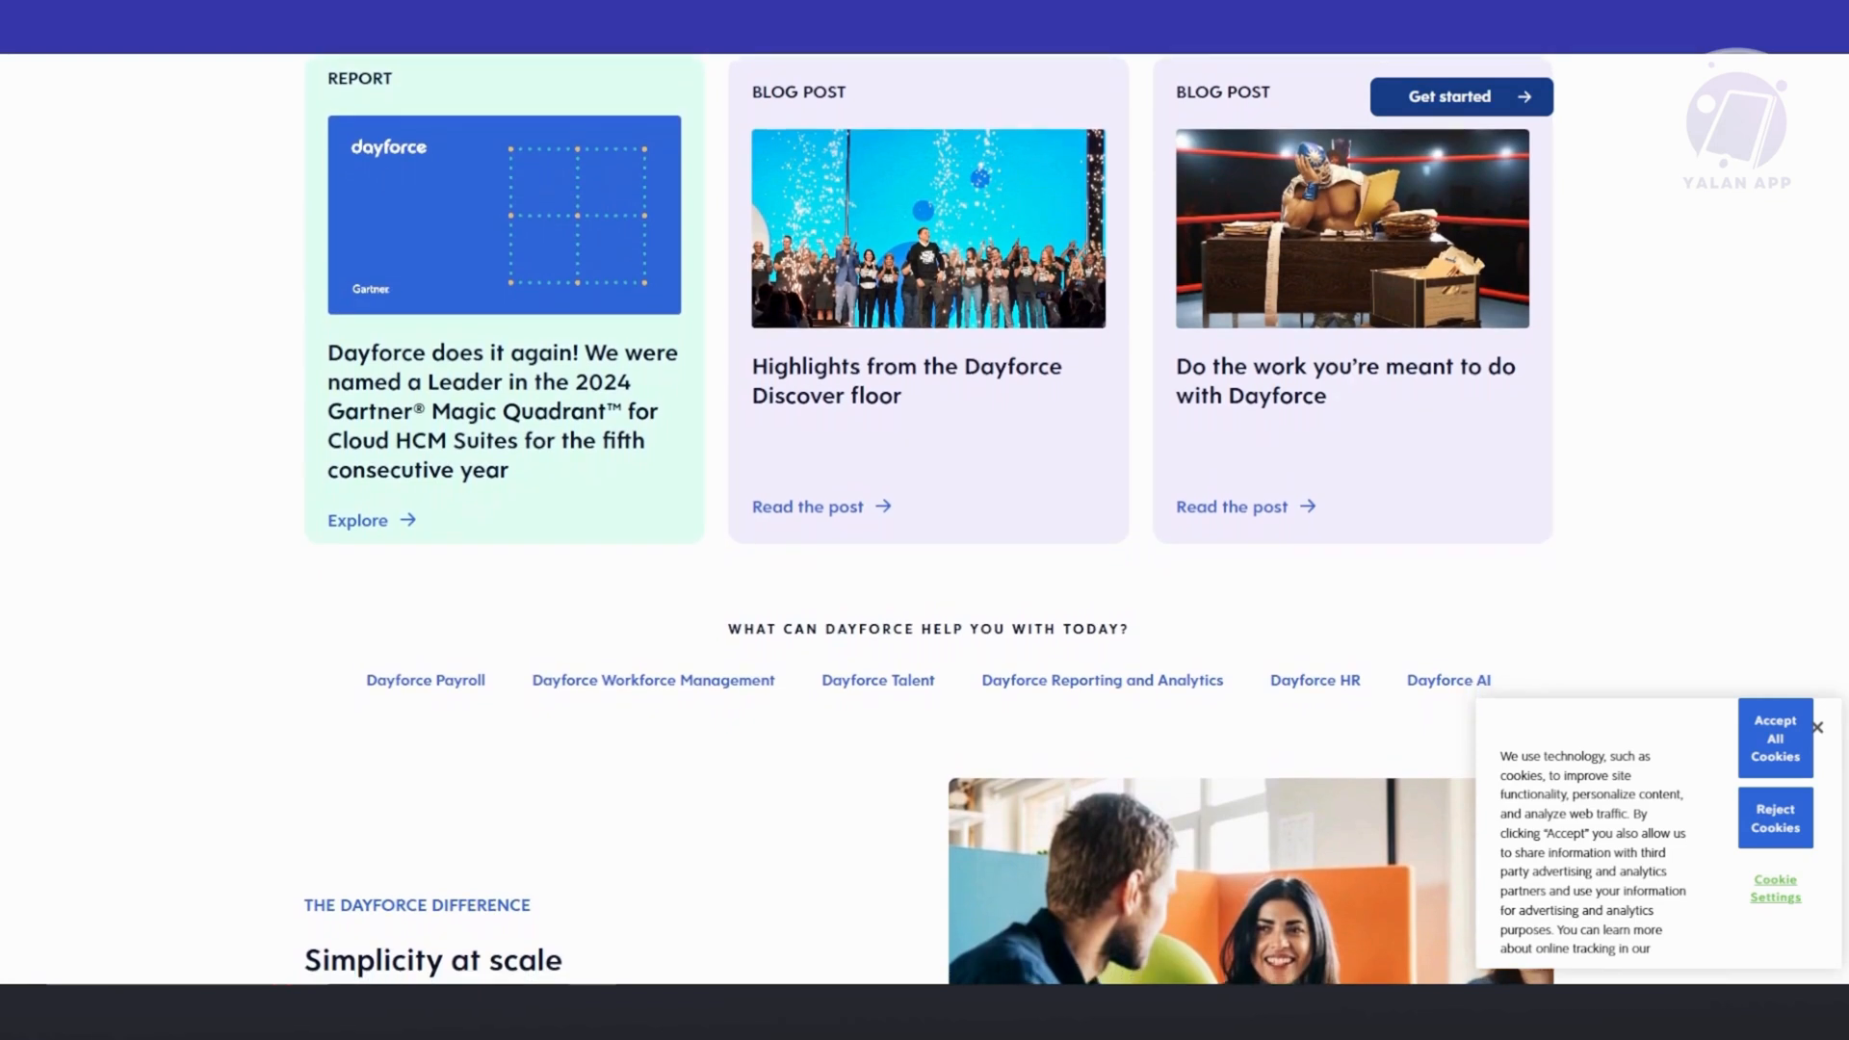
pyautogui.scroll(-3)
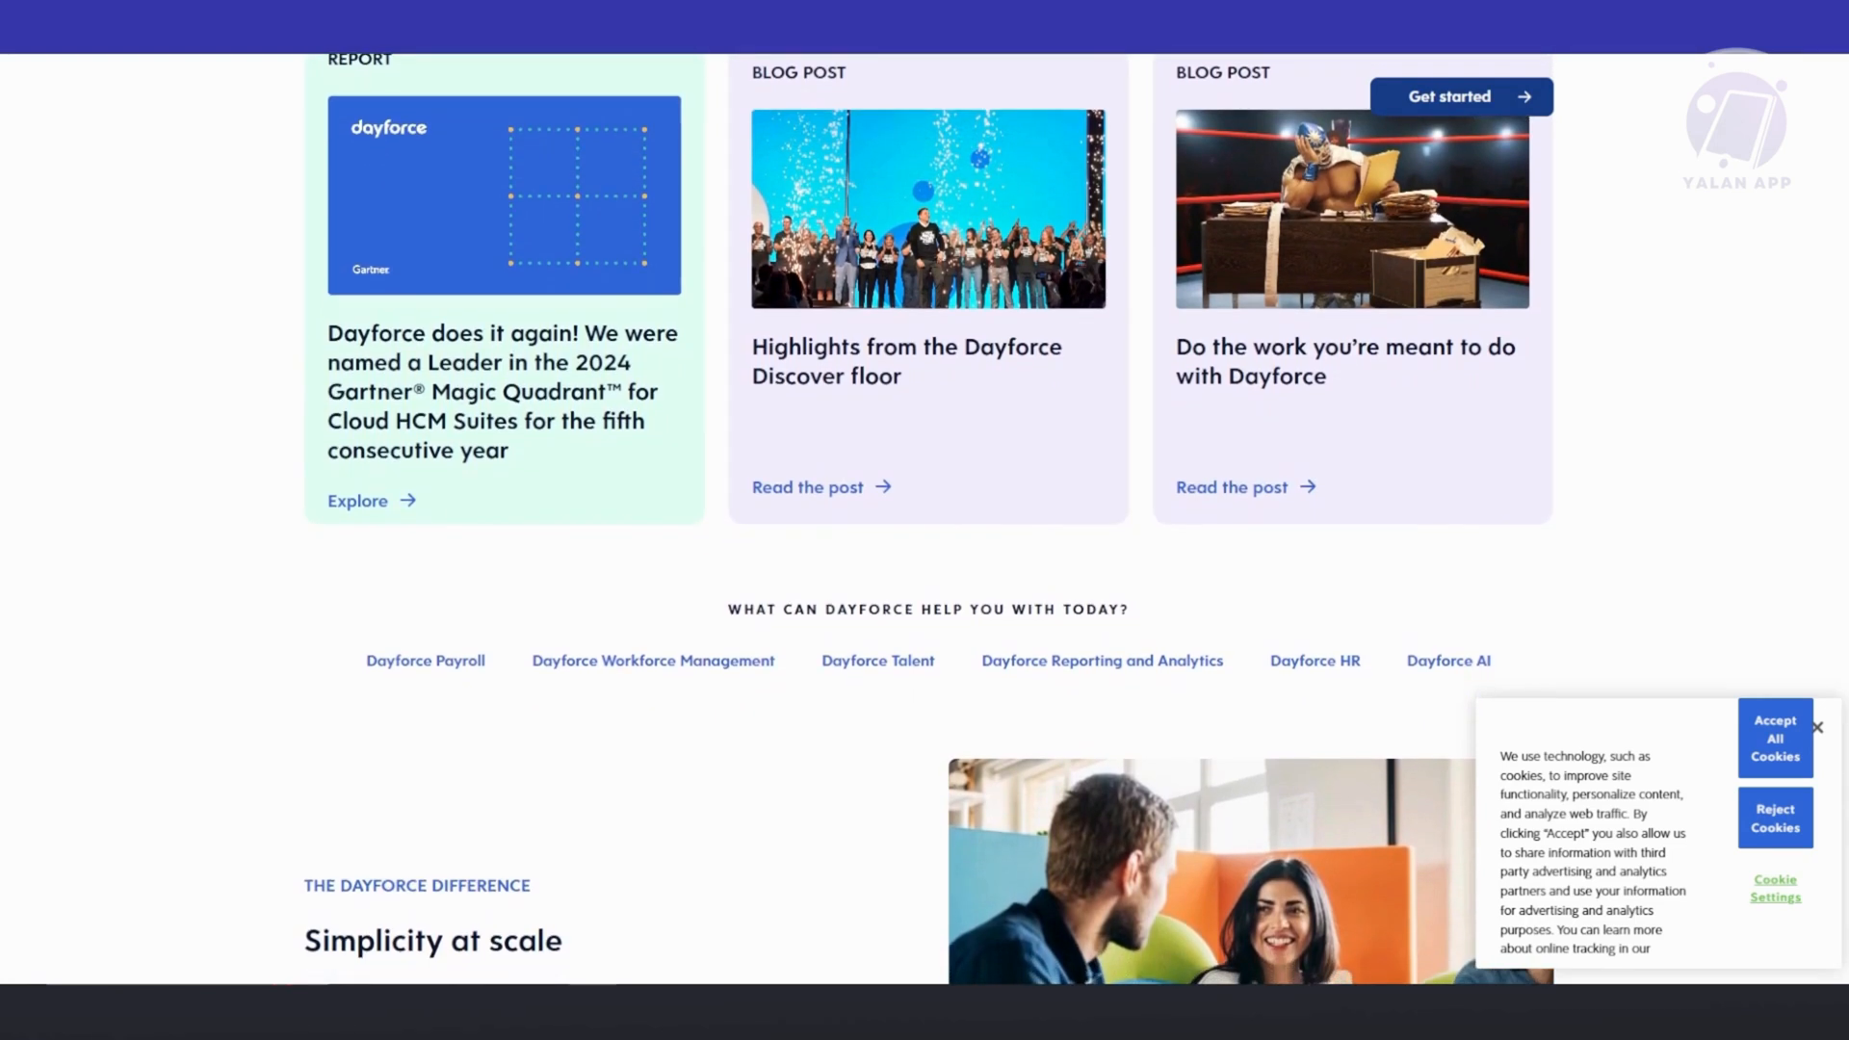
pyautogui.scroll(-3)
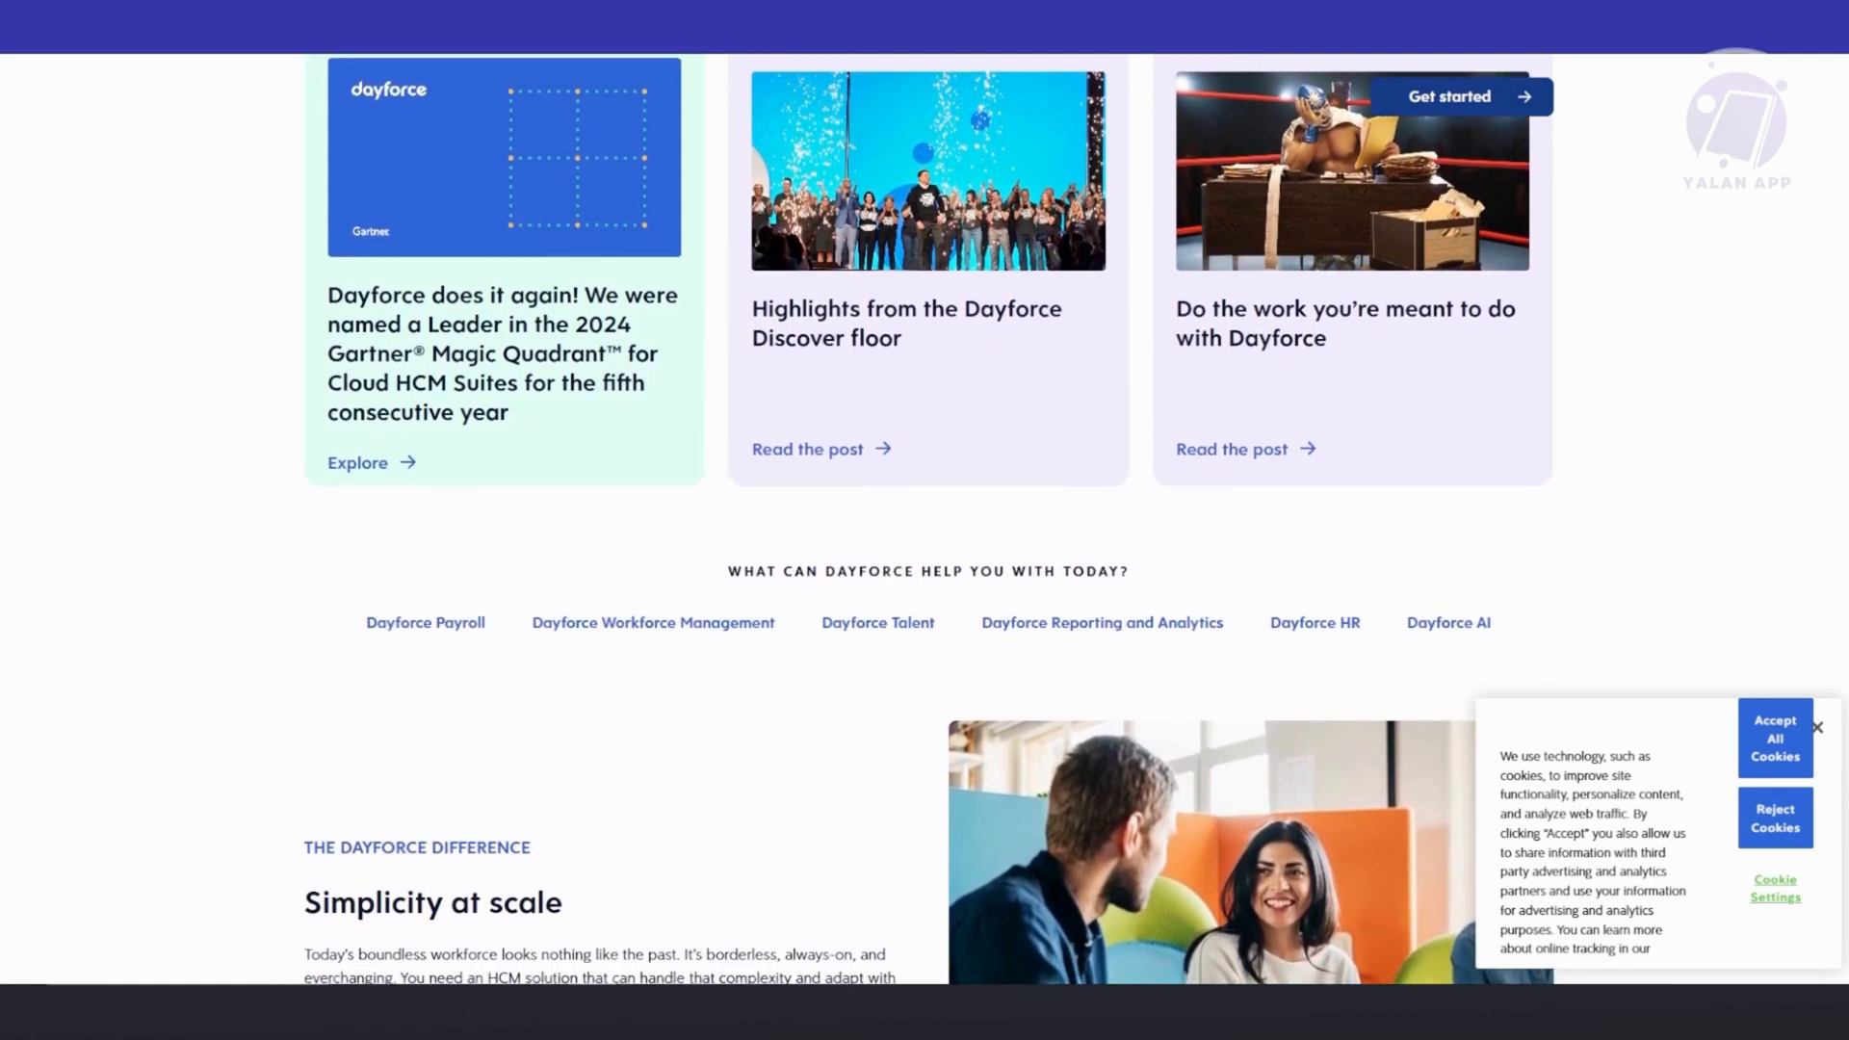
pyautogui.scroll(-3)
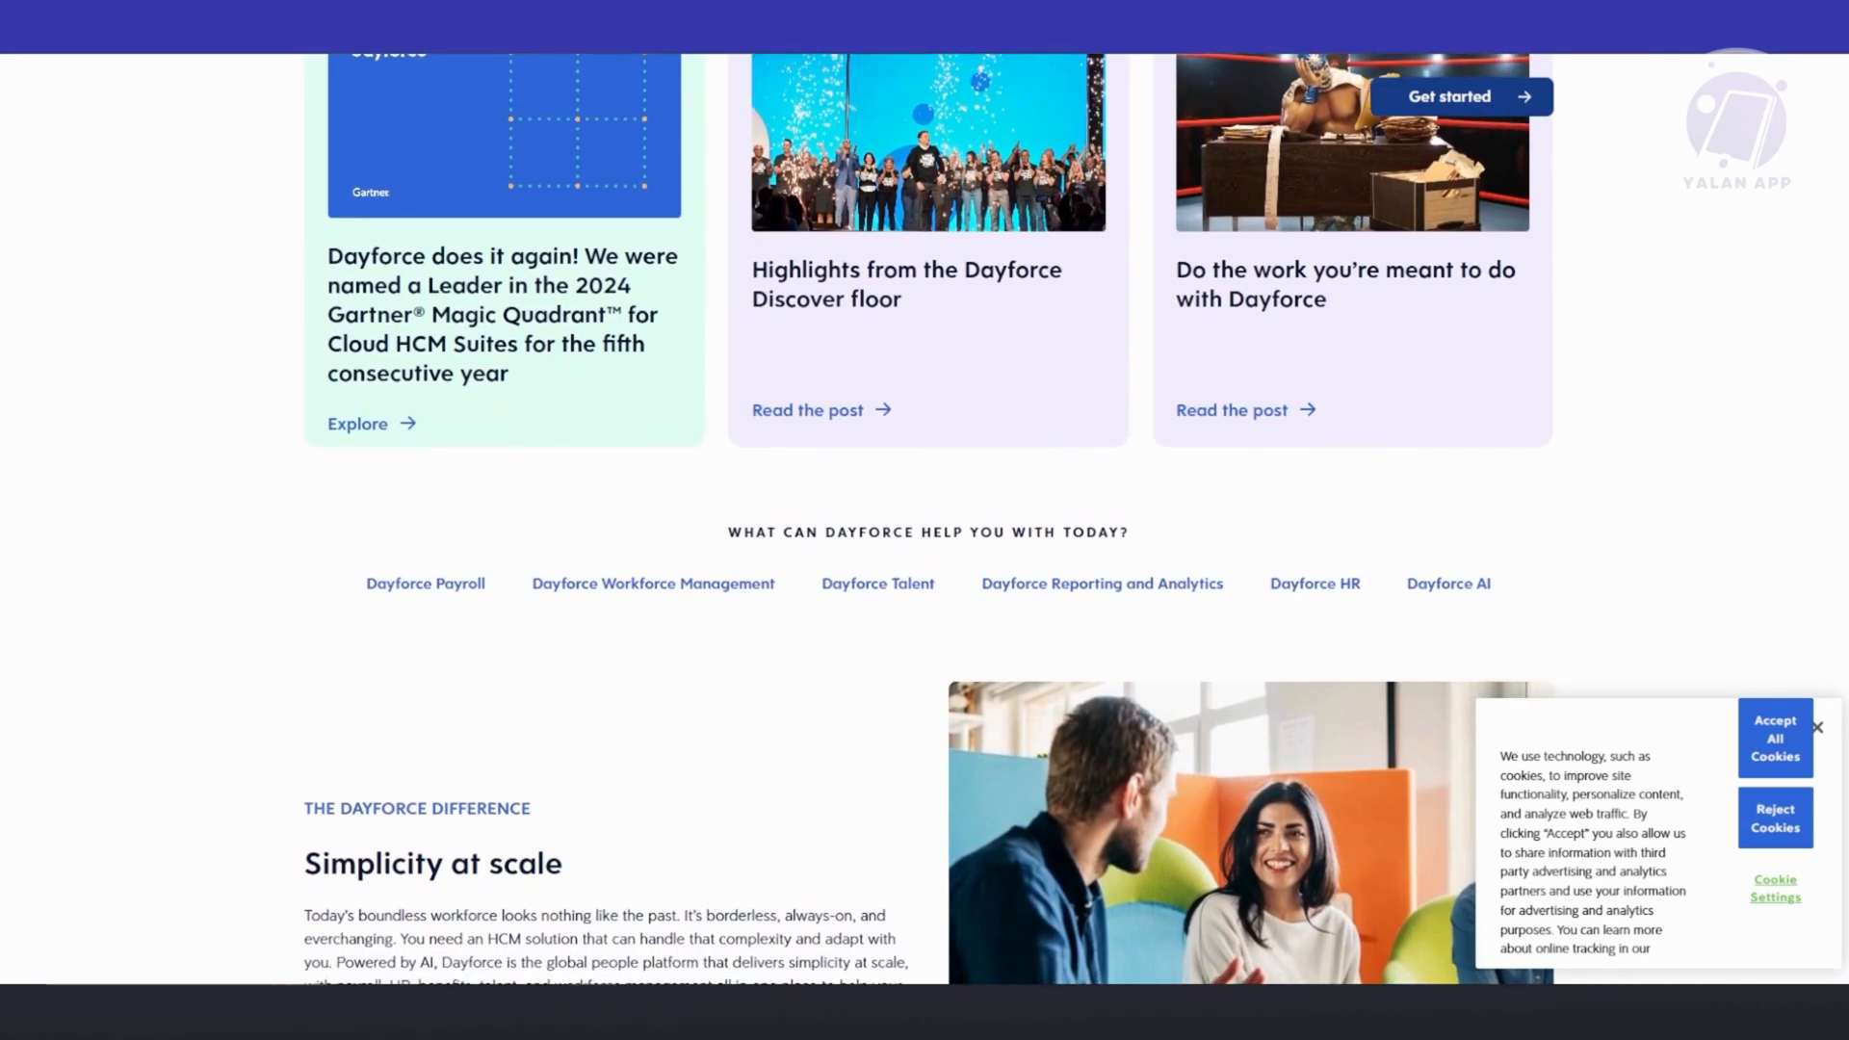
pyautogui.scroll(-3)
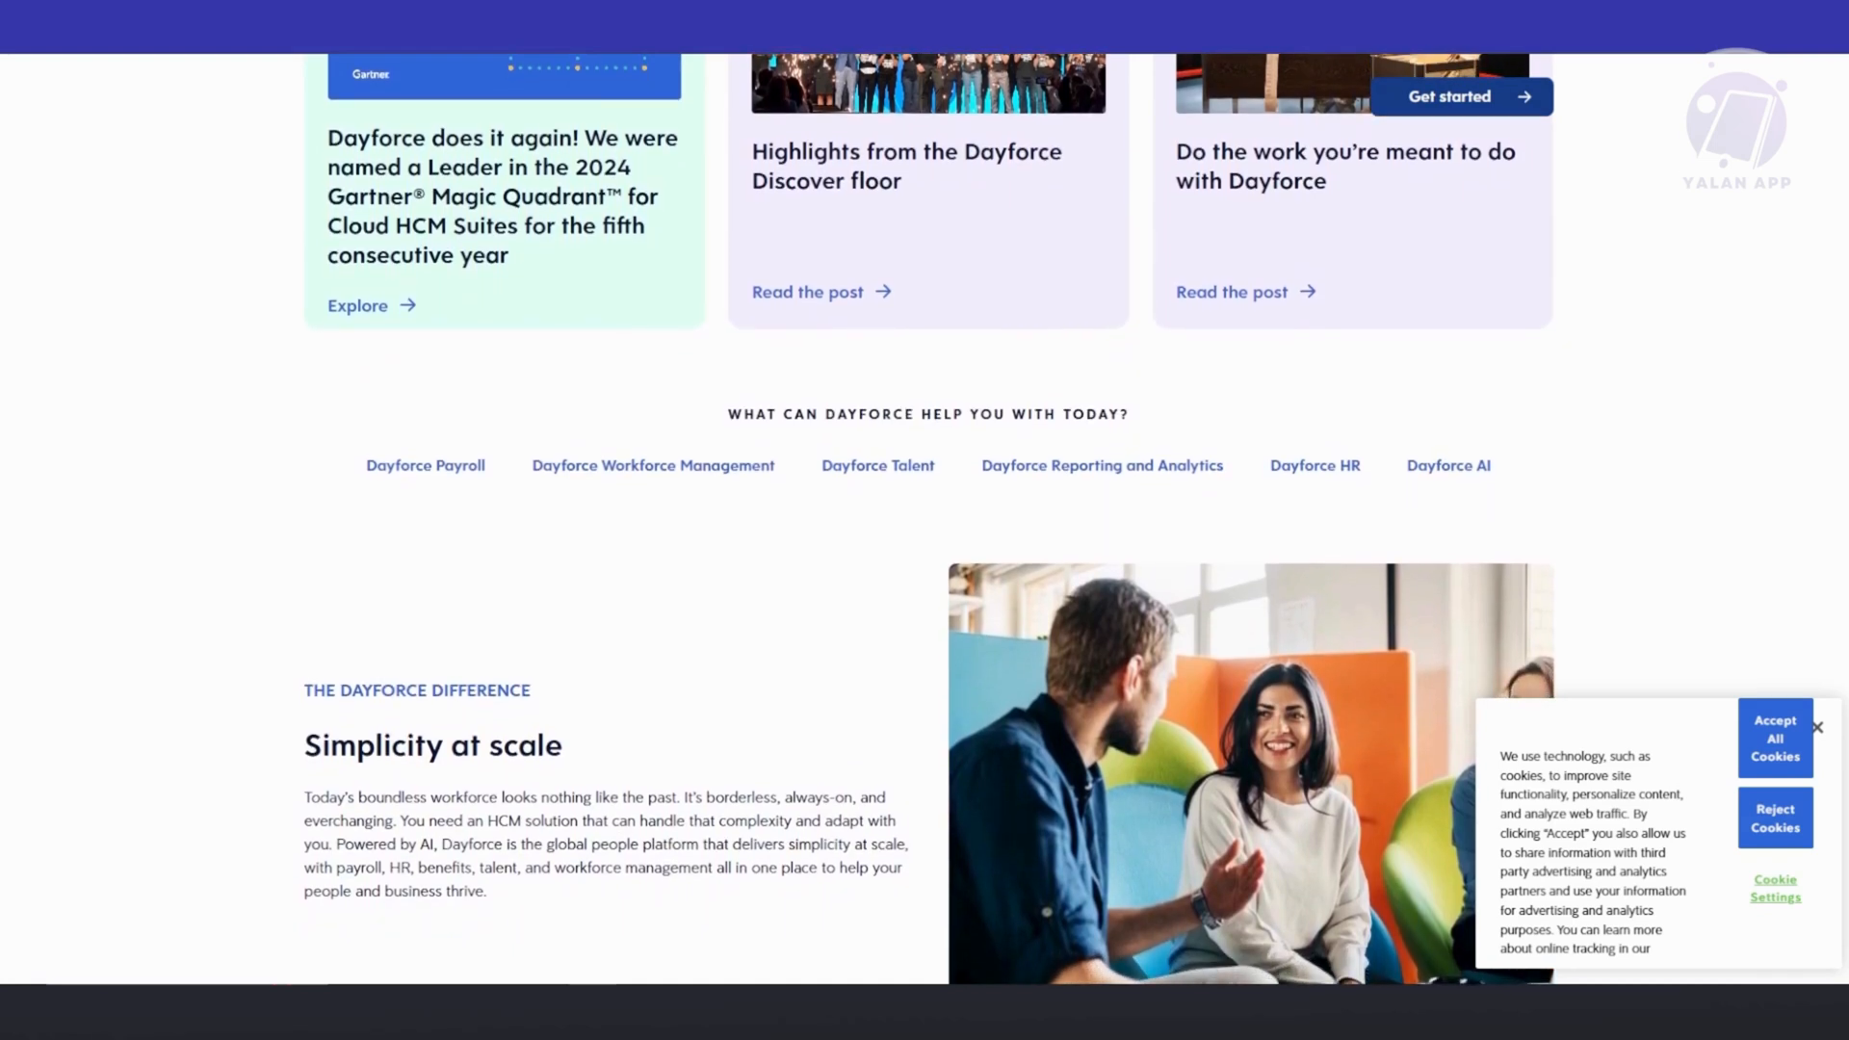
pyautogui.scroll(-3)
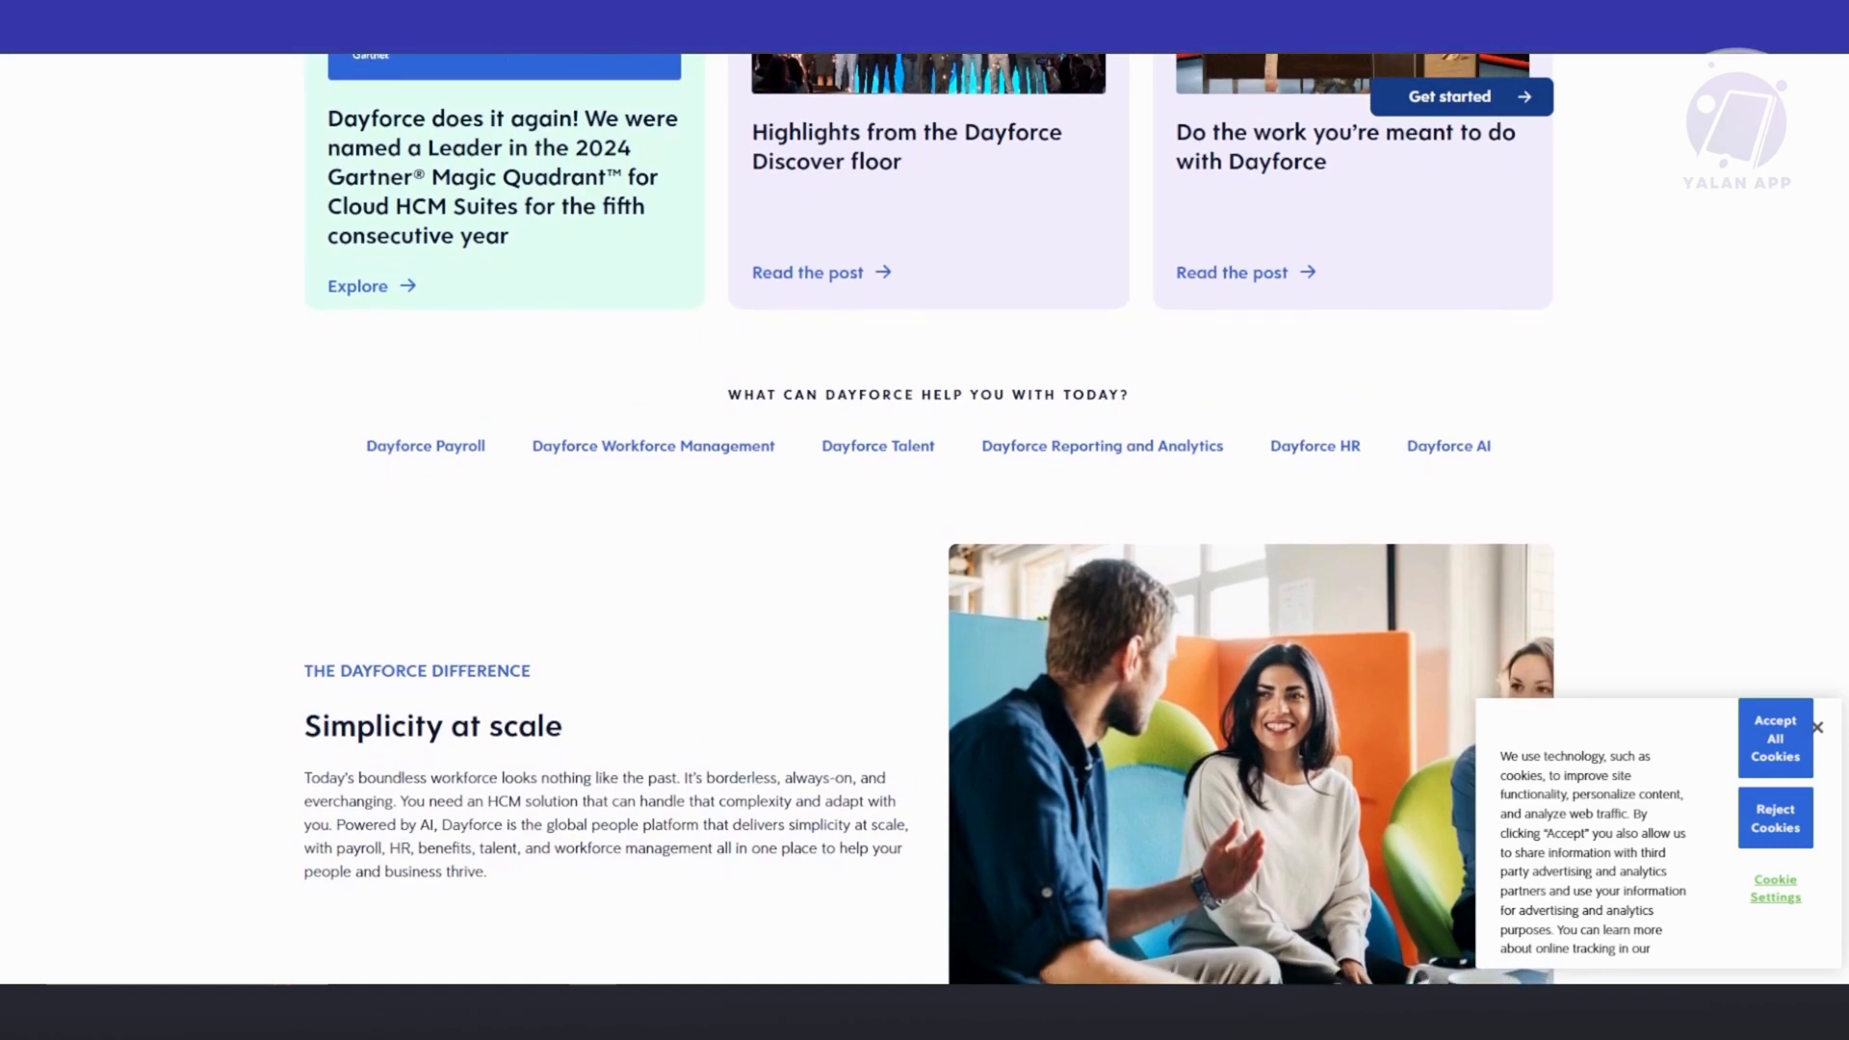
pyautogui.scroll(-3)
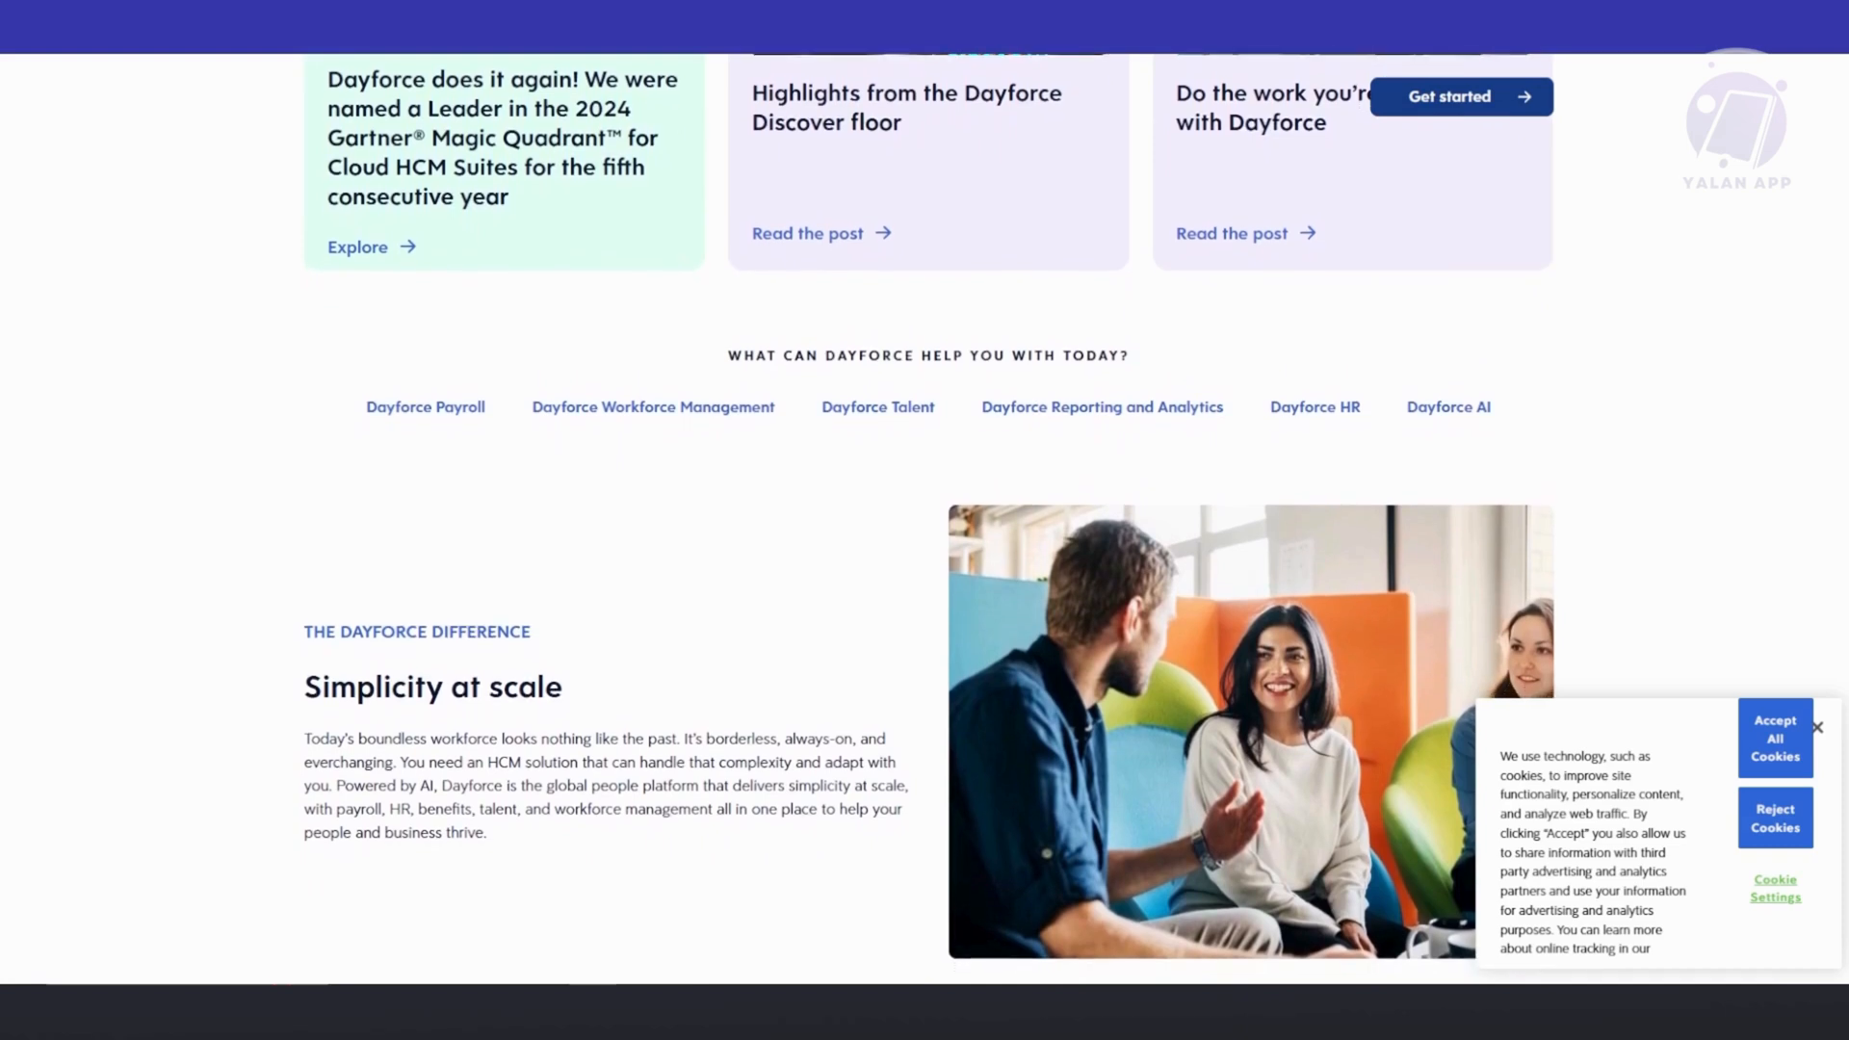
pyautogui.scroll(-3)
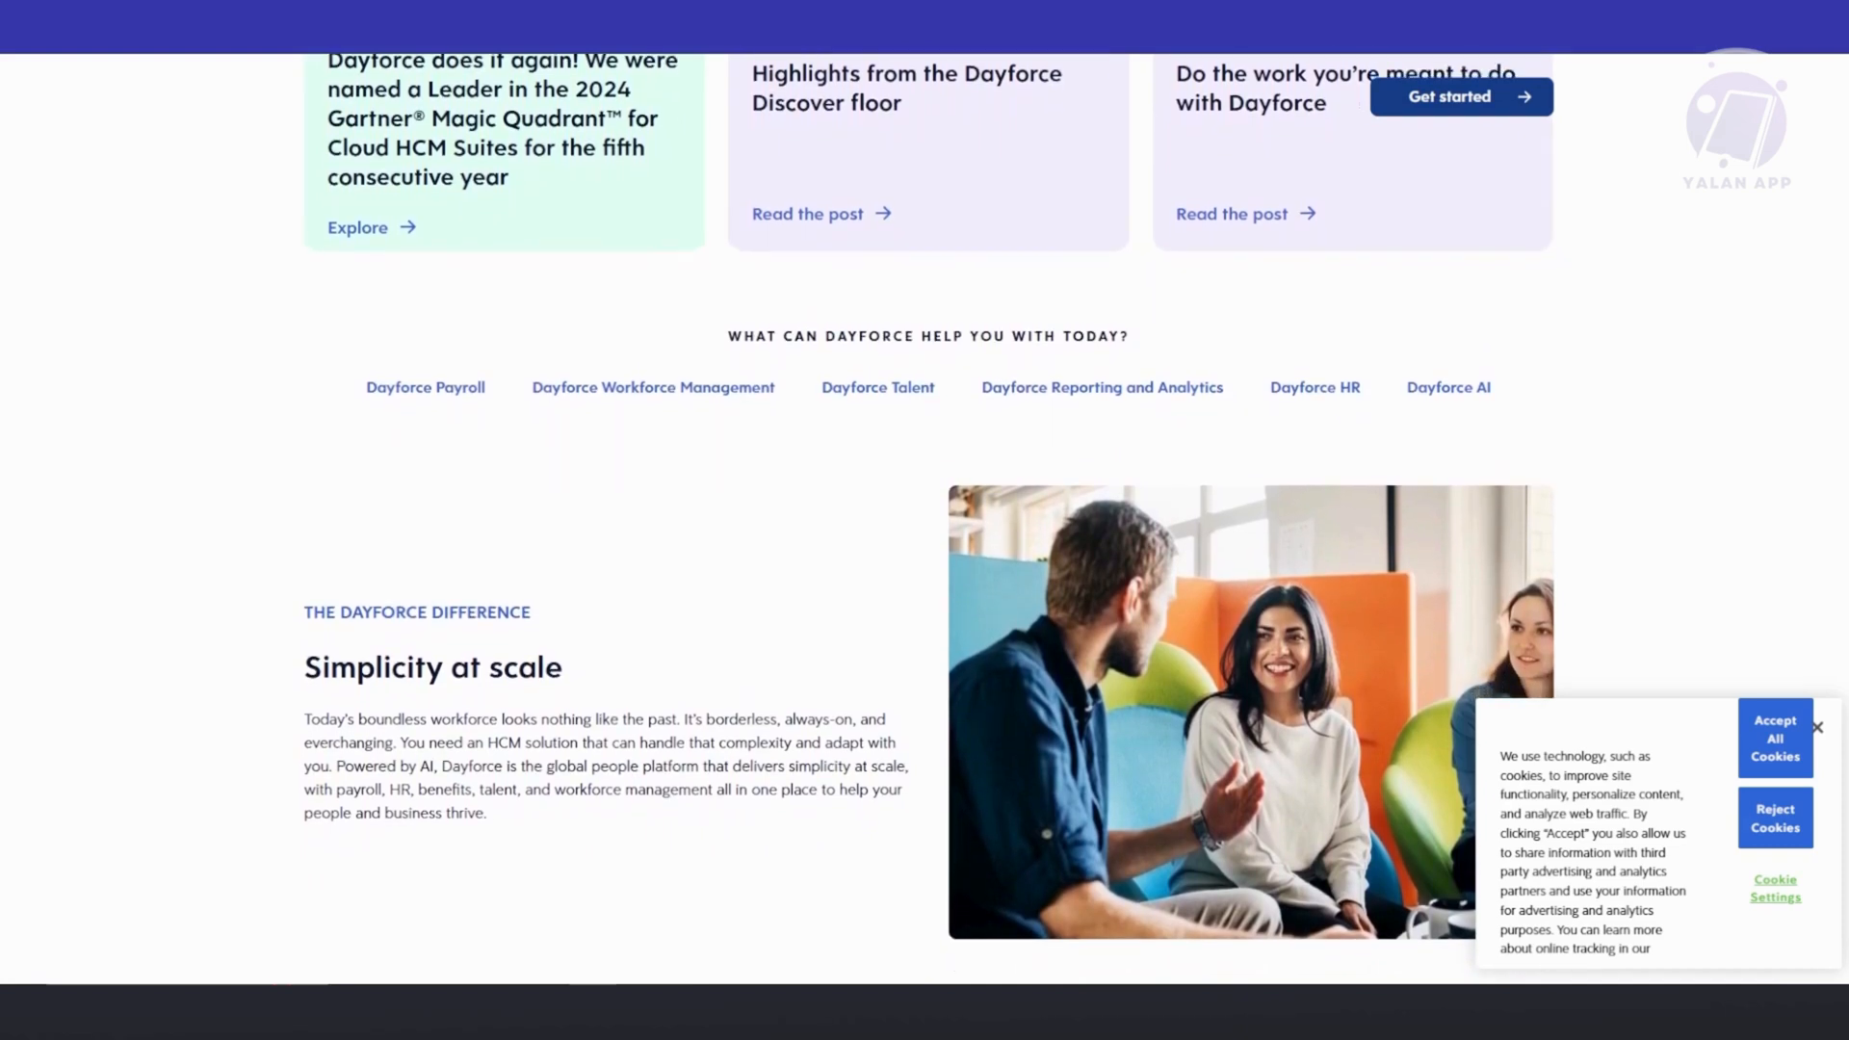
pyautogui.scroll(-3)
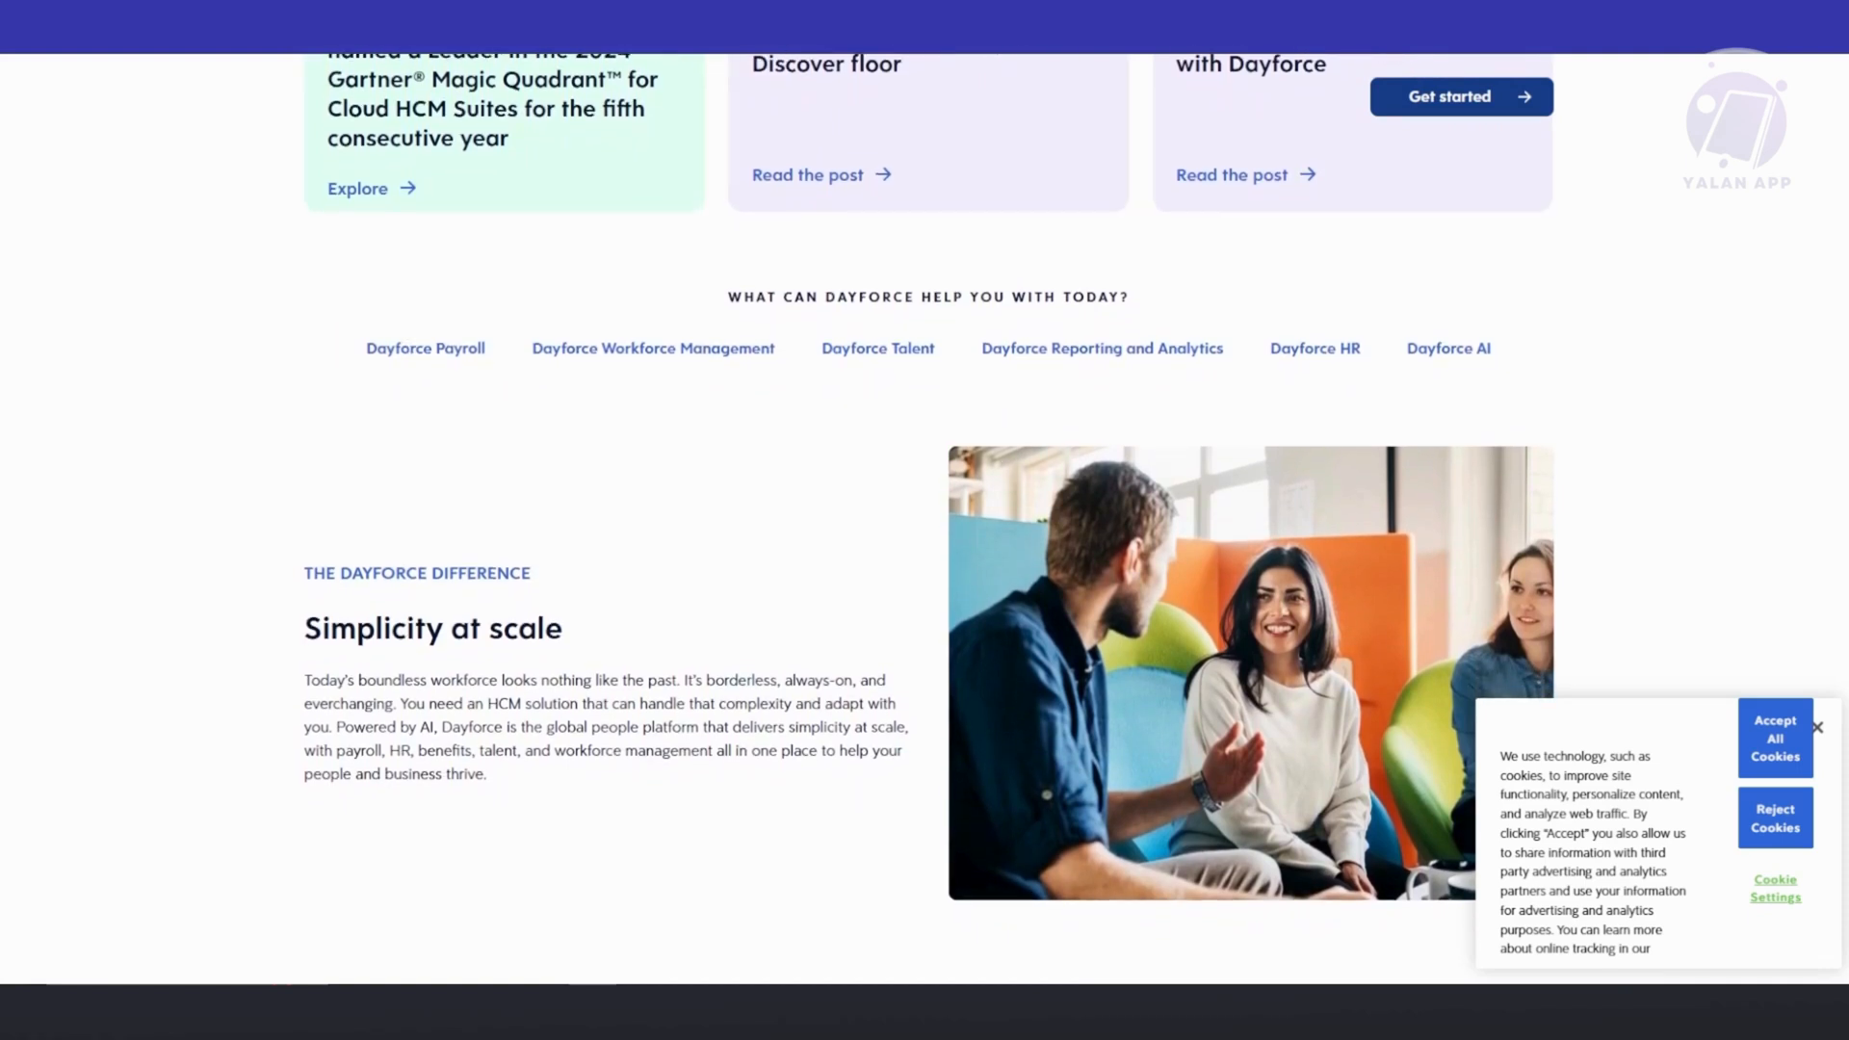
pyautogui.scroll(-3)
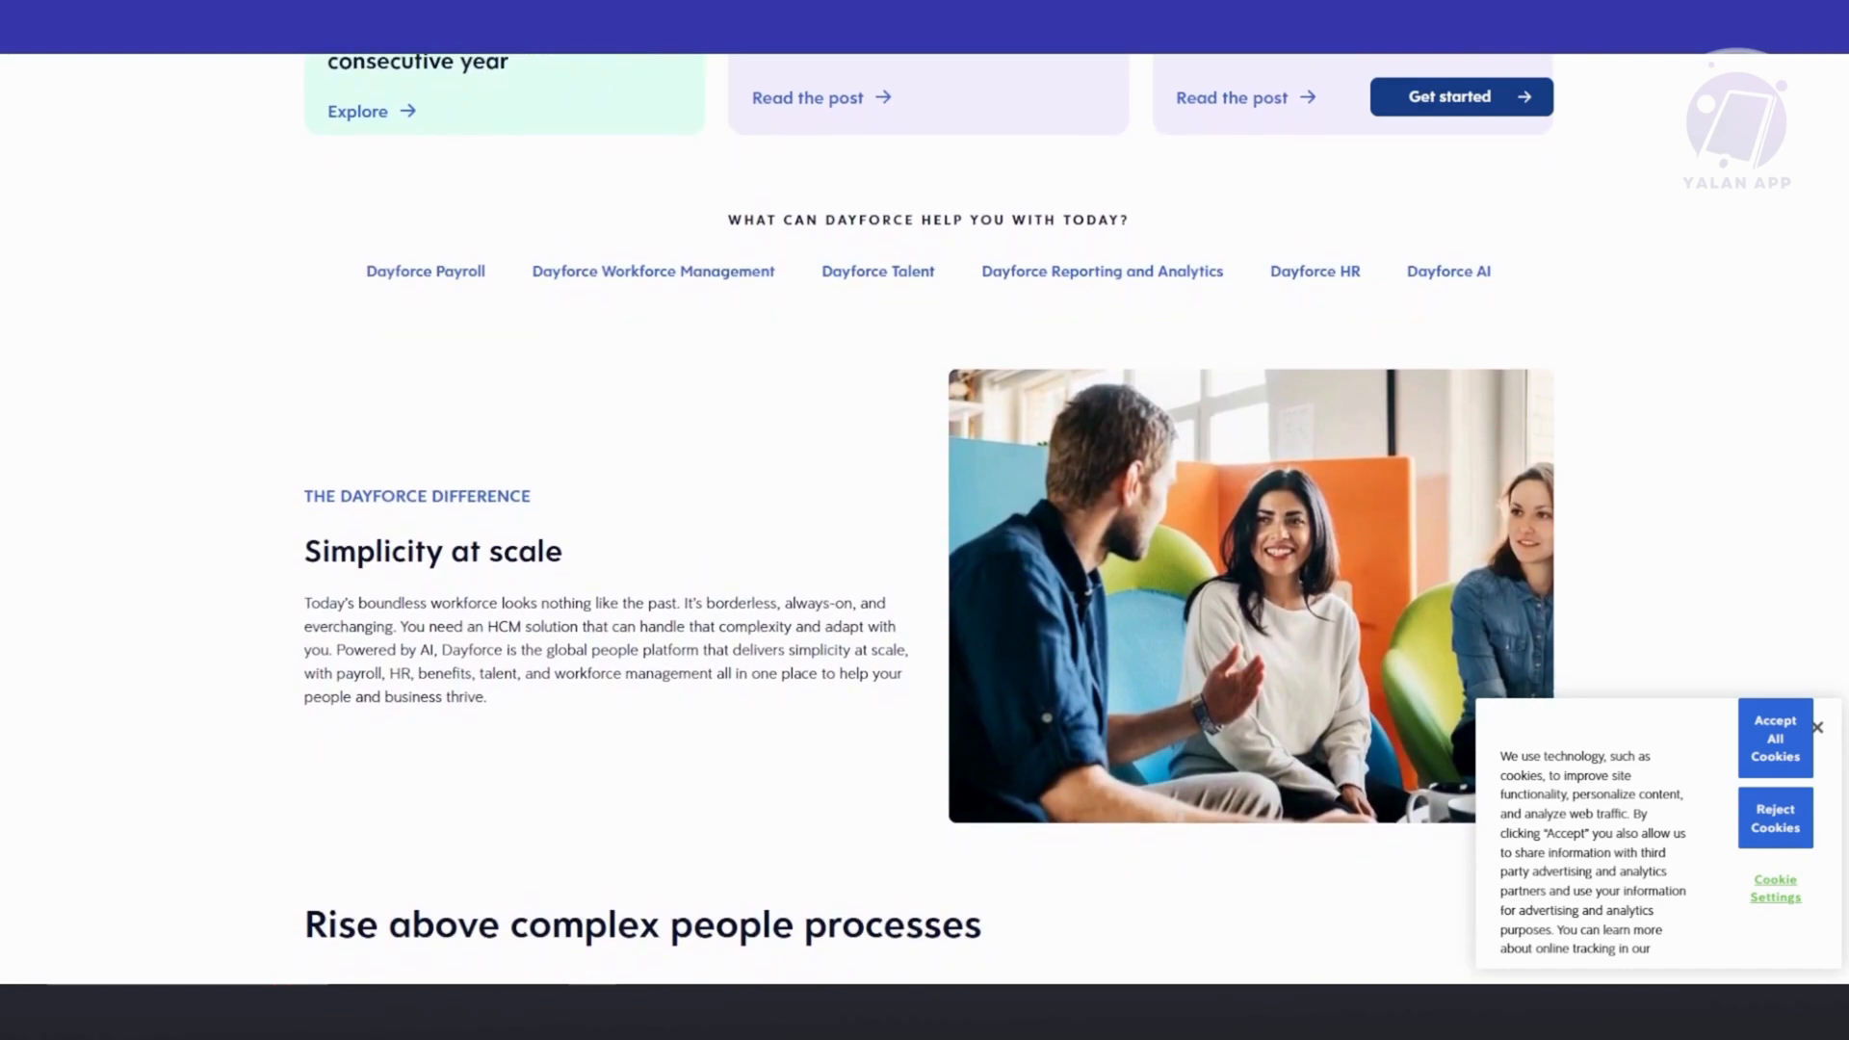
pyautogui.scroll(-3)
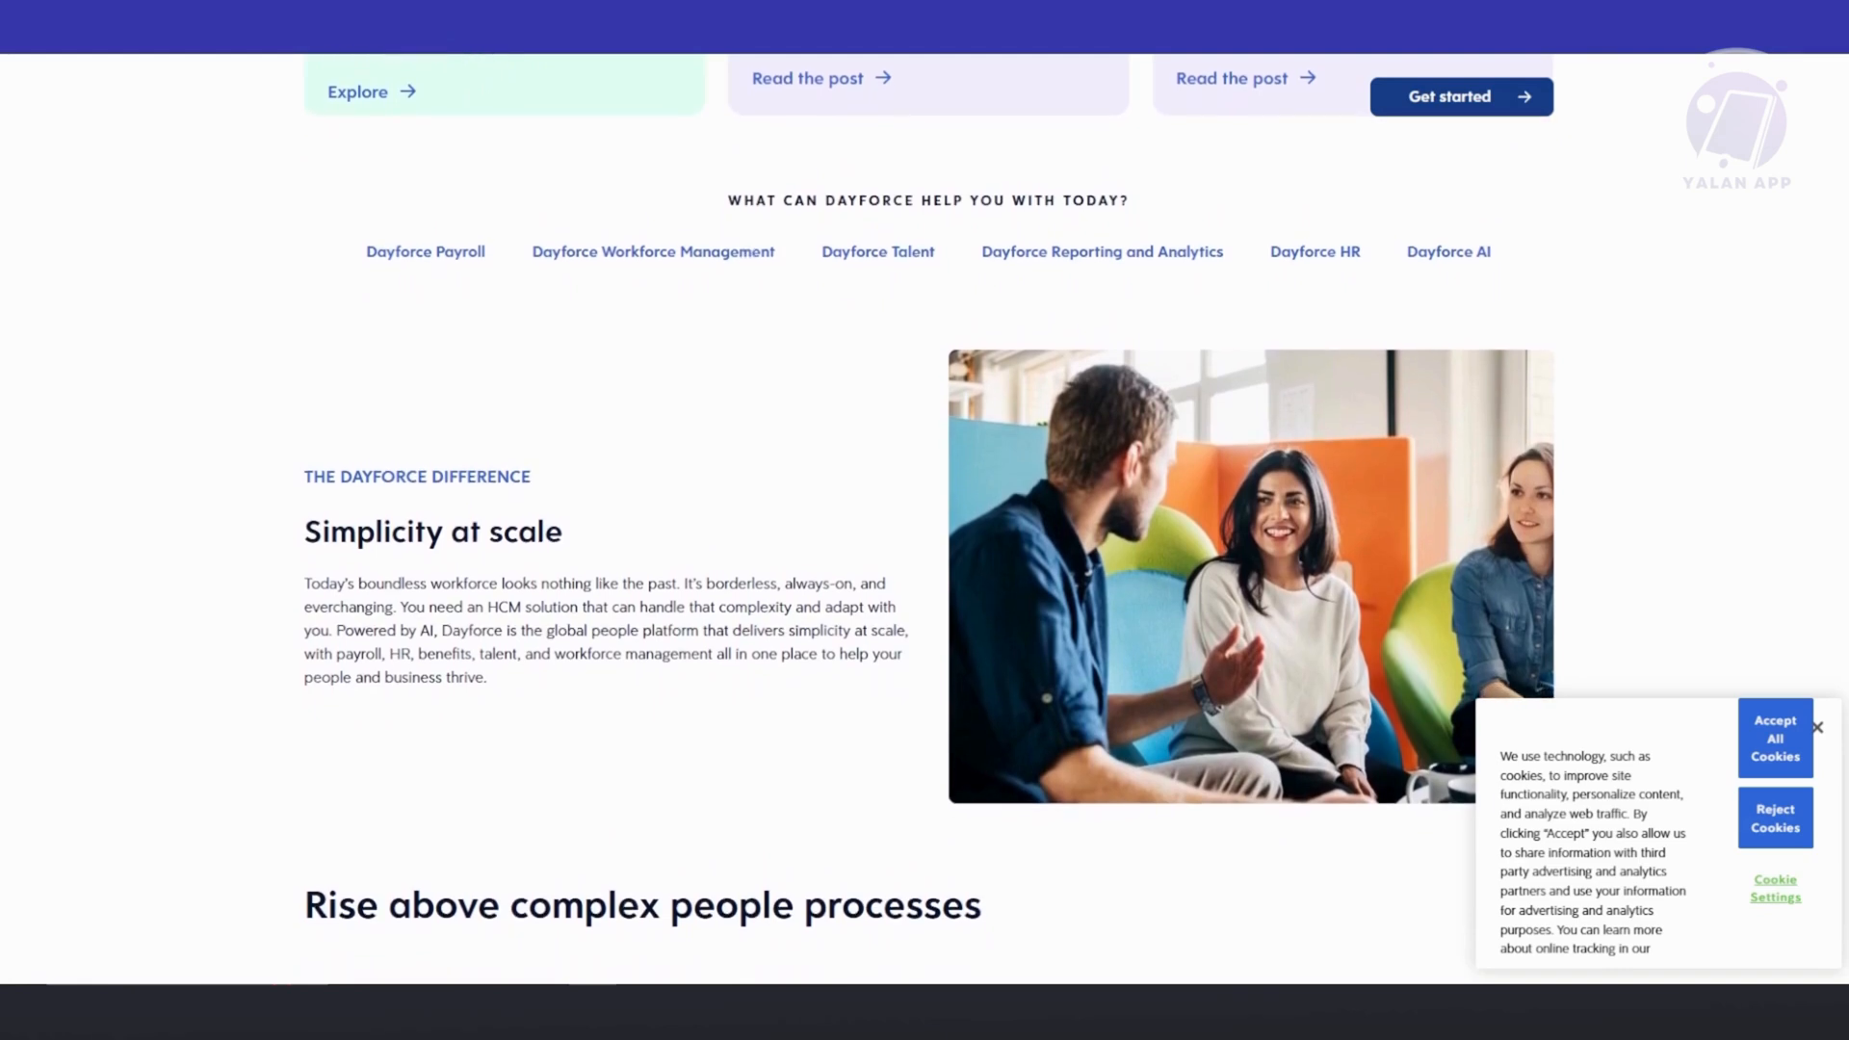
pyautogui.scroll(-3)
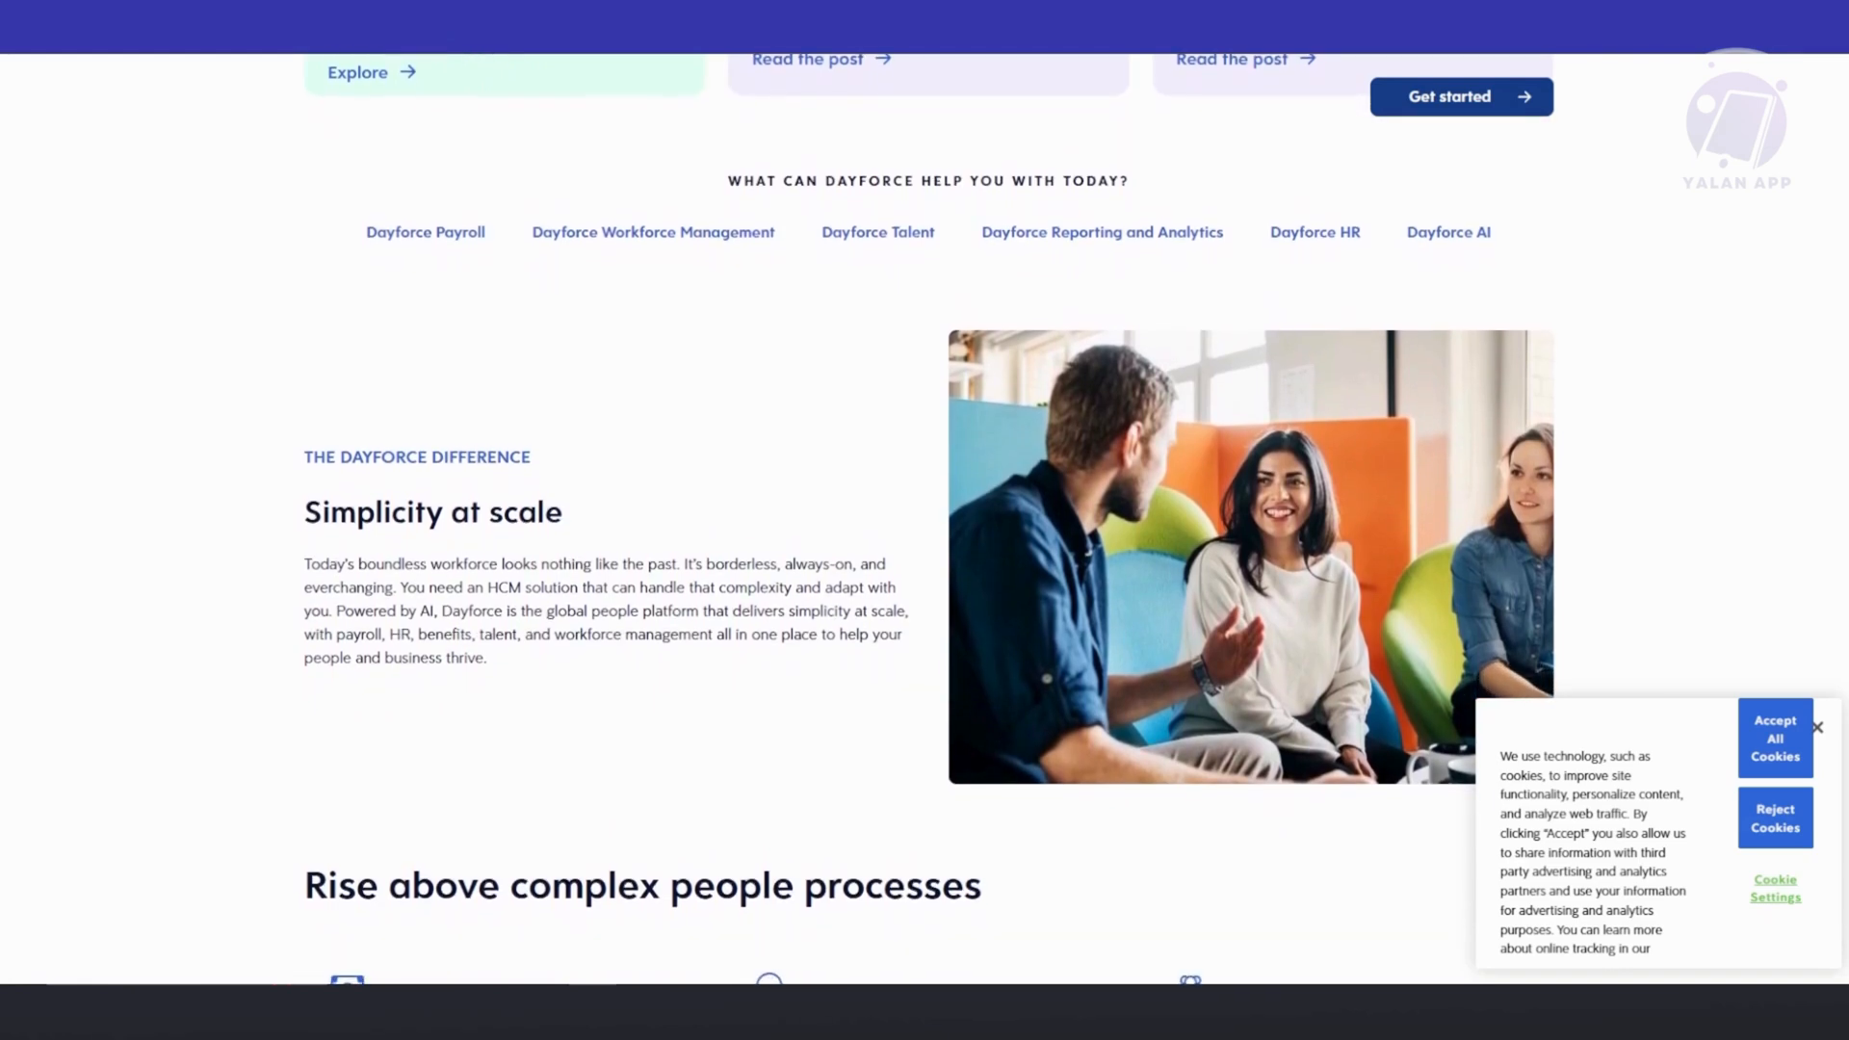
pyautogui.scroll(-3)
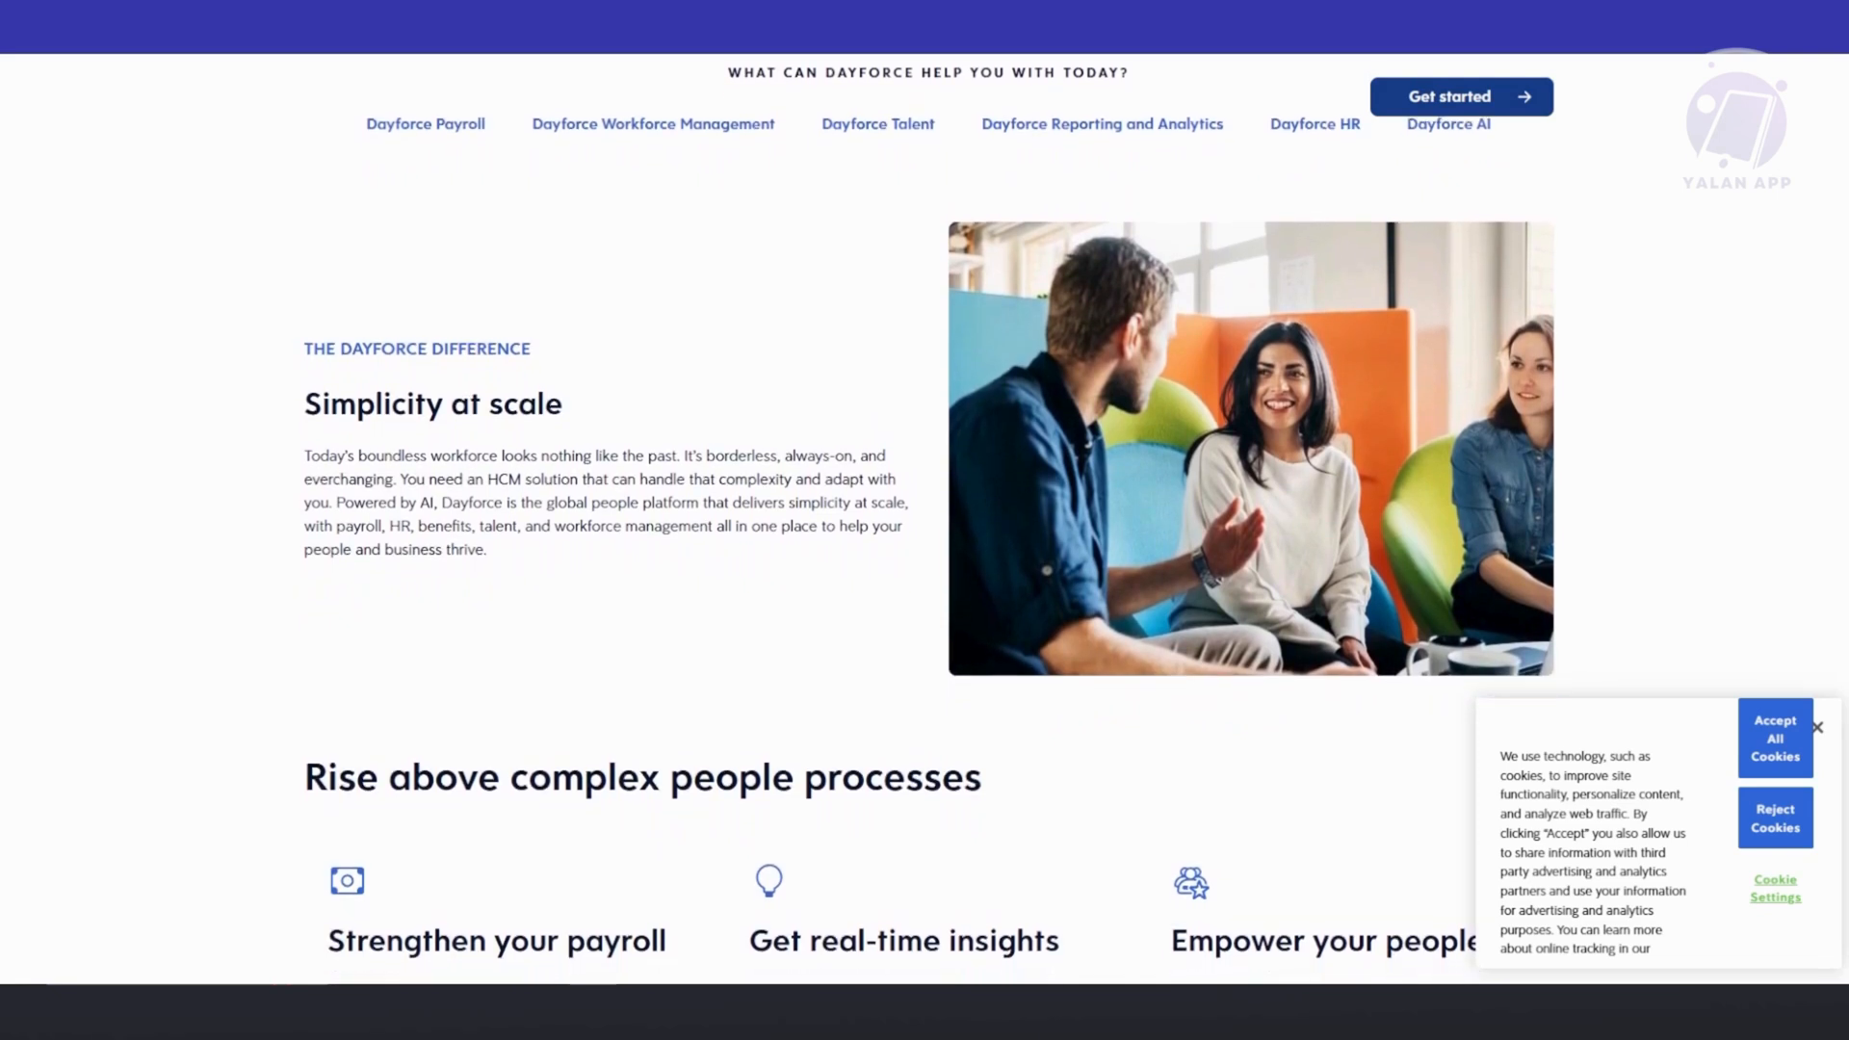
pyautogui.scroll(-3)
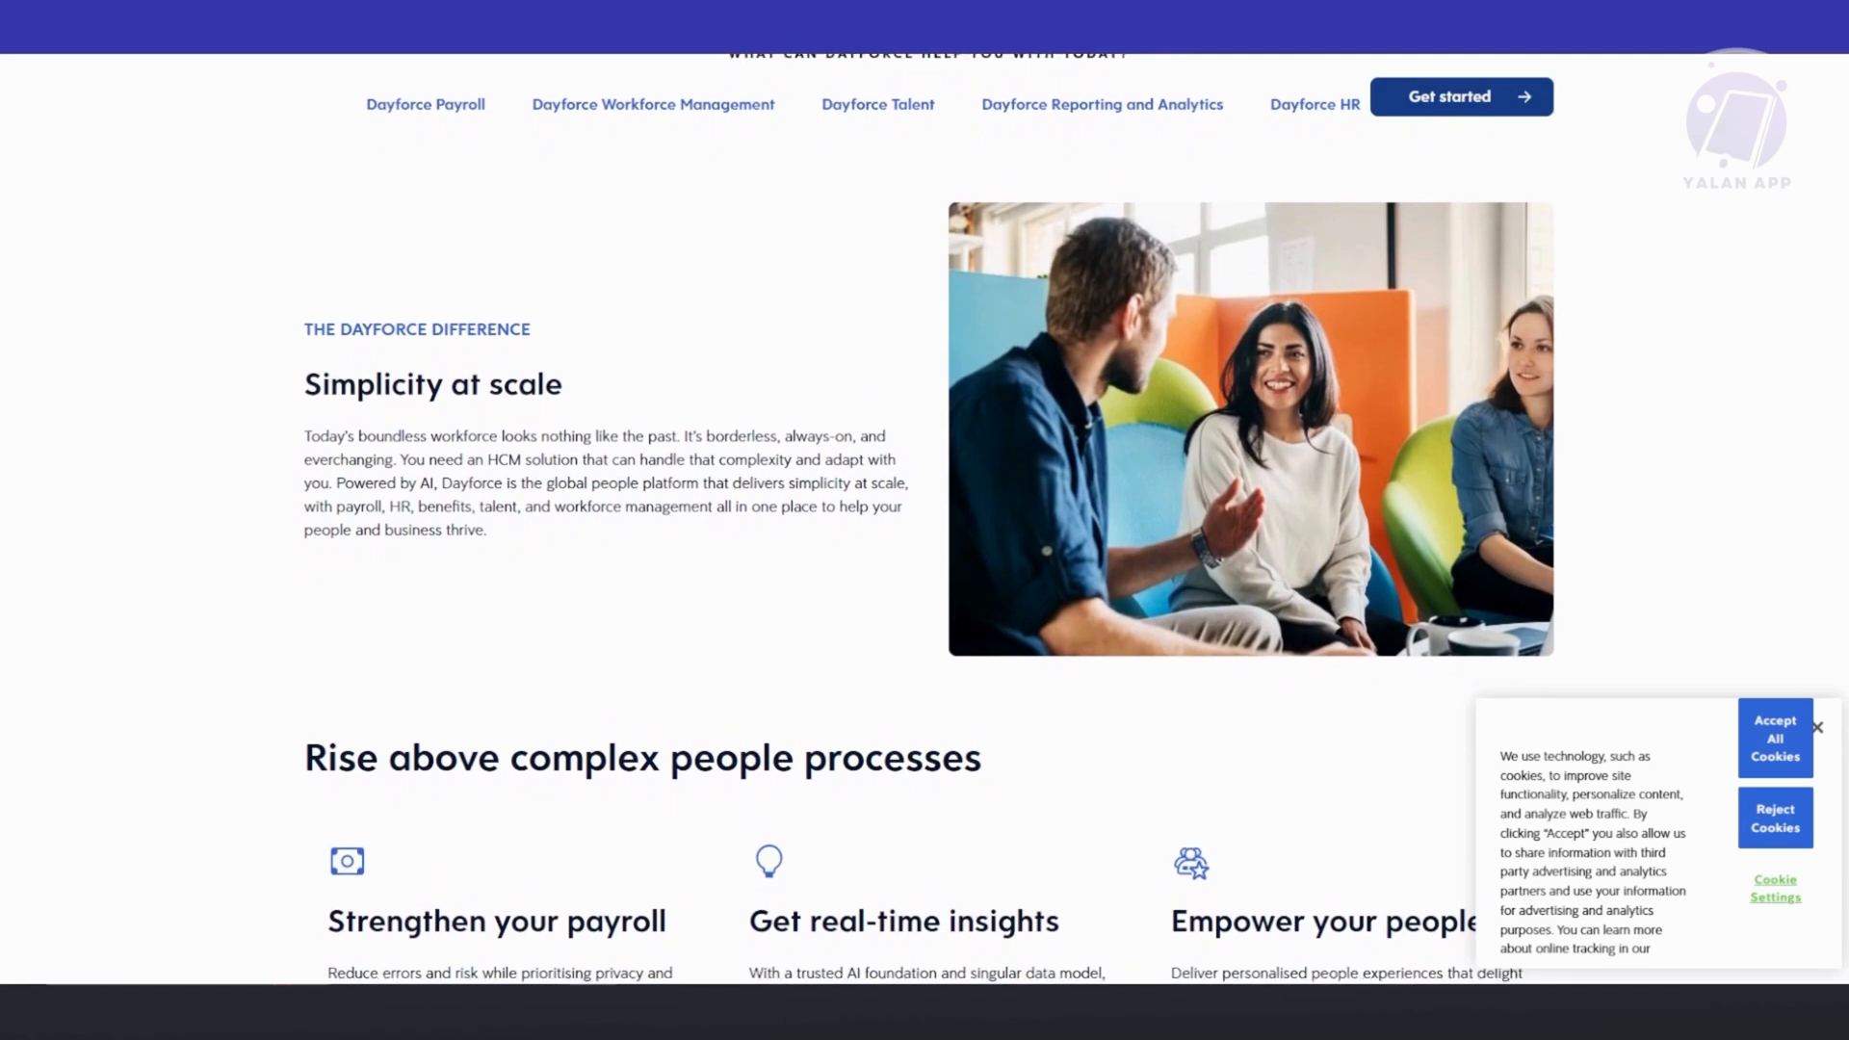
pyautogui.scroll(-3)
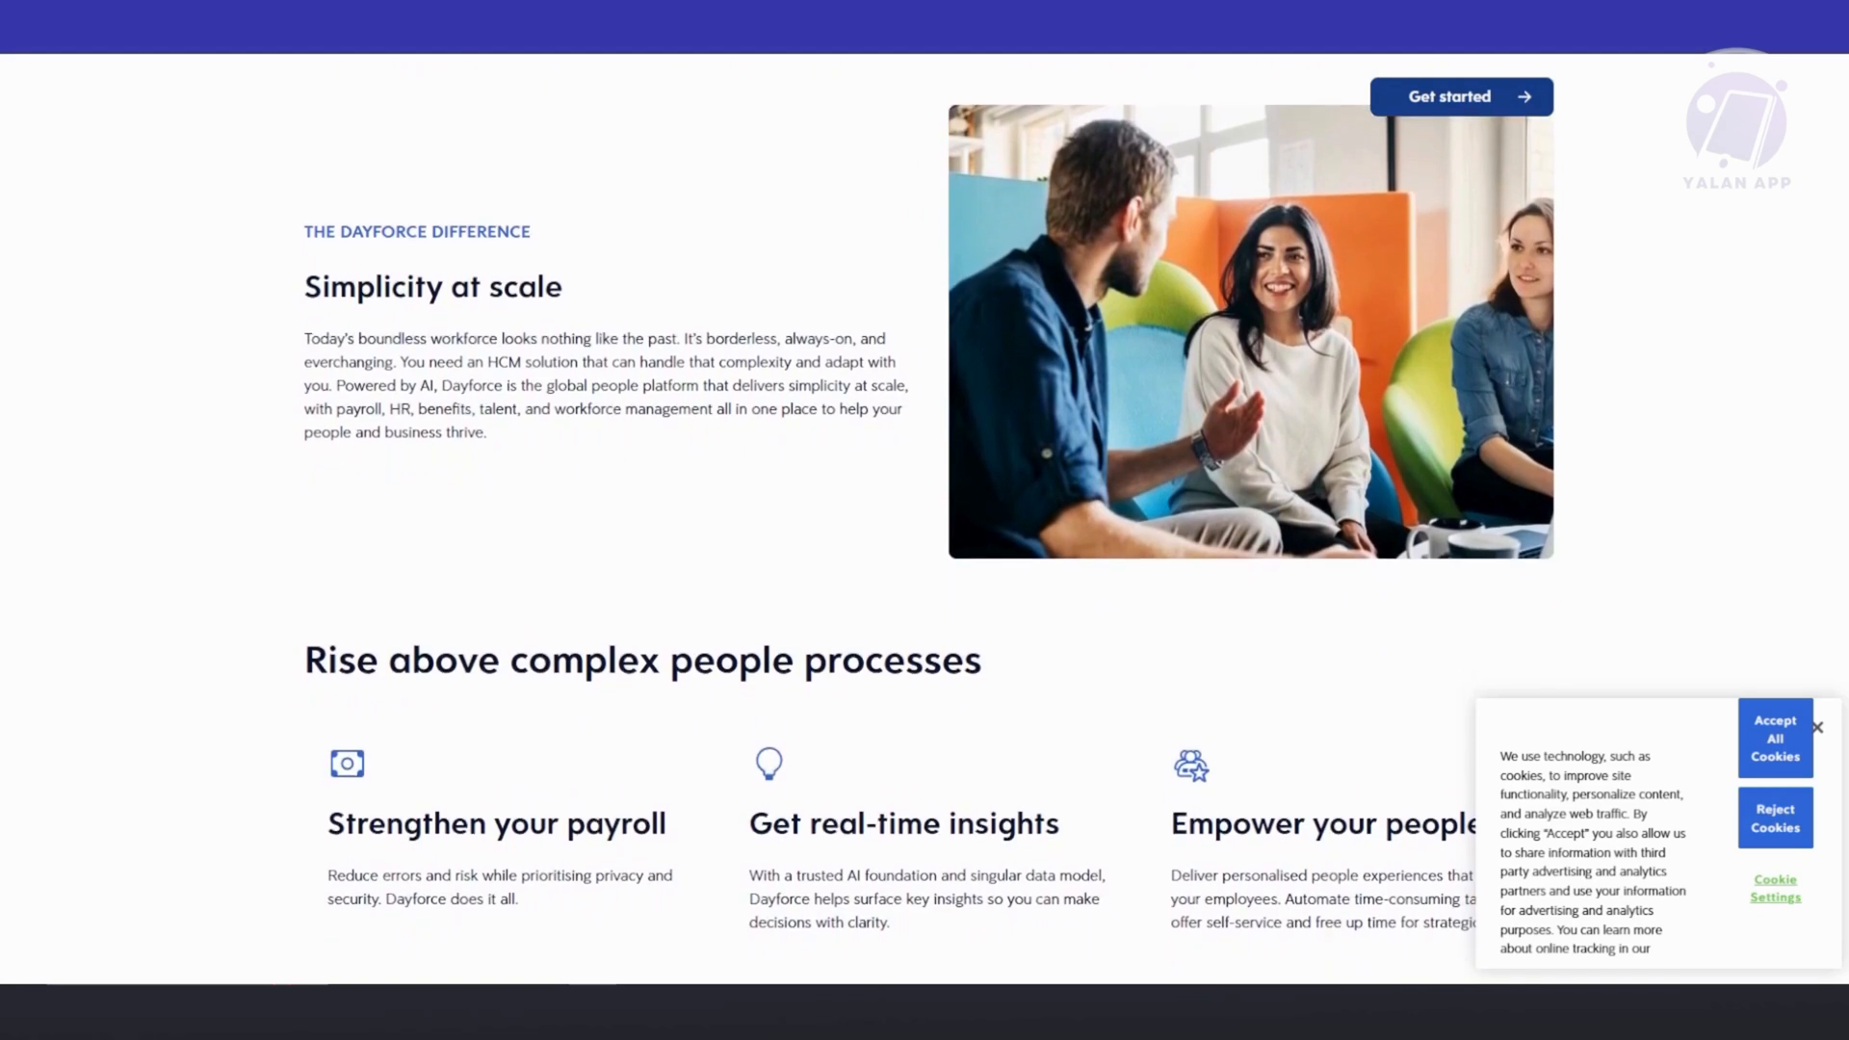
pyautogui.scroll(-3)
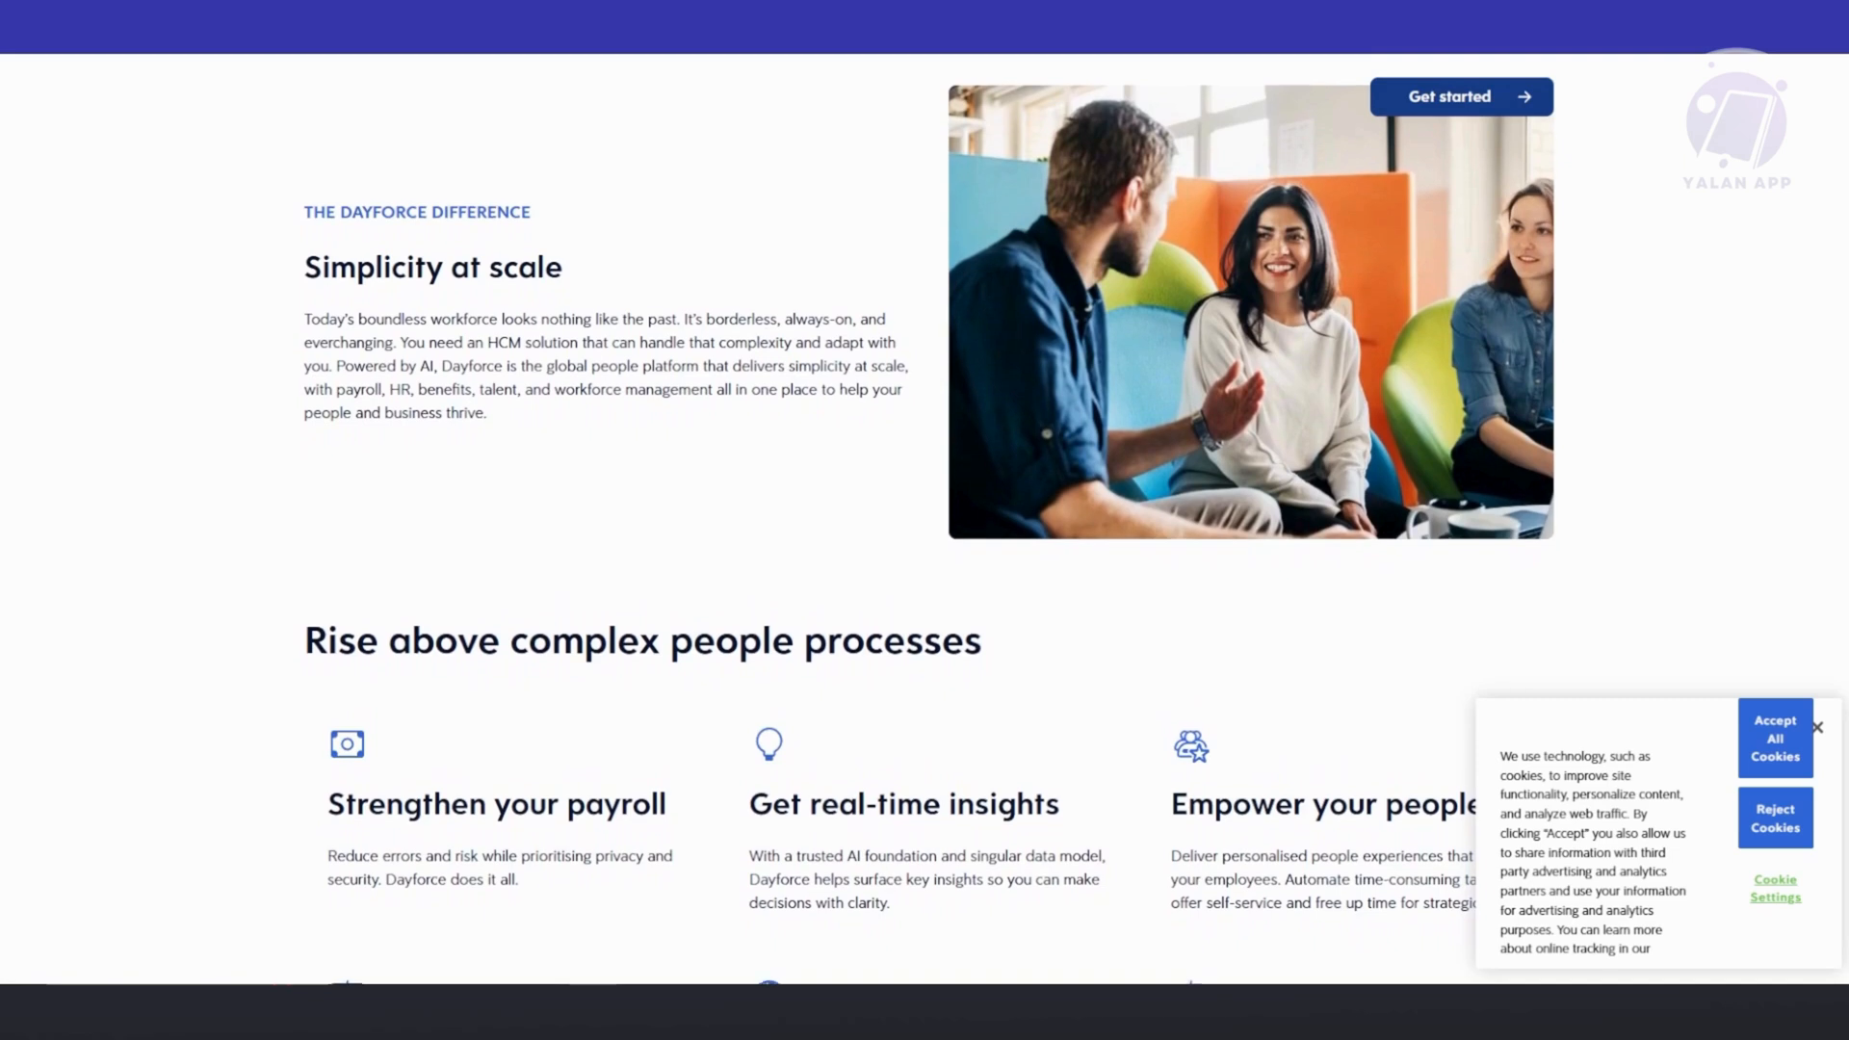
pyautogui.scroll(-3)
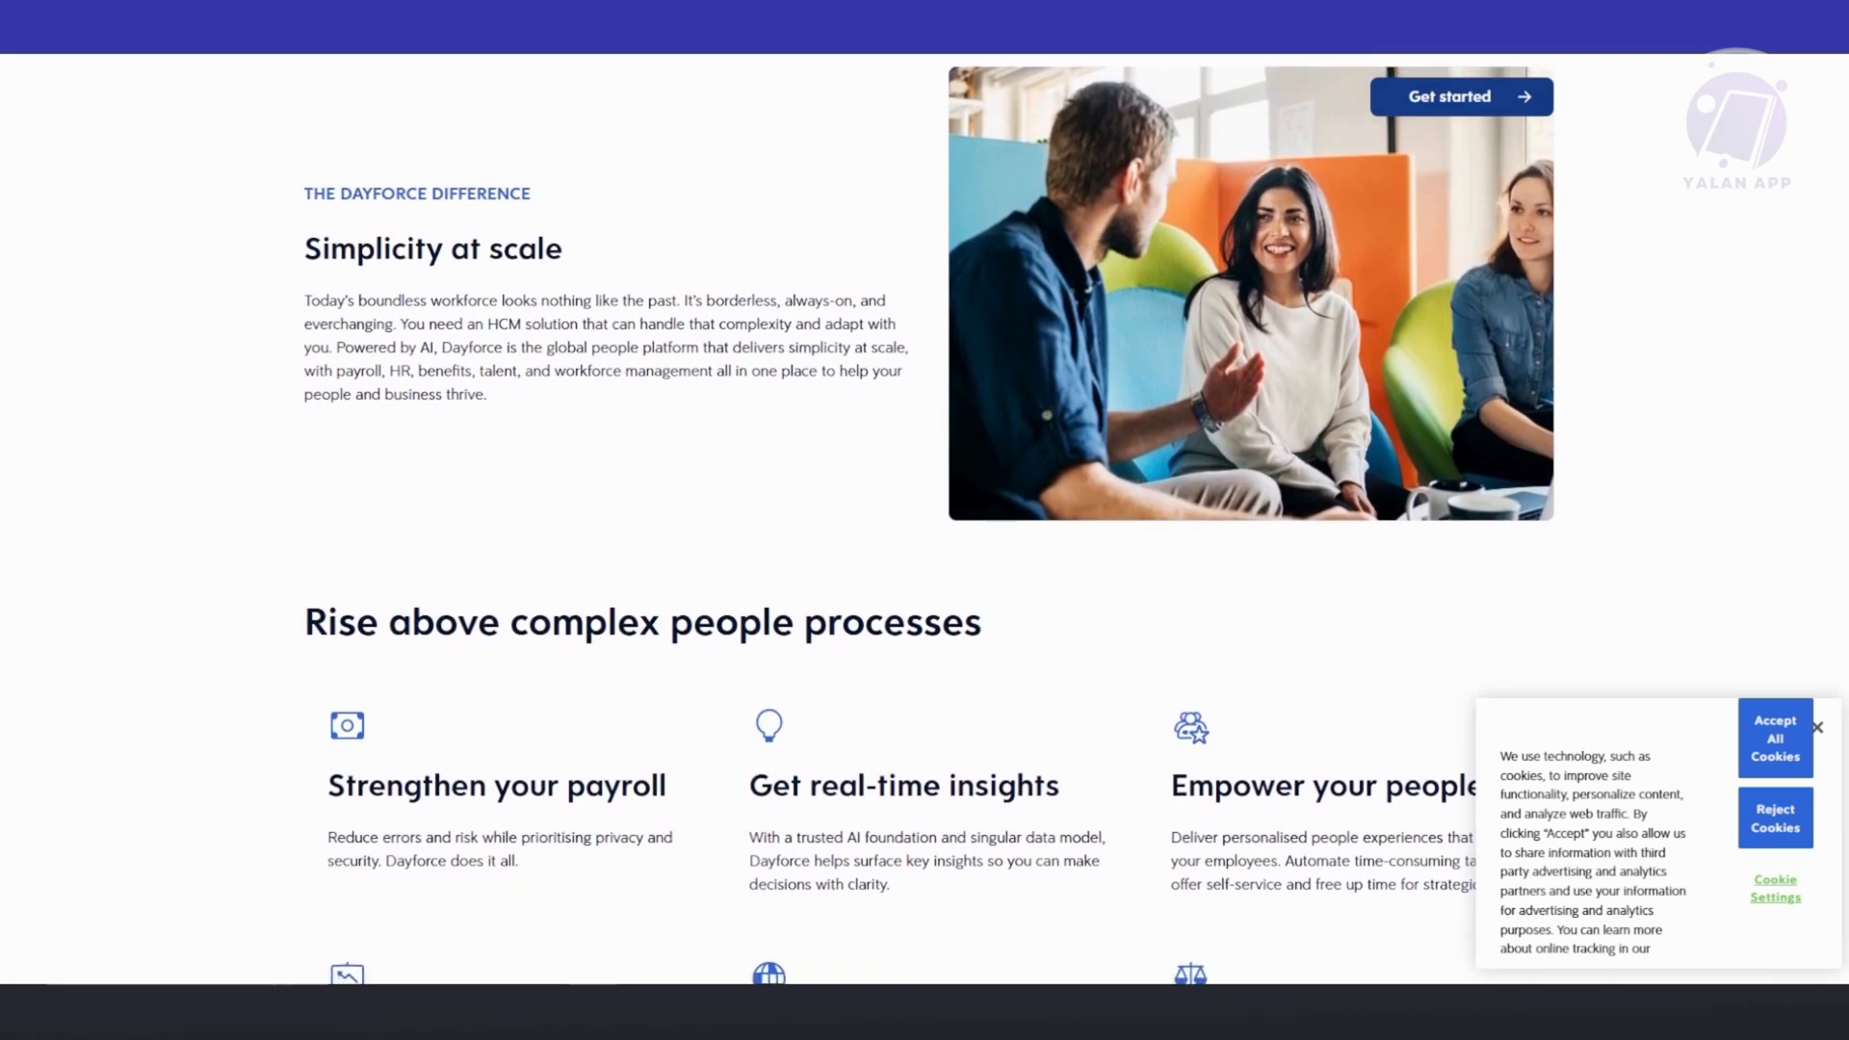
pyautogui.scroll(-3)
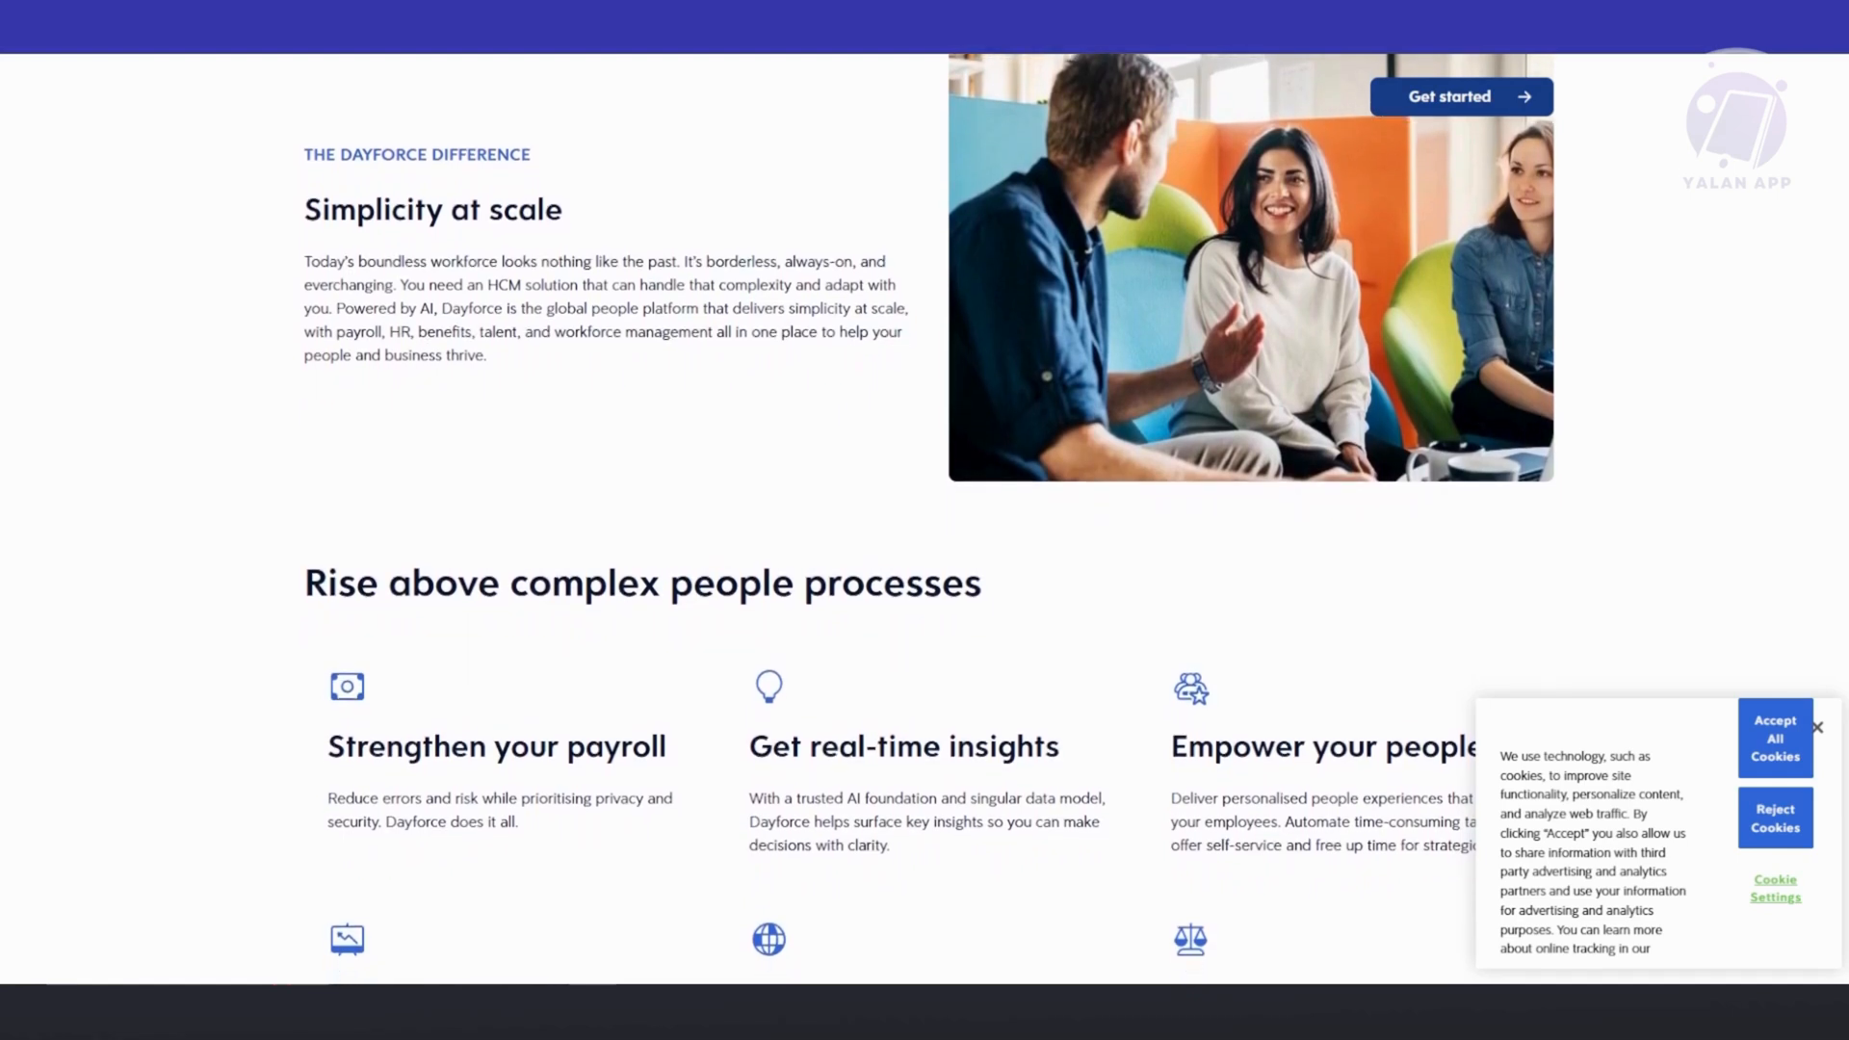
pyautogui.scroll(-3)
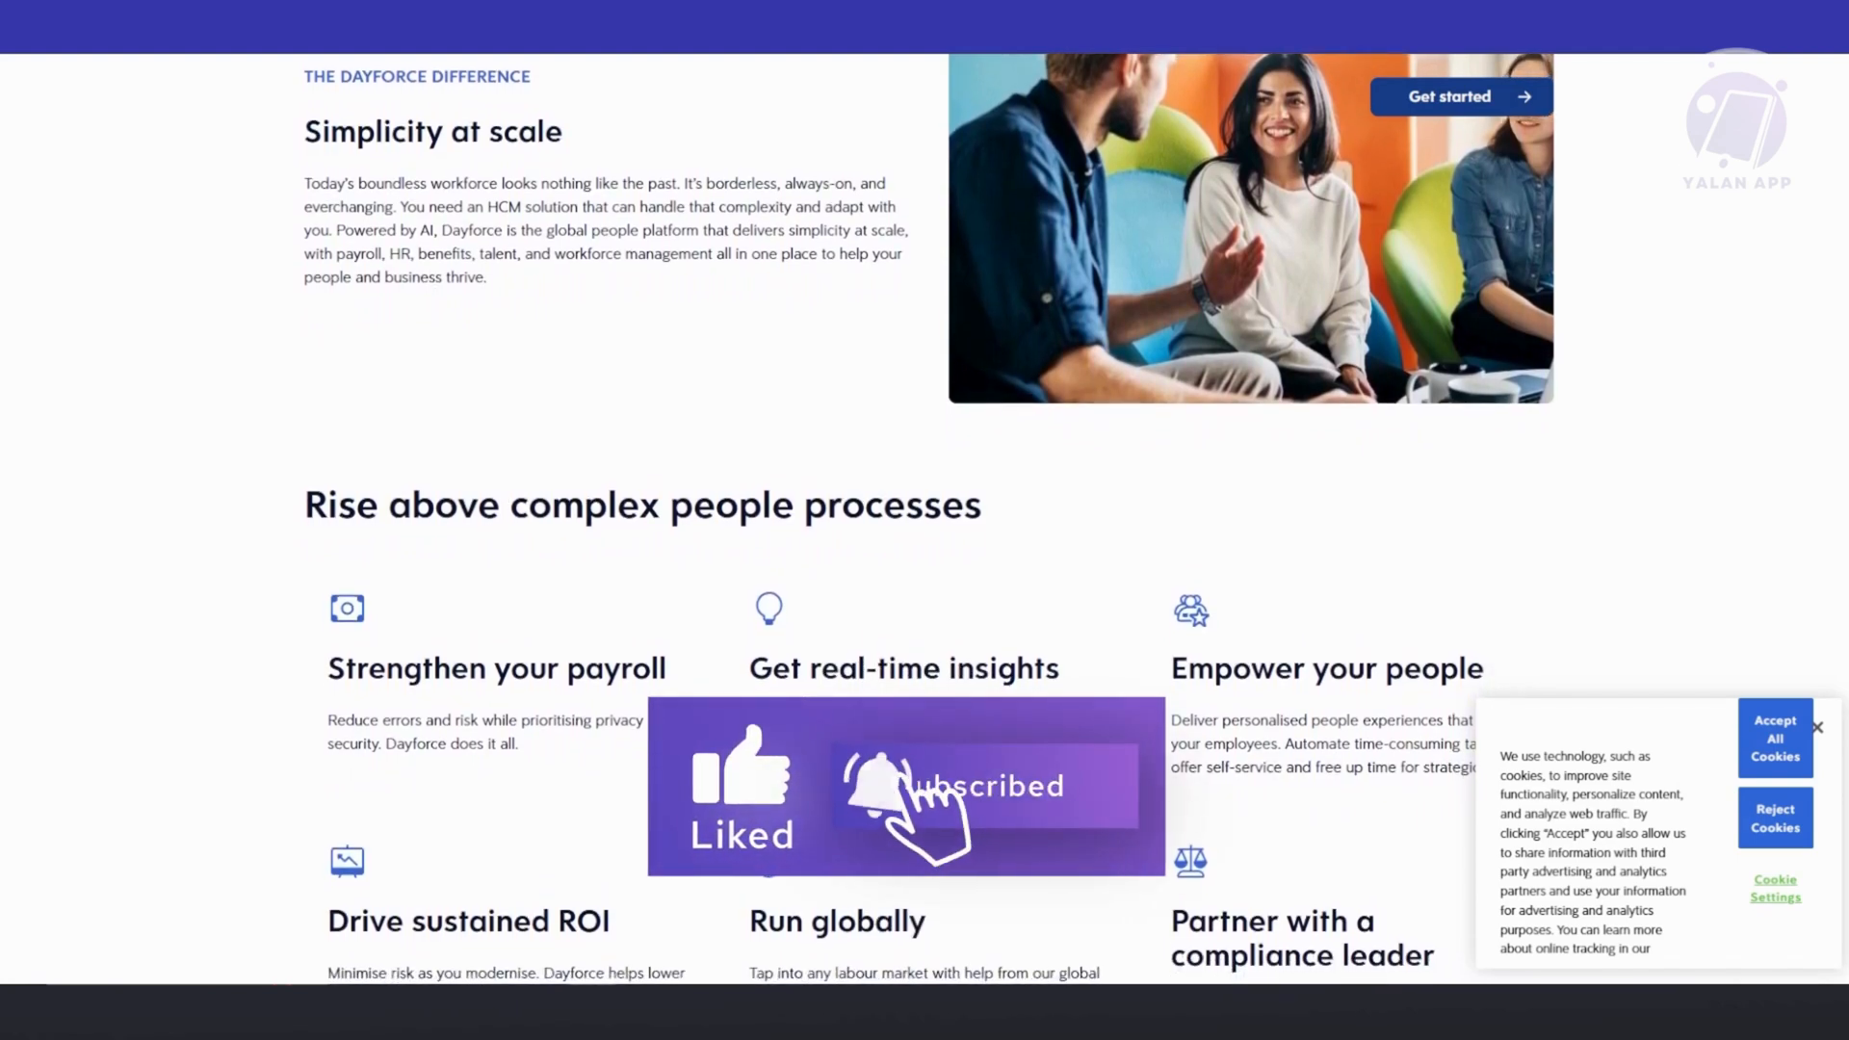
pyautogui.scroll(-3)
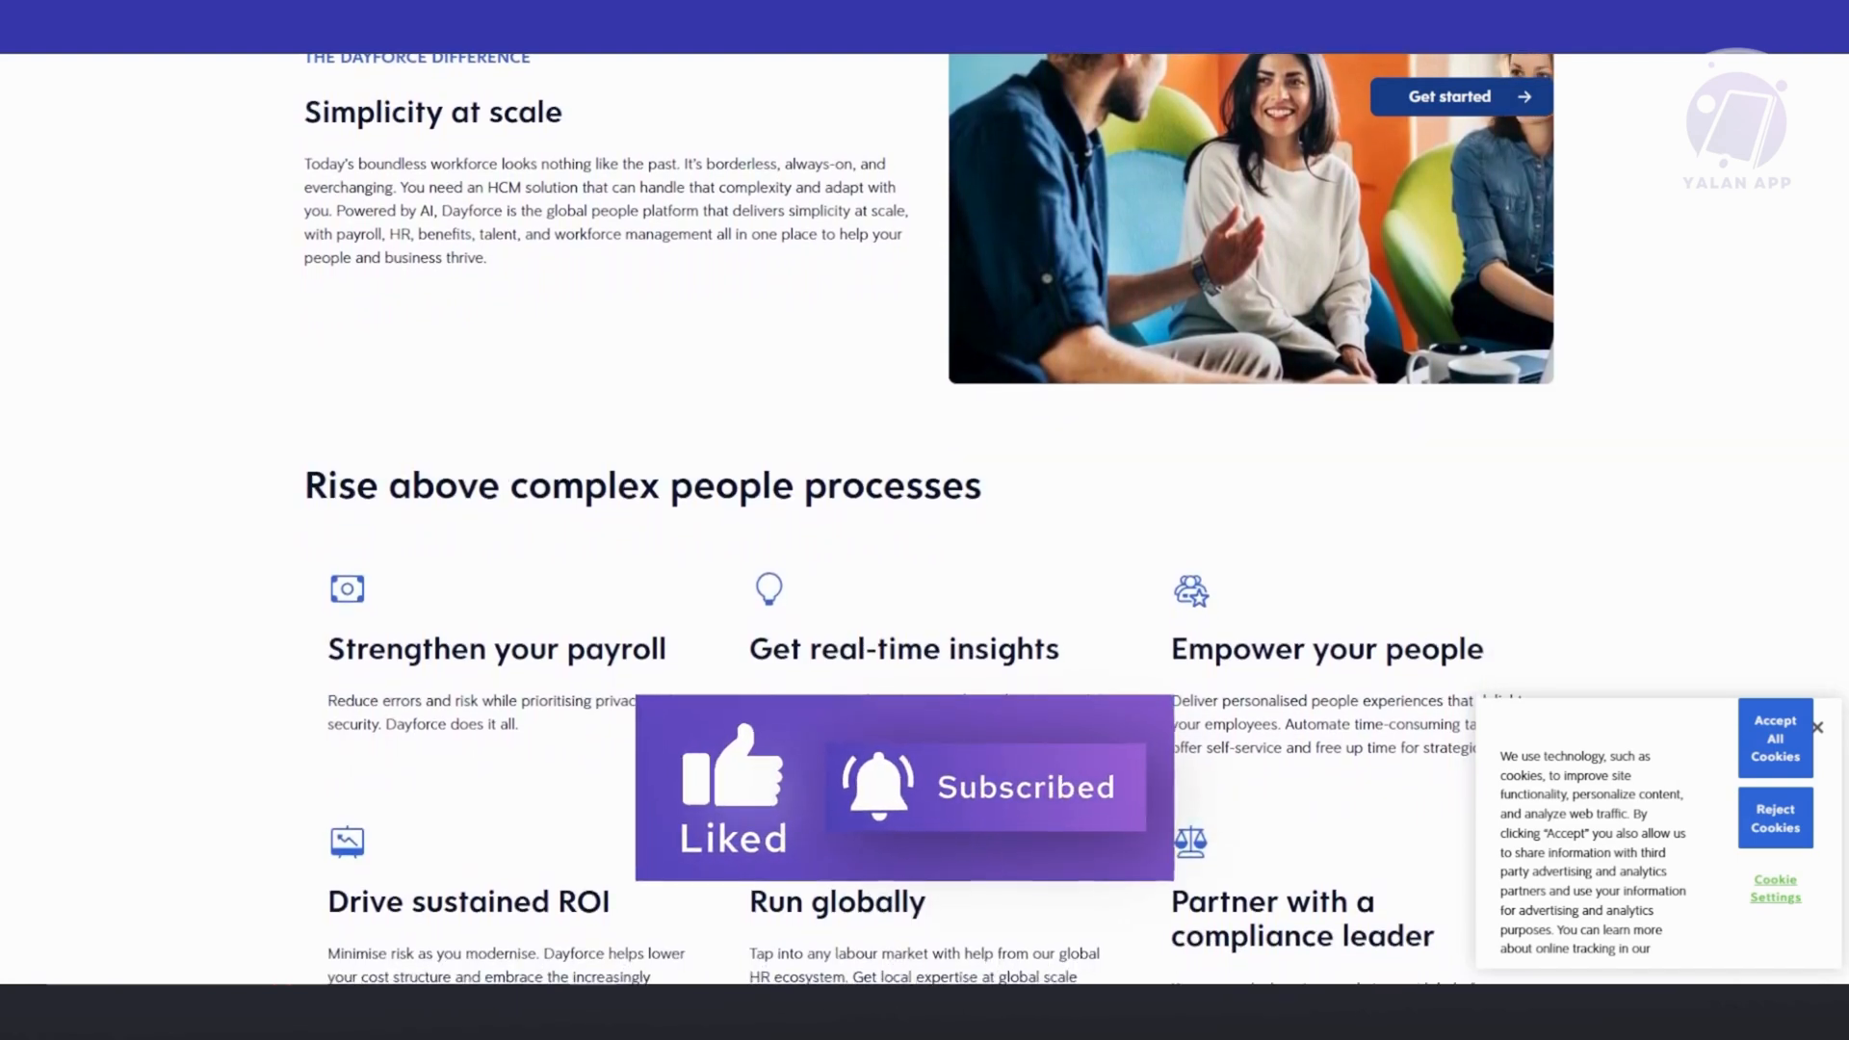